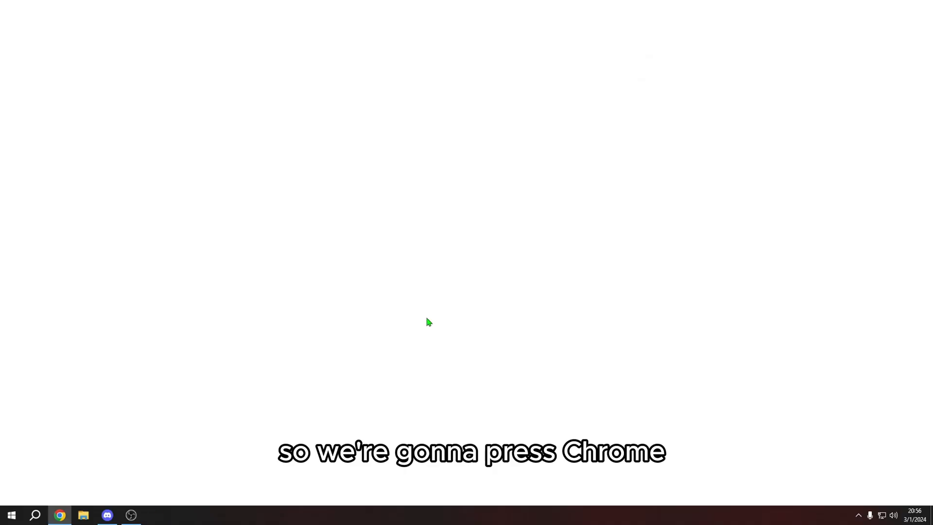
- Go to desktop.github.com in Chrome to reach the GitHub Desktop download page
{"action": "type", "text": "desktop.github.com"}
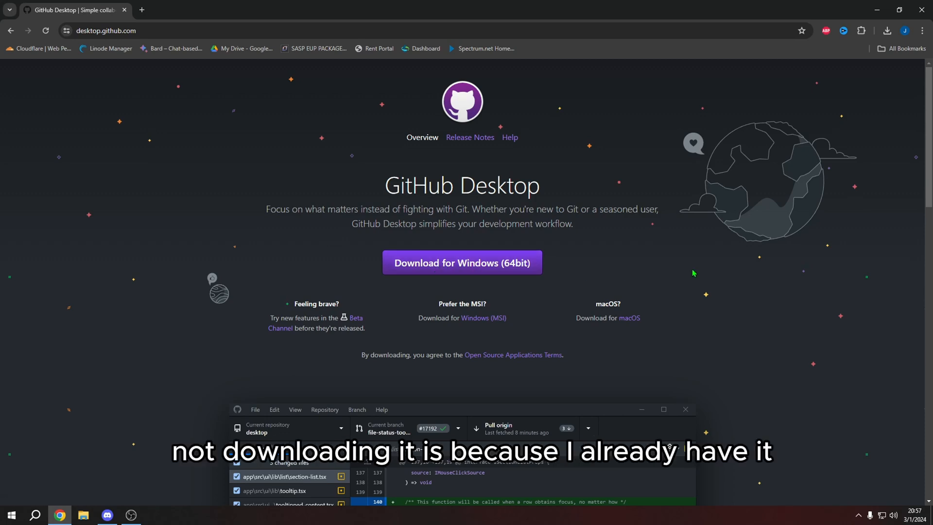
{"action": "mouse_move", "coordinate": [643, 280]}
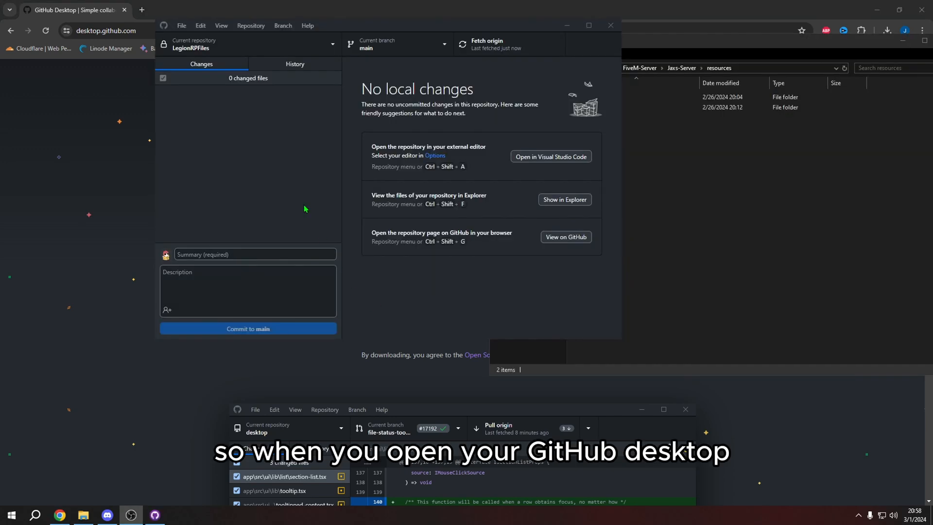
{"action": "mouse_move", "coordinate": [440, 28]}
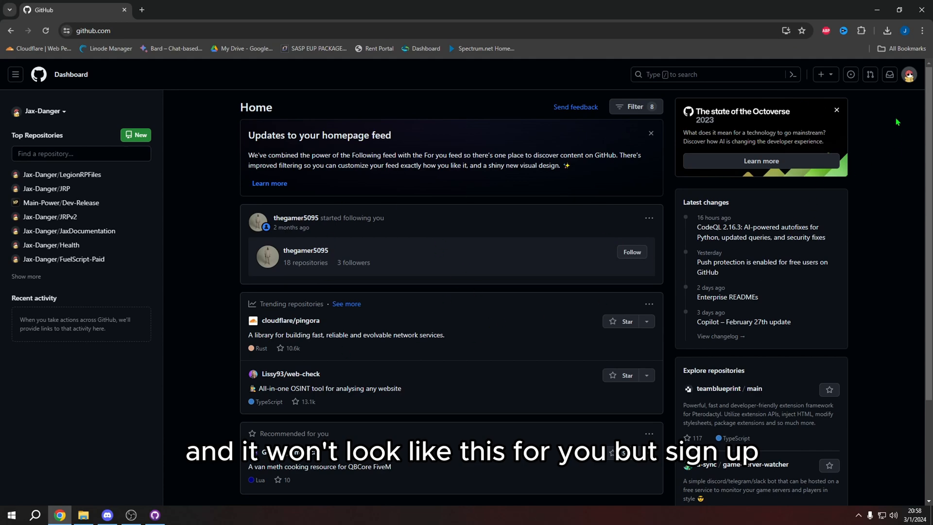
- Browse from the account menu to the profile's Repositories list, led by LegionRPFiles
{"action": "left_click", "coordinate": [909, 75]}
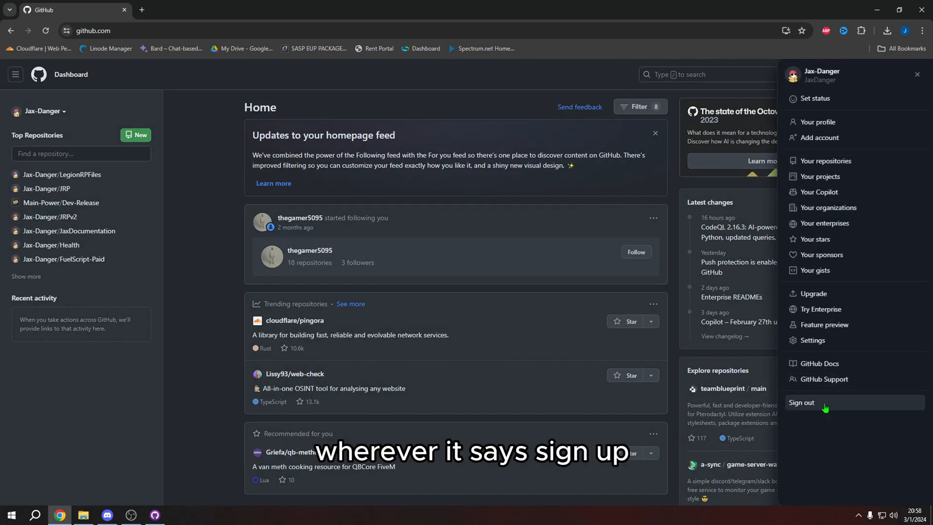
{"action": "left_click", "coordinate": [908, 74]}
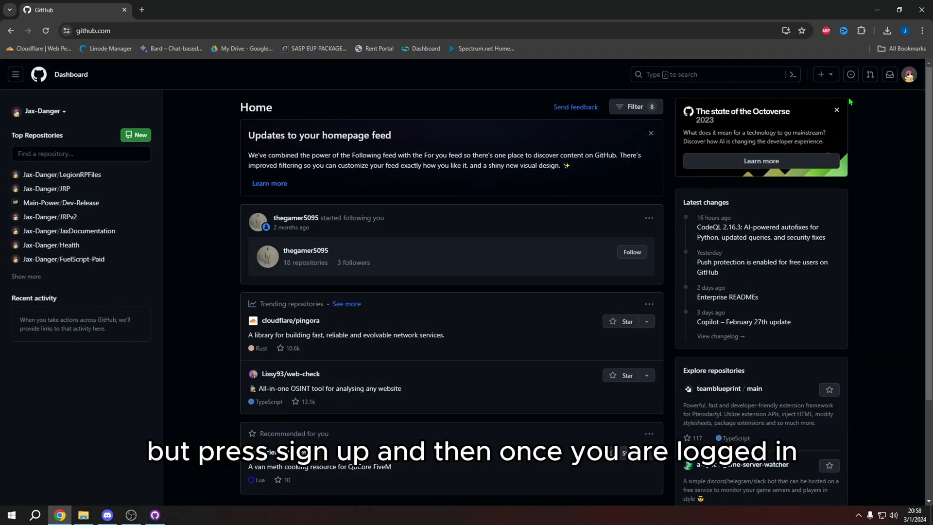
{"action": "mouse_move", "coordinate": [904, 144]}
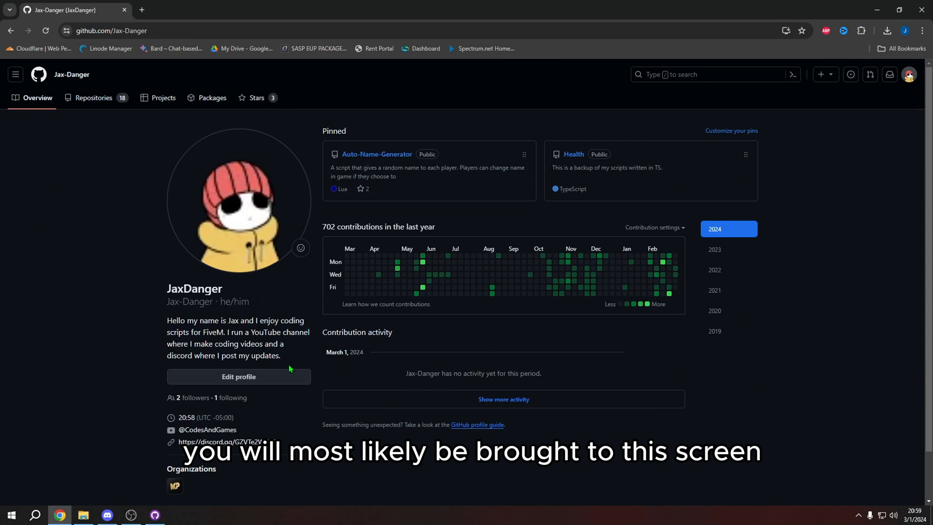
{"action": "mouse_move", "coordinate": [819, 291]}
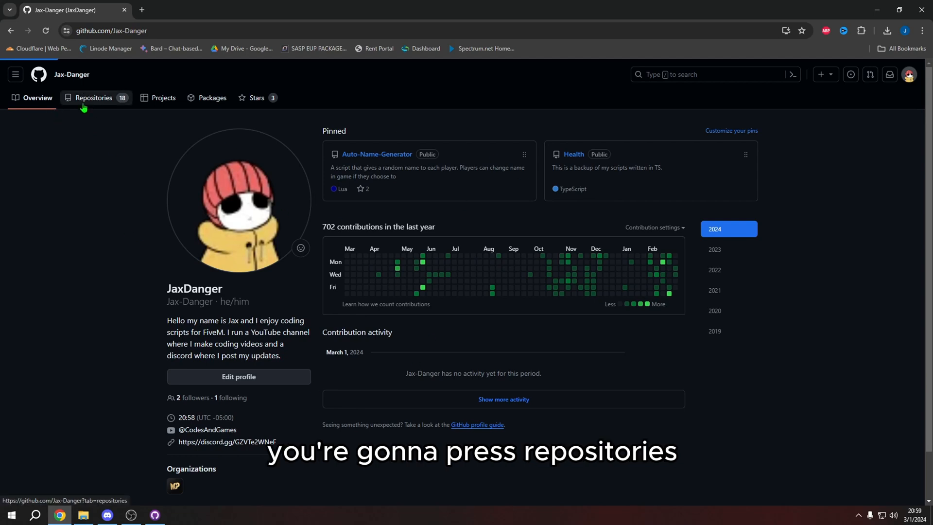
{"action": "left_click", "coordinate": [93, 98]}
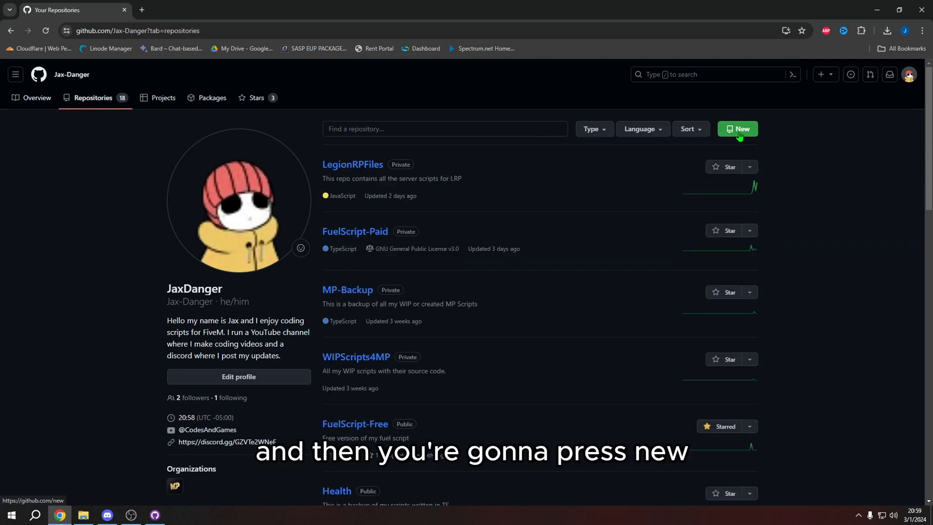
- Create private repository DemonstrationServer, described 'My server for demonstration', with a README
{"action": "left_click", "coordinate": [737, 129]}
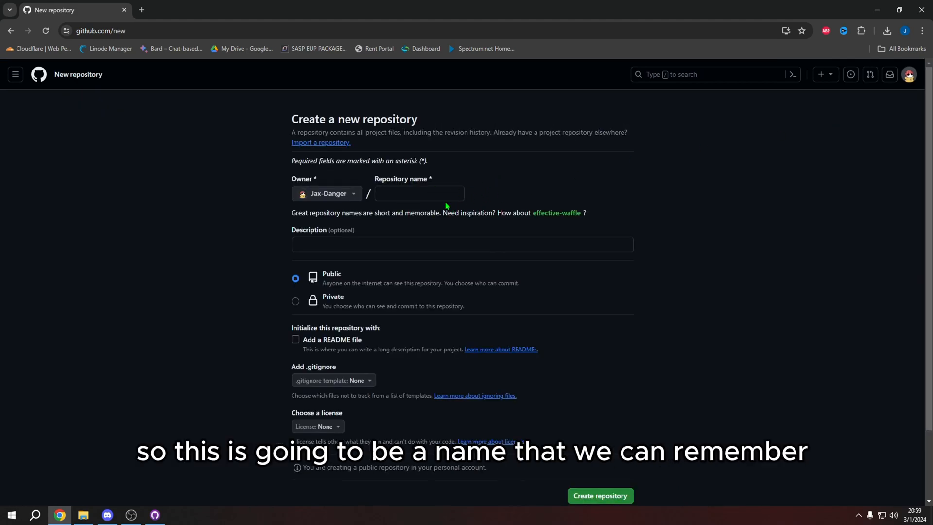
{"action": "mouse_move", "coordinate": [540, 194]}
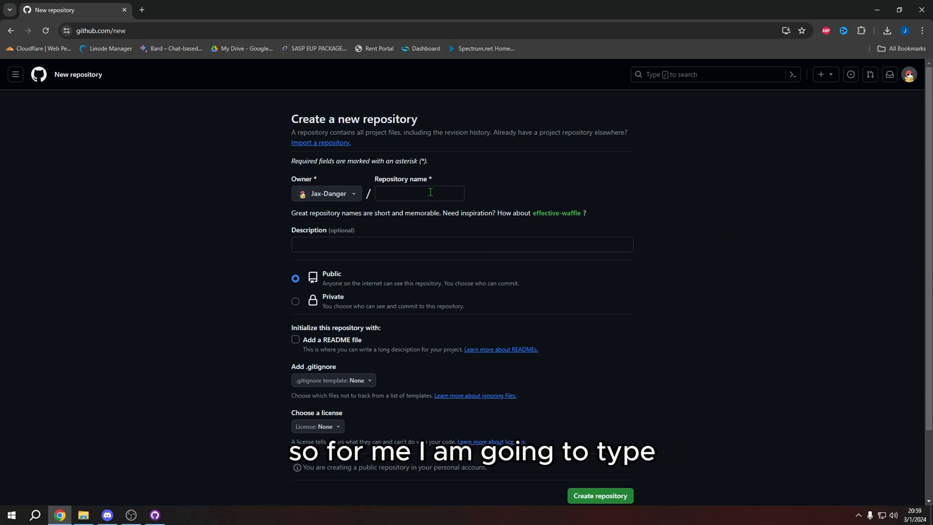
{"action": "left_click", "coordinate": [418, 192]}
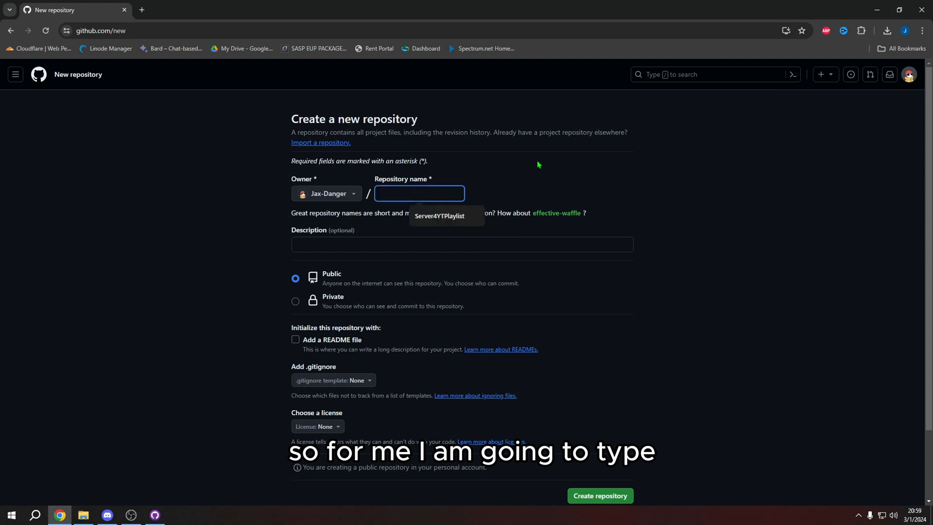
{"action": "left_click", "coordinate": [599, 495]}
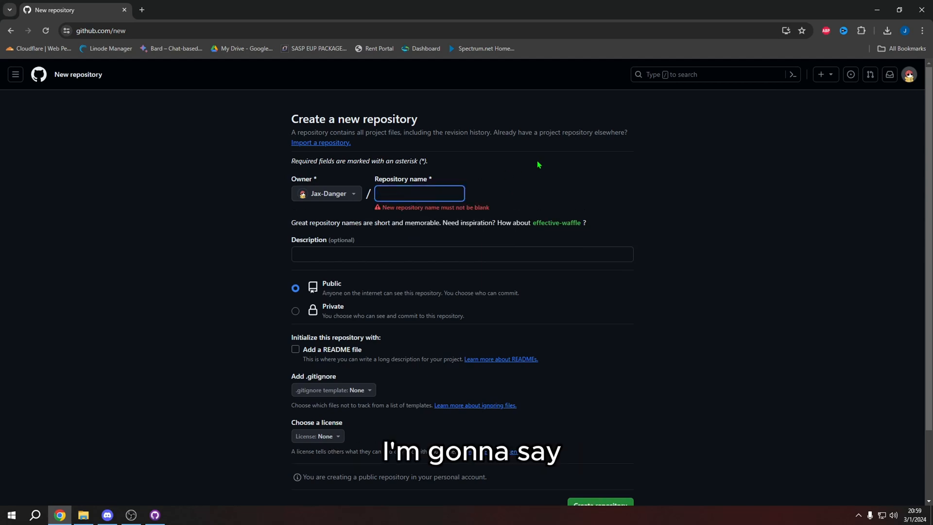
{"action": "type", "text": "Demonstrations"}
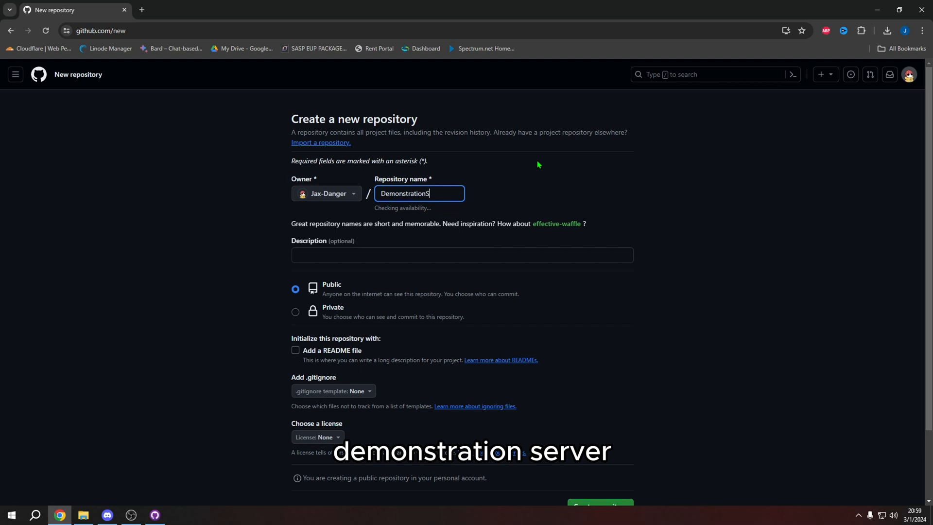
{"action": "type", "text": "My server for demonstration"}
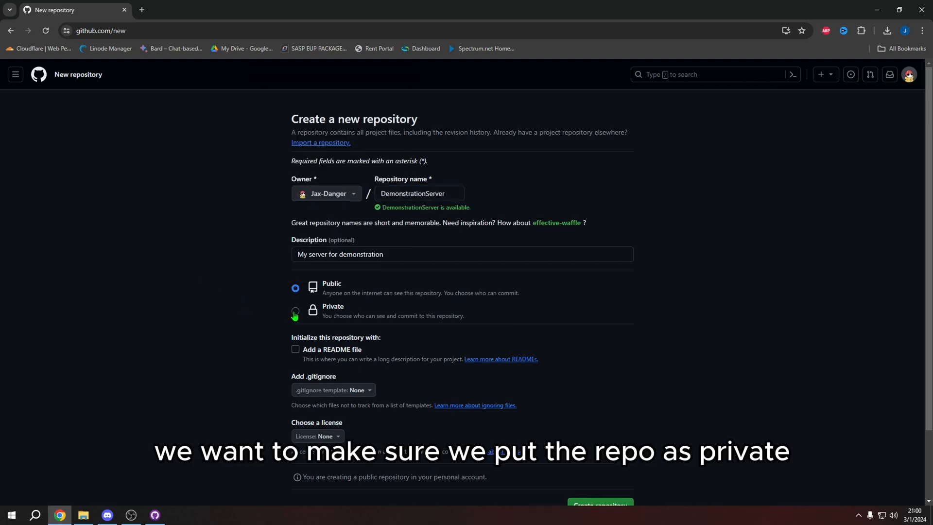
{"action": "left_click", "coordinate": [294, 313]}
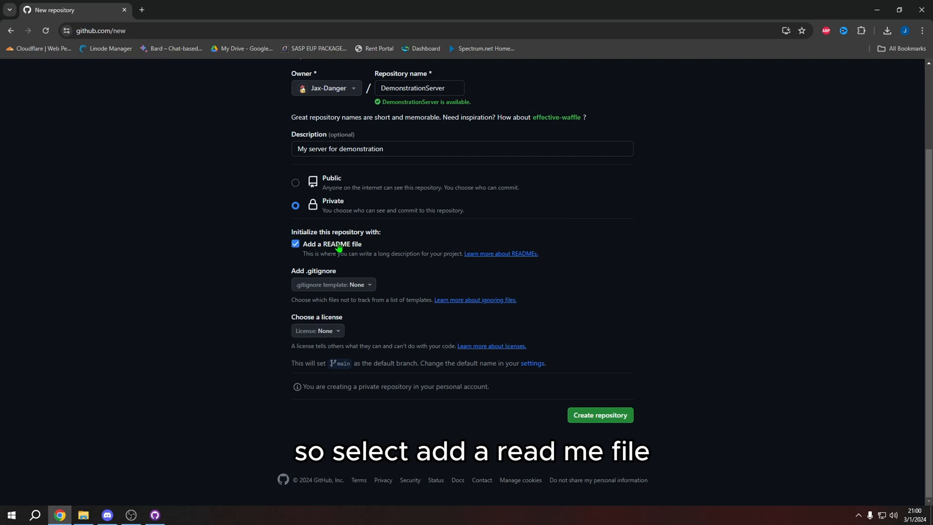
{"action": "mouse_move", "coordinate": [707, 401]}
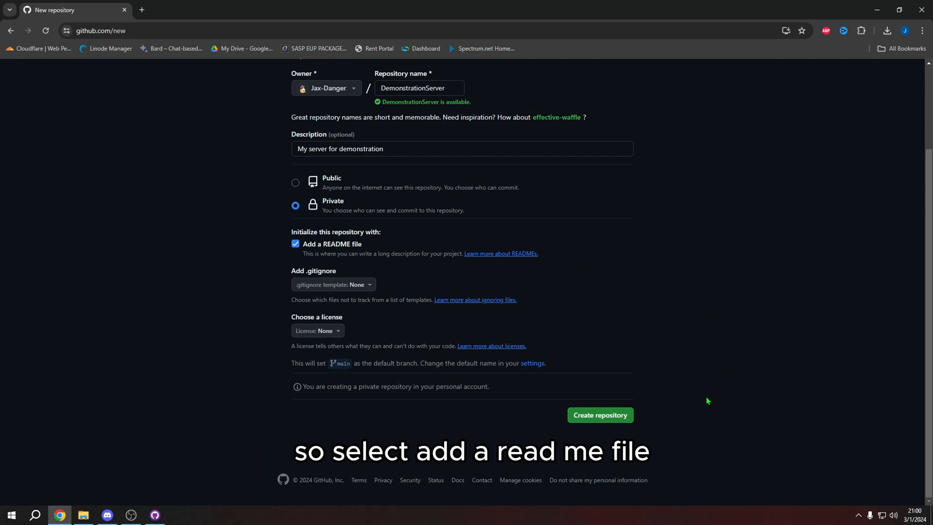
{"action": "mouse_move", "coordinate": [578, 397]}
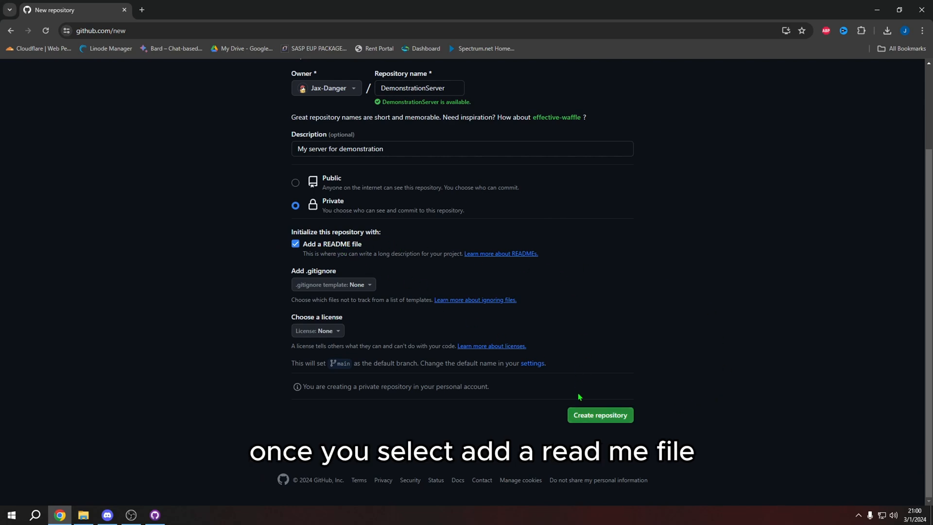
{"action": "left_click", "coordinate": [599, 414]}
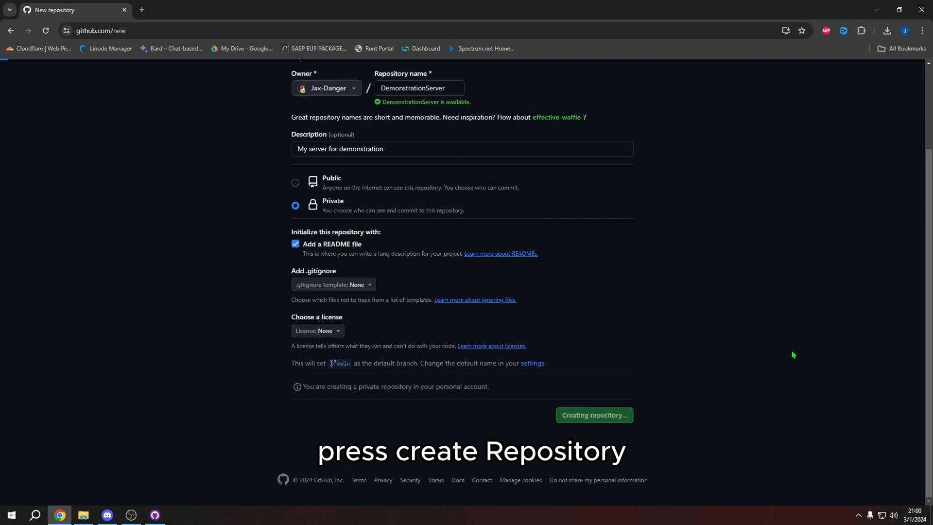
- Display the Code button's local clone options for DemonstrationServer
{"action": "left_click", "coordinate": [593, 414]}
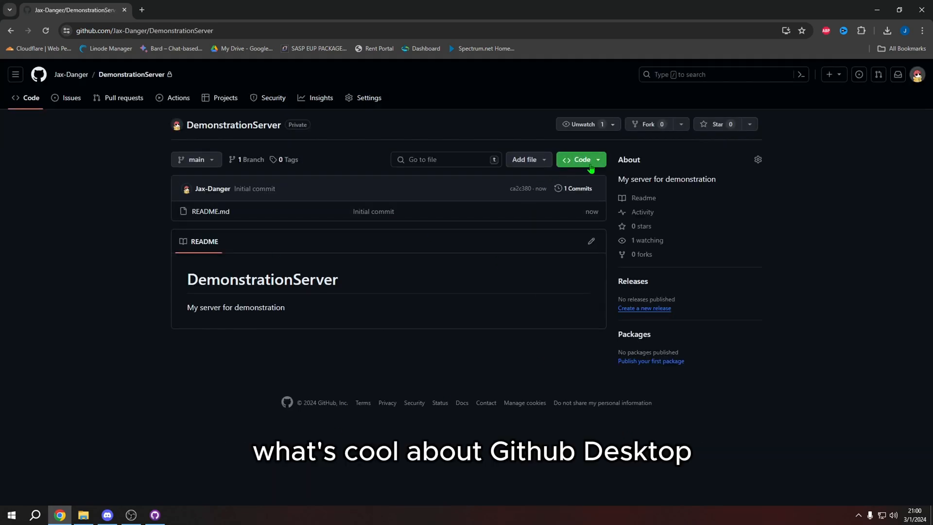
{"action": "left_click", "coordinate": [580, 160]}
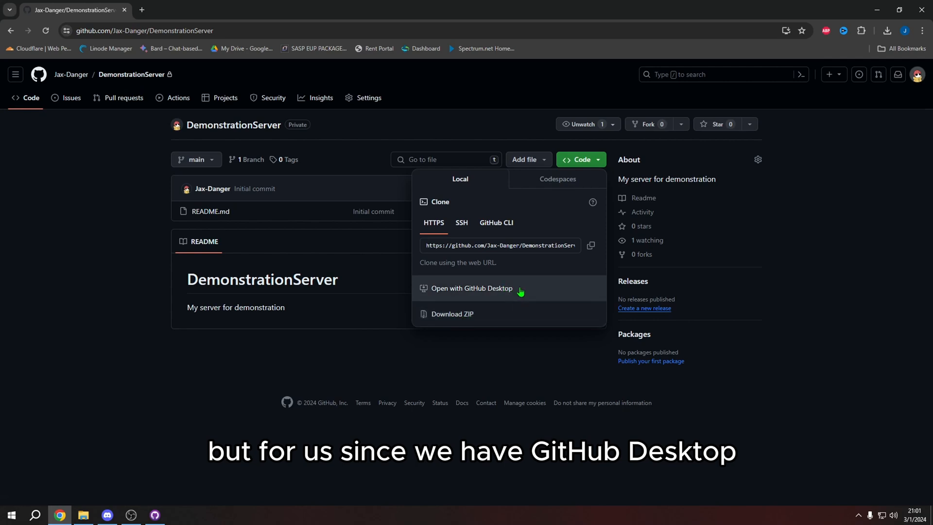
{"action": "mouse_move", "coordinate": [526, 291]}
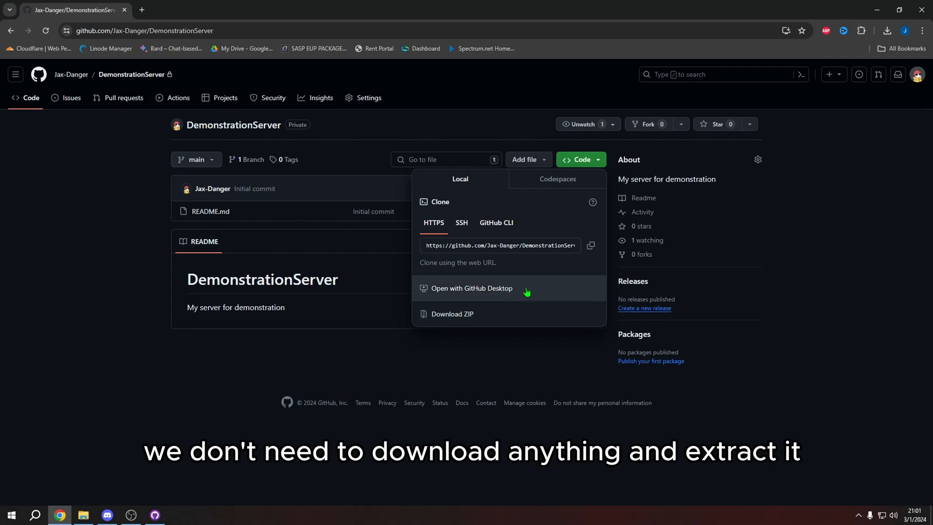
{"action": "mouse_move", "coordinate": [519, 294]}
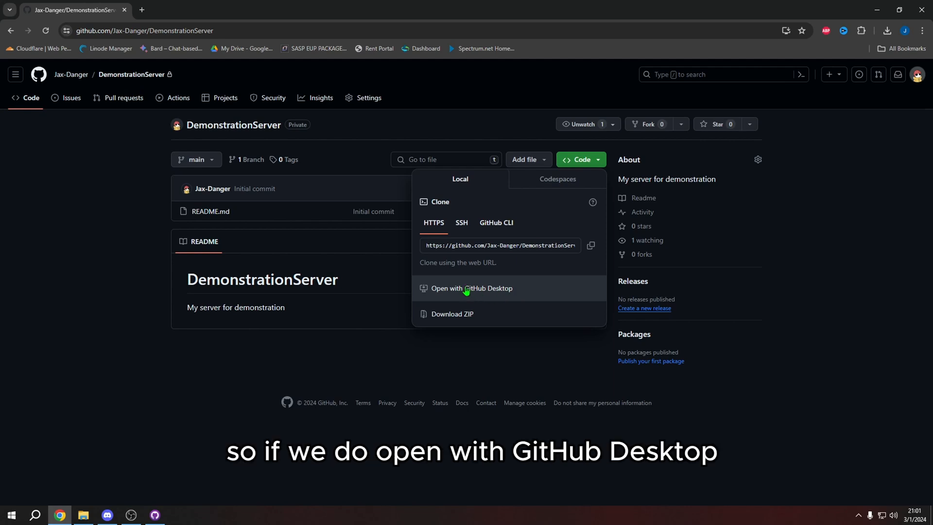
- Clone DemonstrationServer with GitHub Desktop into the FiveM-Server\Jaxs-Server folder
{"action": "left_click", "coordinate": [471, 288]}
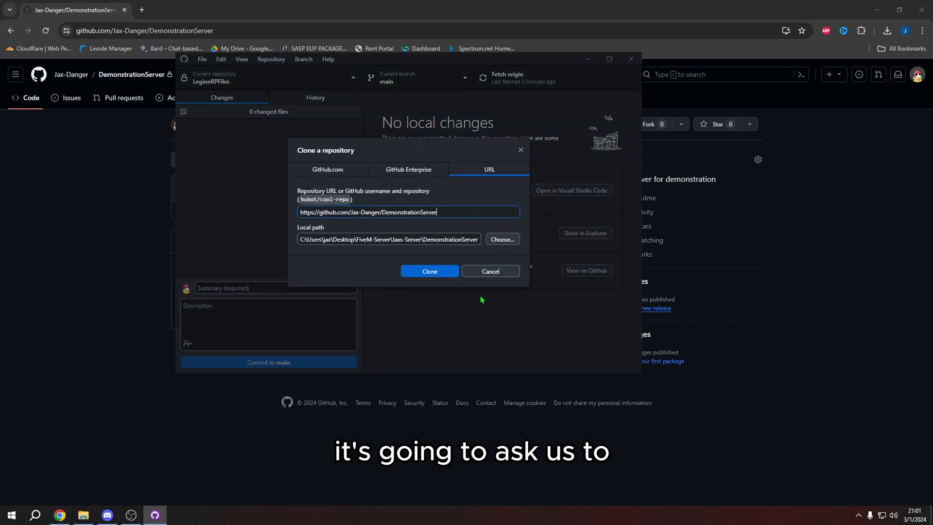
{"action": "mouse_move", "coordinate": [297, 152]}
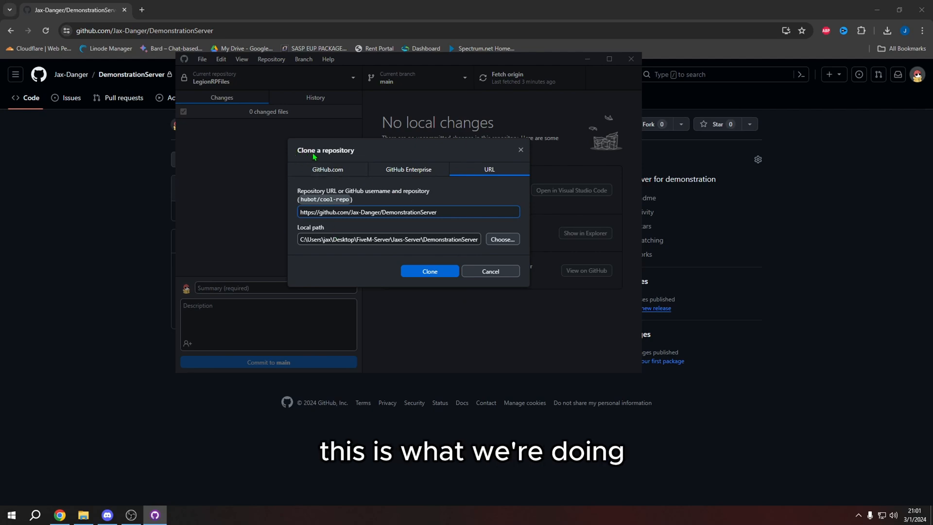
{"action": "mouse_move", "coordinate": [360, 159]}
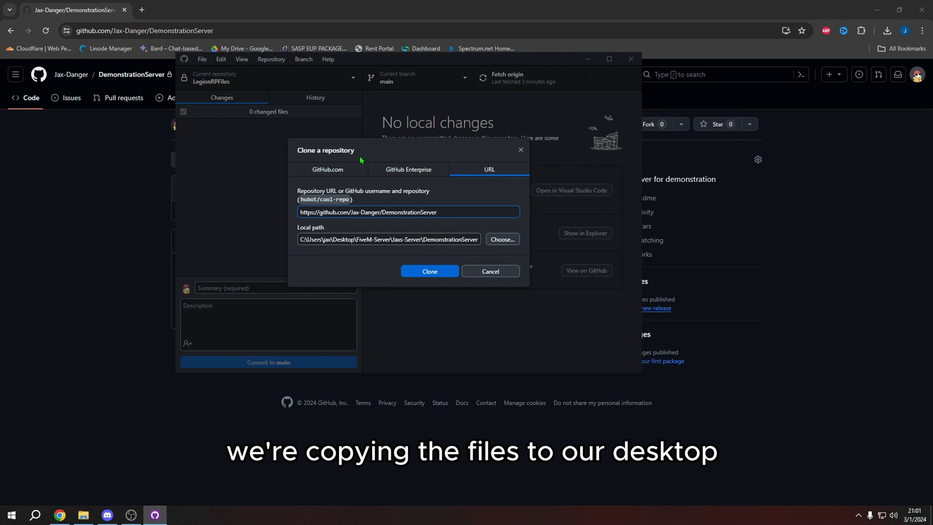
{"action": "triple_click", "coordinate": [409, 212]}
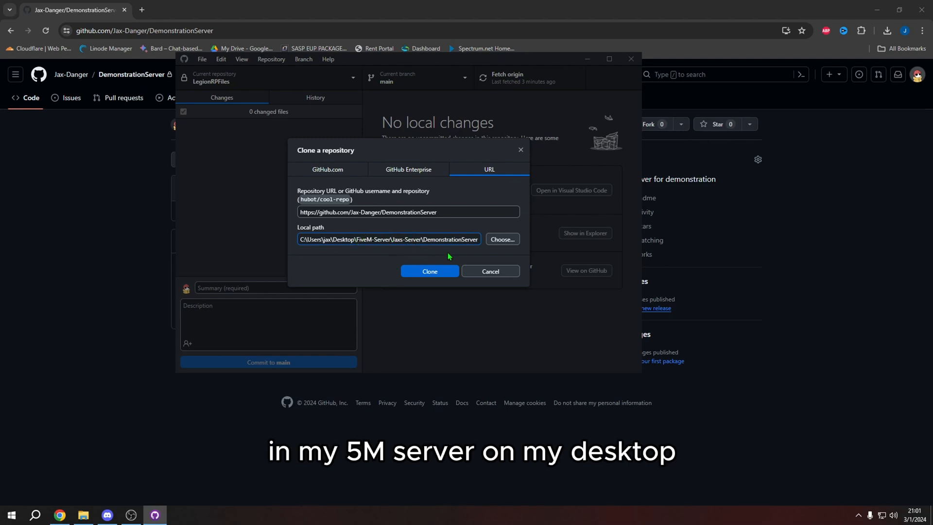
{"action": "double_click", "coordinate": [447, 238]}
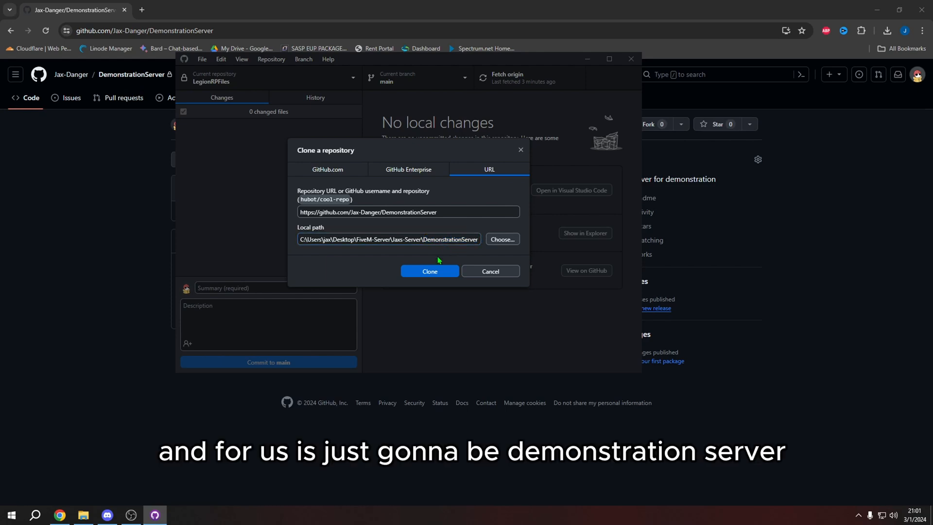
{"action": "left_click", "coordinate": [429, 271]}
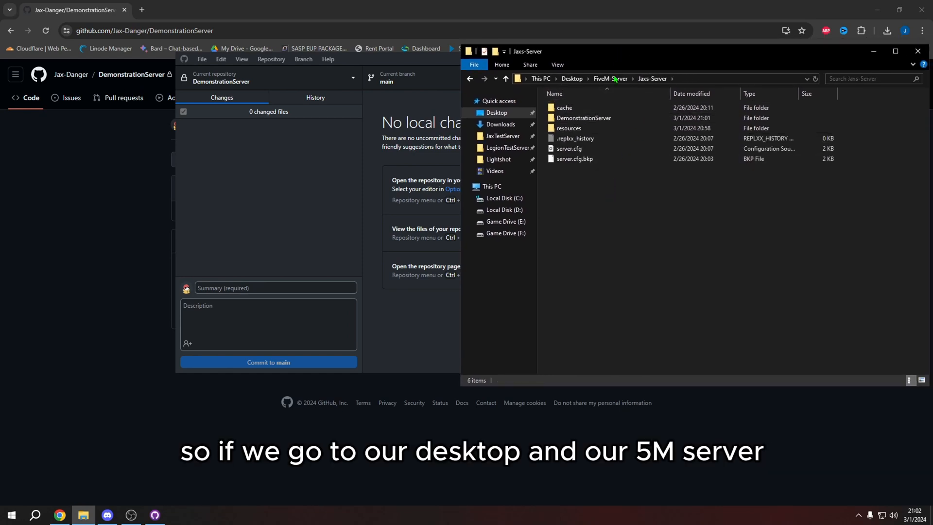
{"action": "mouse_move", "coordinate": [593, 210]}
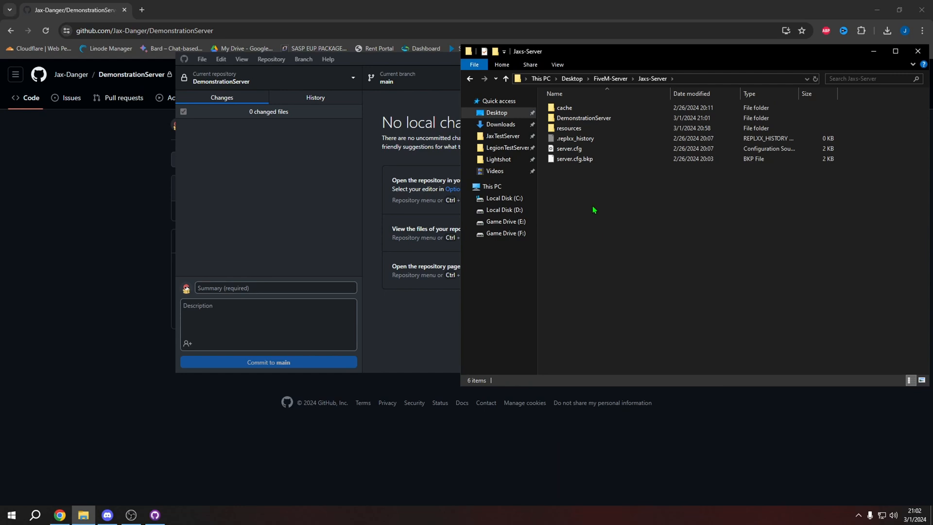
- Cut the [cfx-default] and myscript folders from Jaxs-Server's resources folder
{"action": "left_click", "coordinate": [584, 118]}
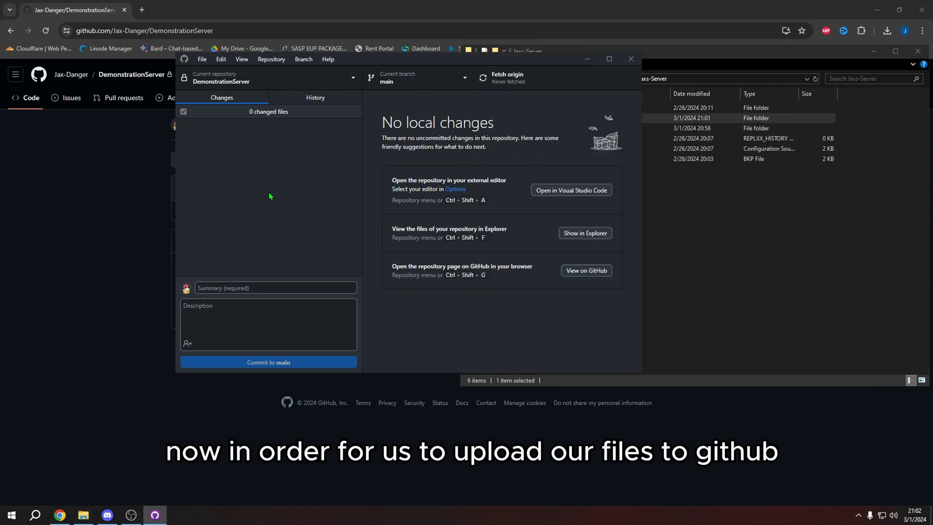
{"action": "mouse_move", "coordinate": [274, 207]}
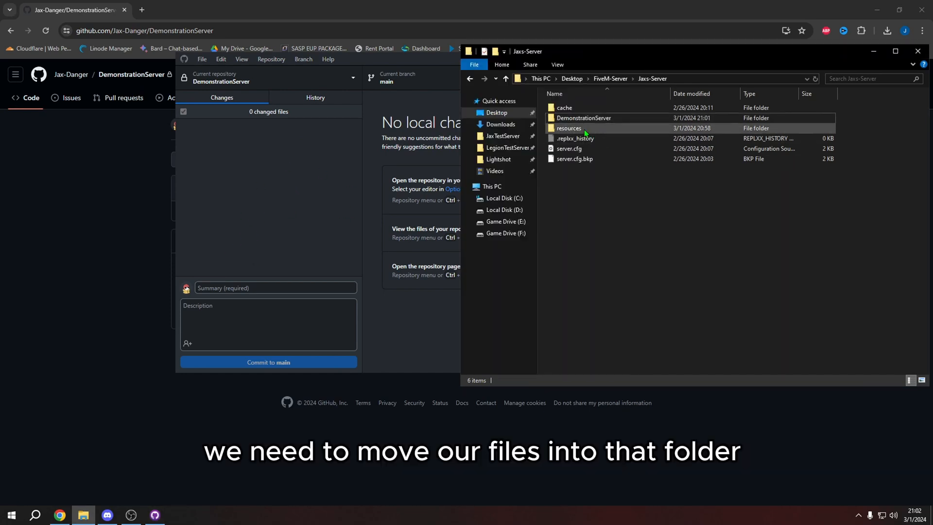
{"action": "double_click", "coordinate": [569, 127]}
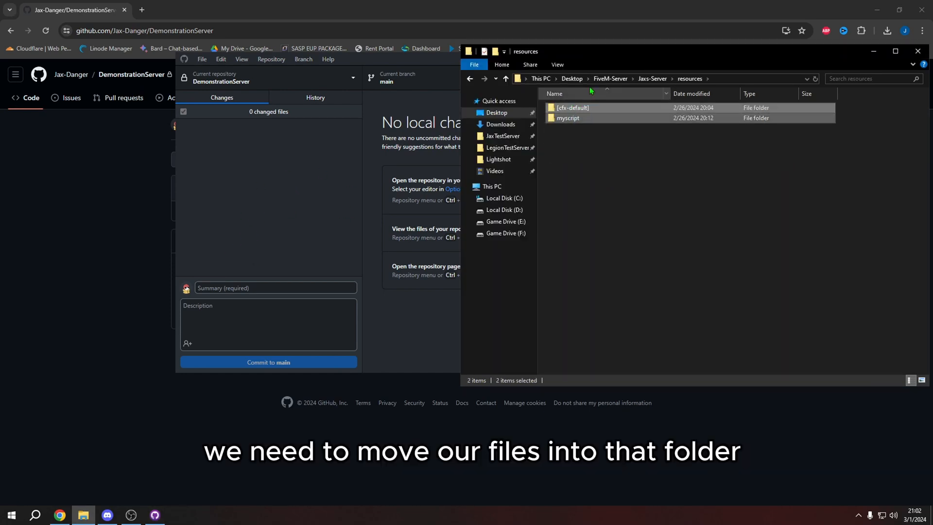
{"action": "left_click", "coordinate": [653, 78]}
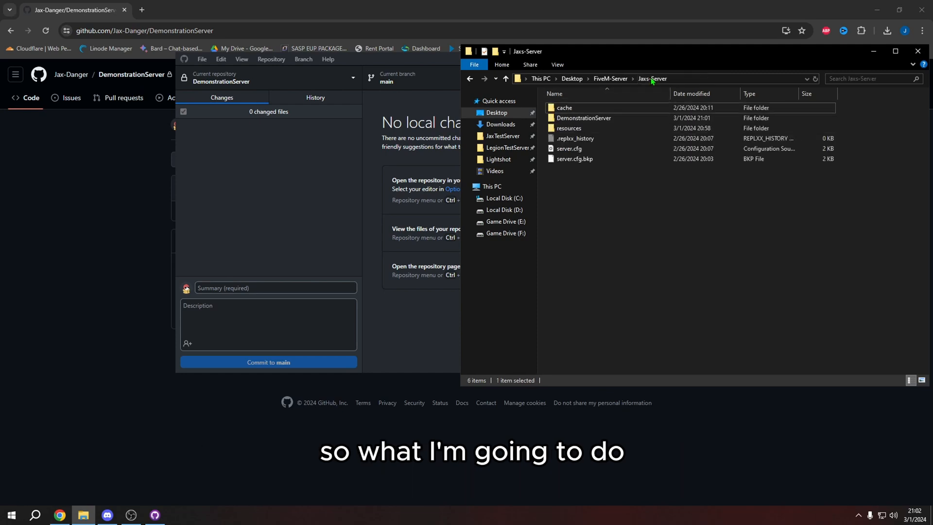
{"action": "double_click", "coordinate": [569, 128]}
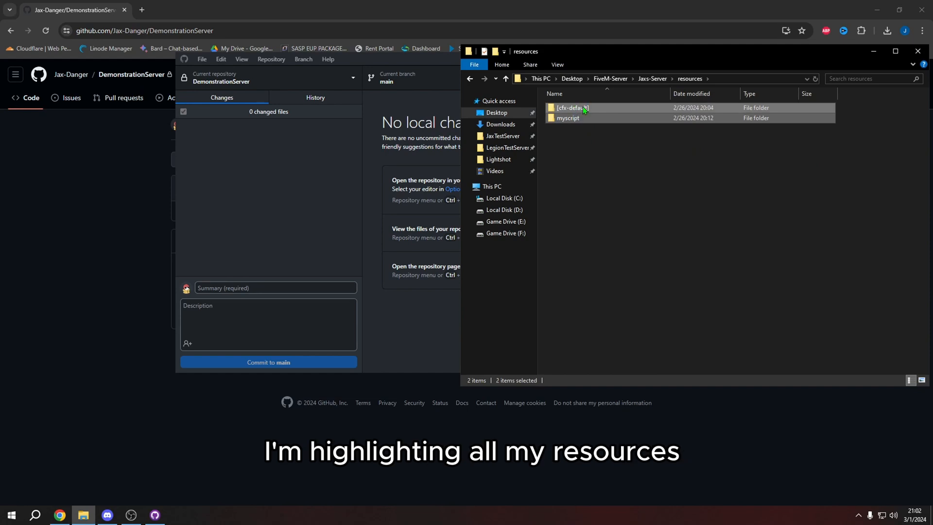
{"action": "right_click", "coordinate": [572, 108]}
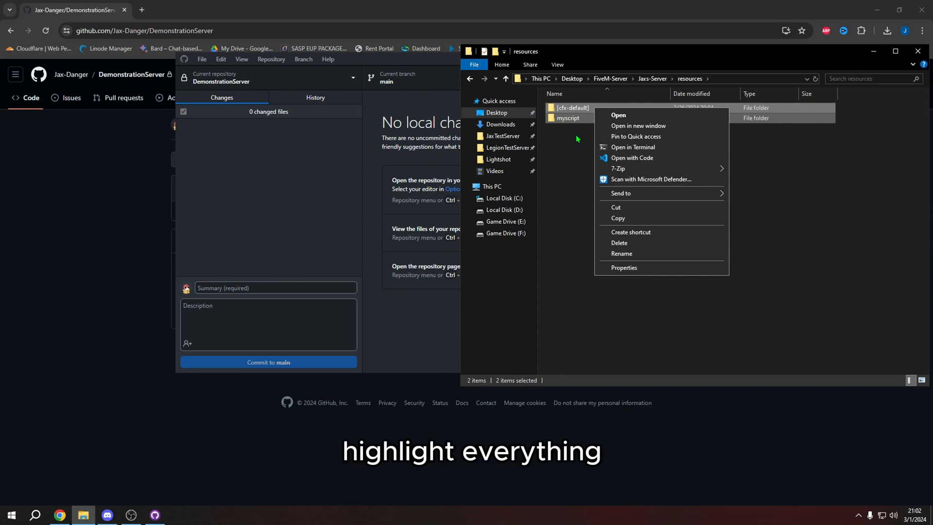
{"action": "left_click", "coordinate": [617, 207]}
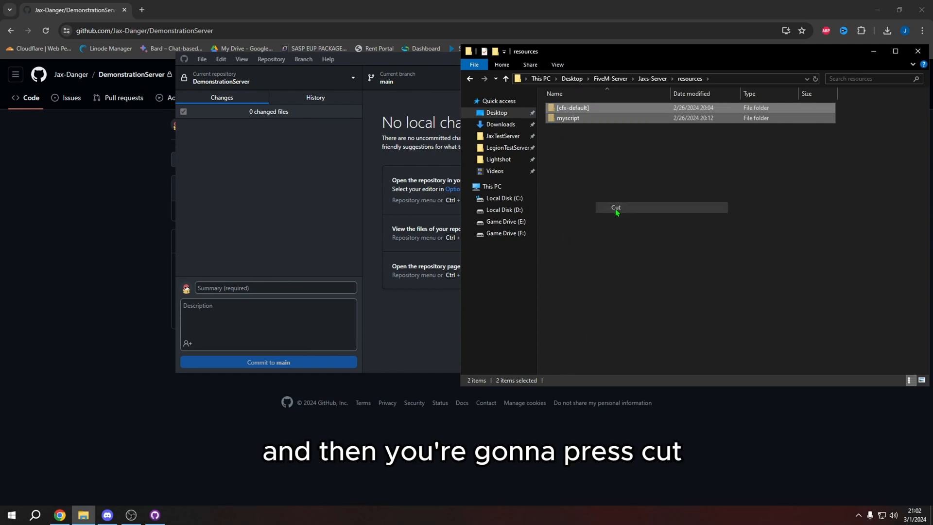
{"action": "left_click", "coordinate": [470, 78]}
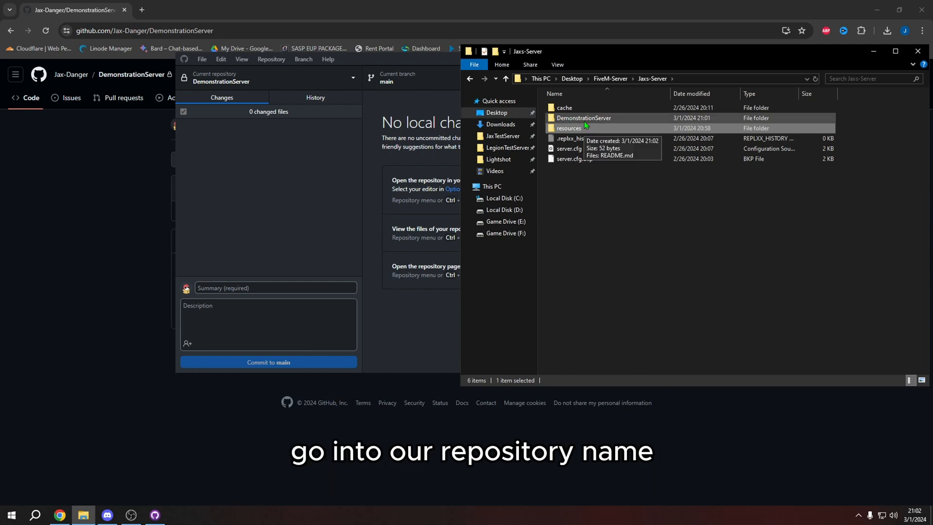
- Paste [cfx-default] and myscript into the DemonstrationServer folder and check the old resources folder
{"action": "double_click", "coordinate": [584, 117]}
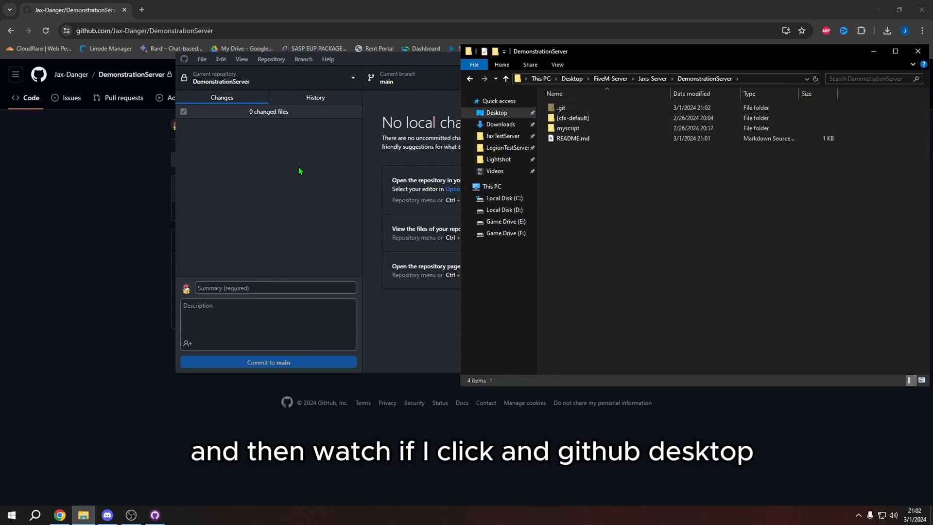
{"action": "mouse_move", "coordinate": [316, 160]}
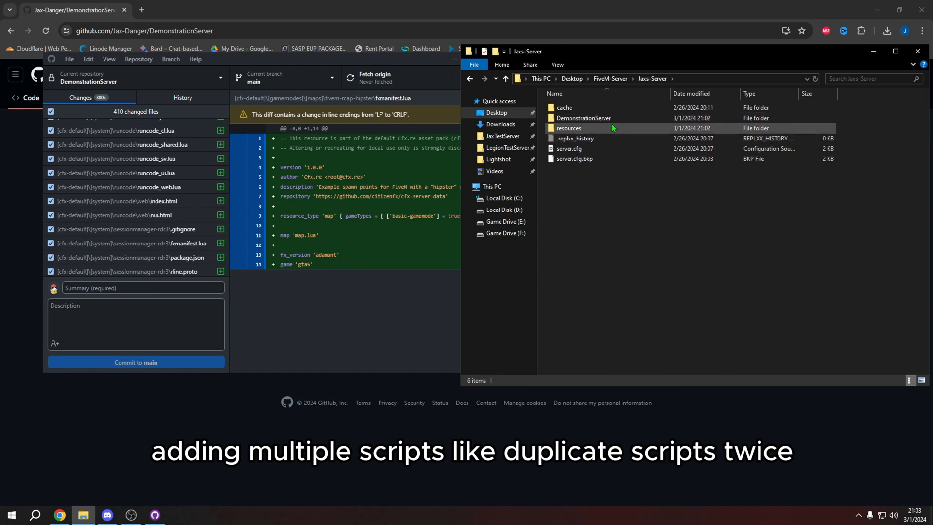
{"action": "double_click", "coordinate": [583, 117]}
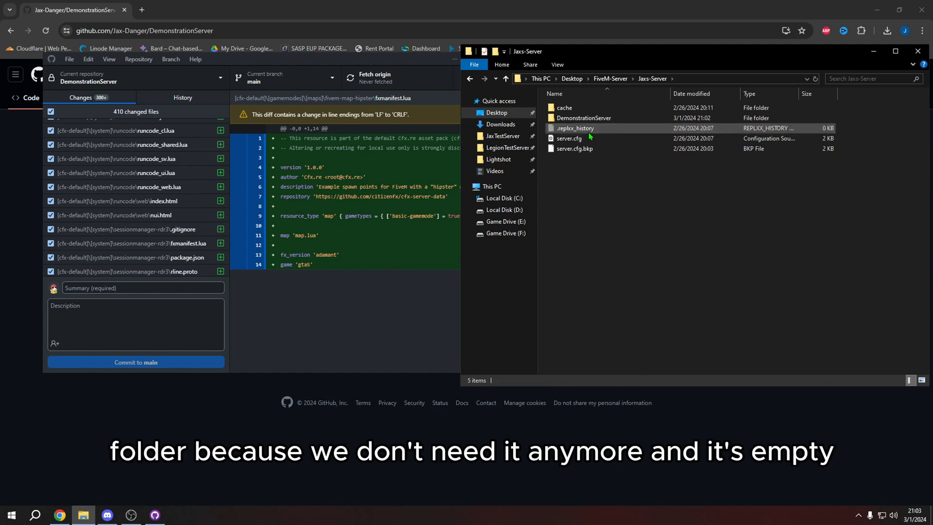
{"action": "left_click", "coordinate": [583, 118]}
{"action": "type", "text": "resources"}
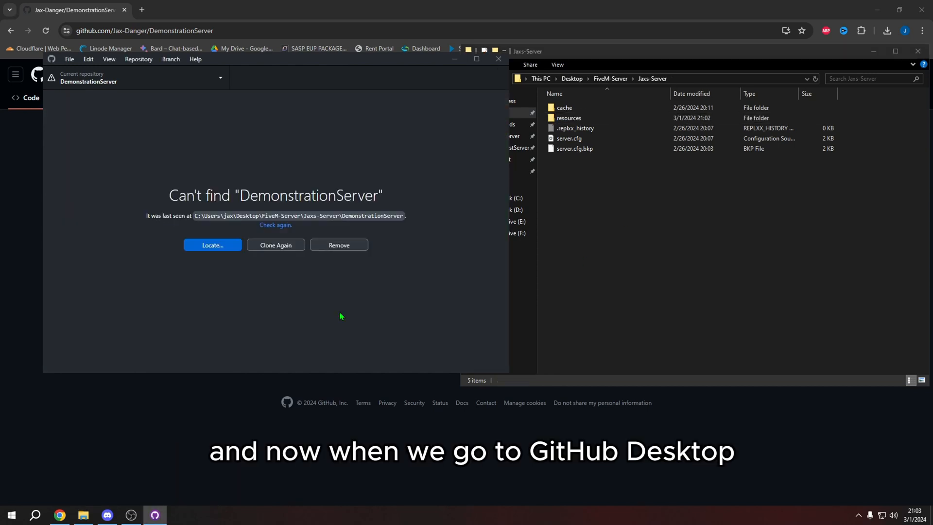
{"action": "mouse_move", "coordinate": [425, 204]}
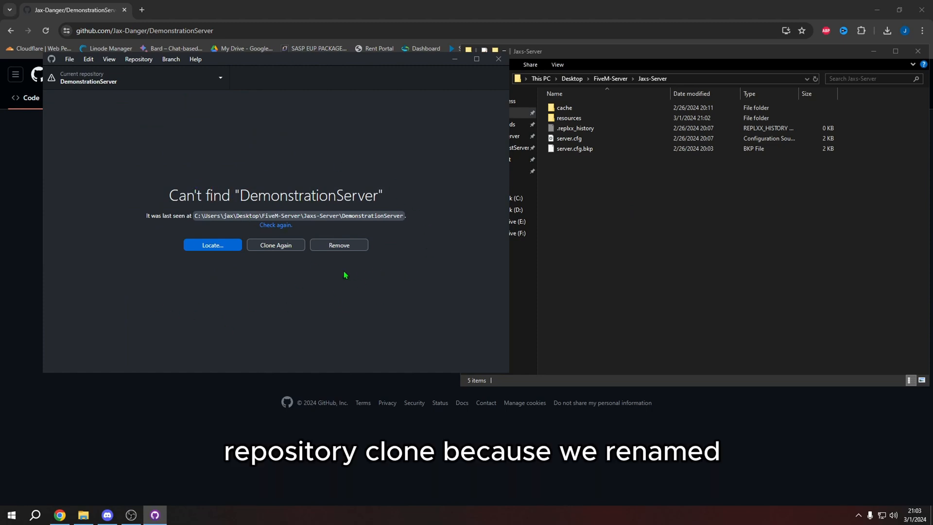
{"action": "mouse_move", "coordinate": [372, 218]}
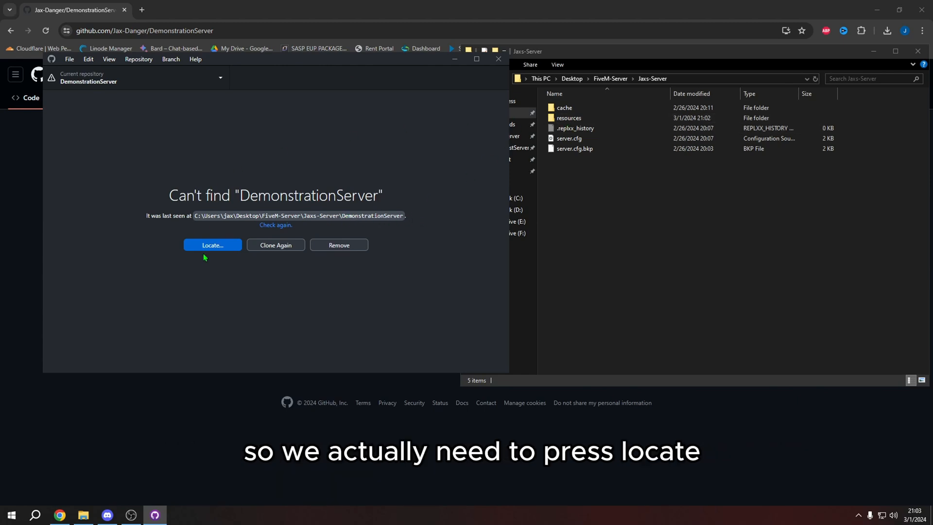
- Locate the missing repository at Desktop > FiveM-Server > Jaxs-Server > resources
{"action": "left_click", "coordinate": [211, 244]}
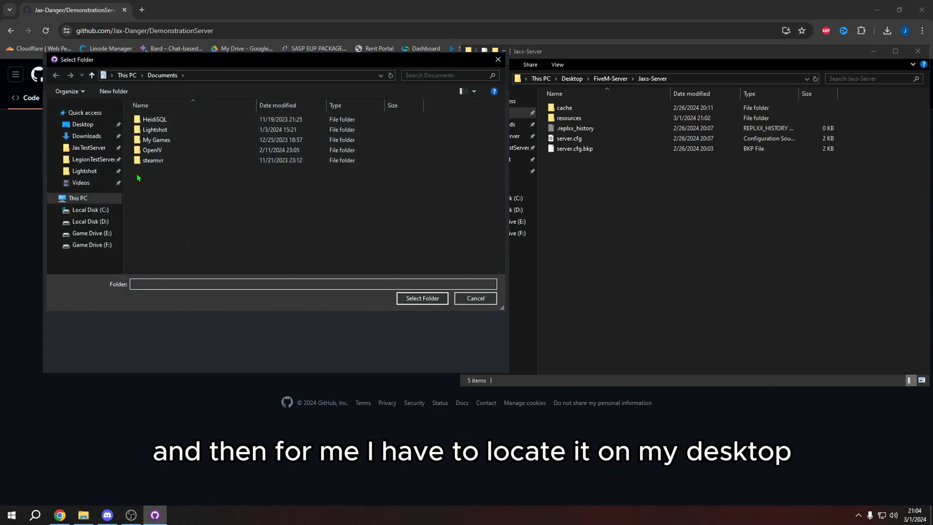
{"action": "left_click", "coordinate": [83, 125]}
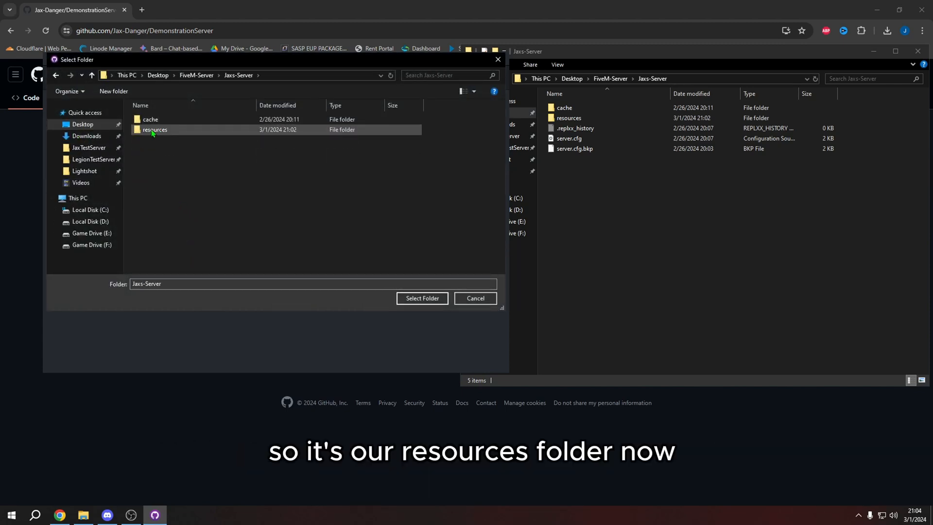
{"action": "left_click", "coordinate": [154, 130]}
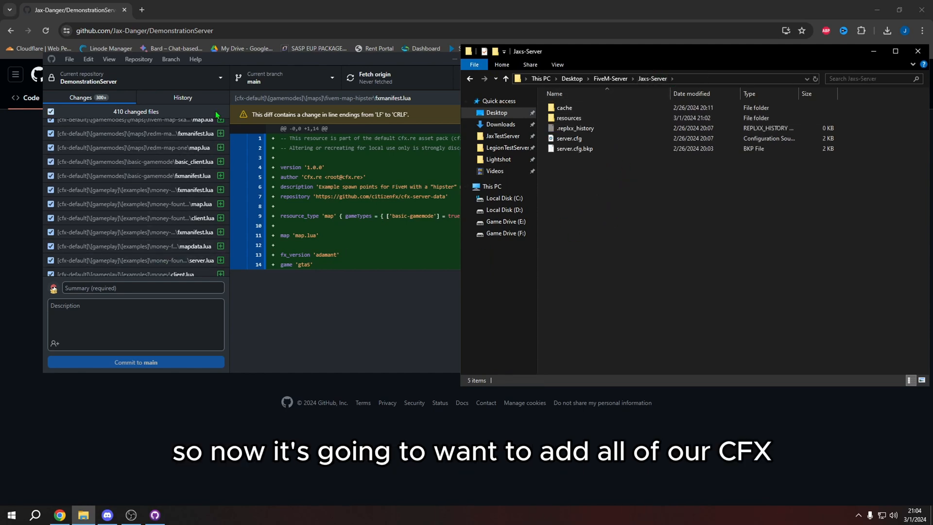
- Scroll through the 410 changed files from [cfx-default] and myscript's node_modules
{"action": "scroll", "scroll_direction": "down", "scroll_amount": 3}
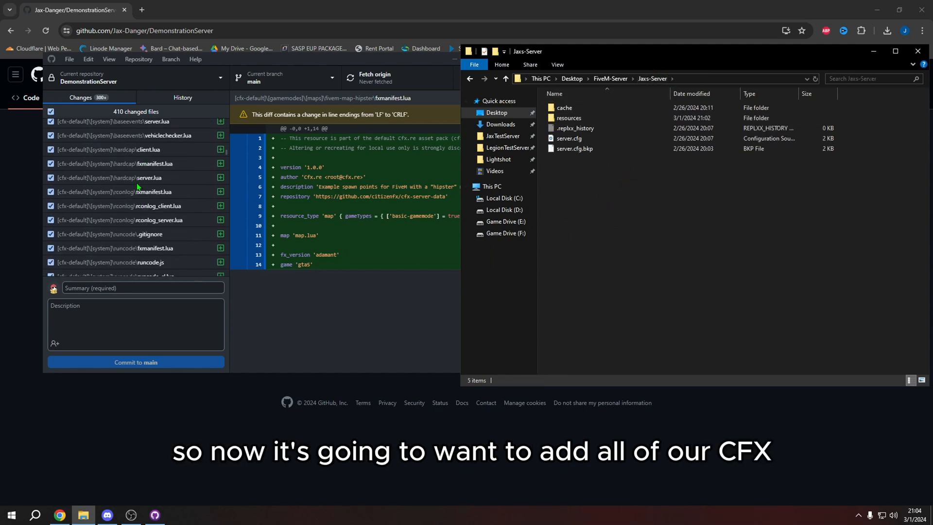
{"action": "scroll", "scroll_direction": "down", "scroll_amount": 3}
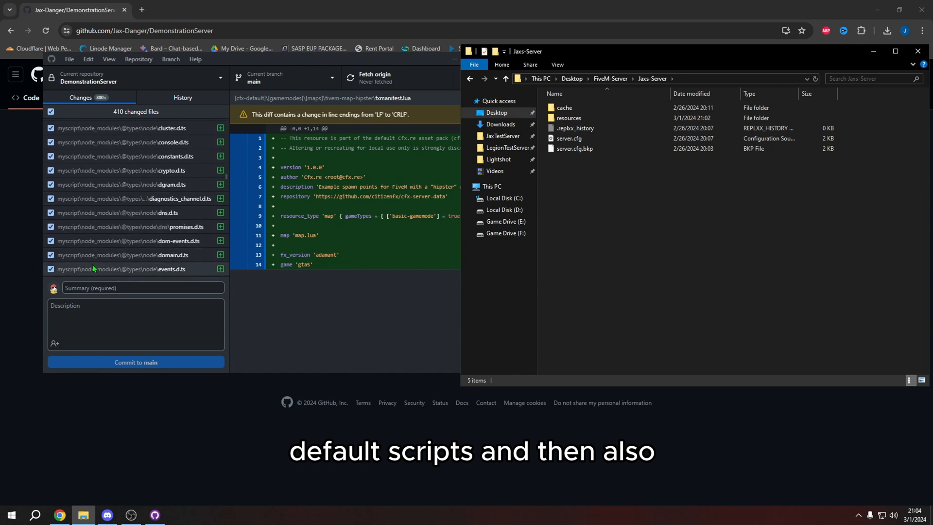
{"action": "scroll", "scroll_direction": "down", "scroll_amount": 3}
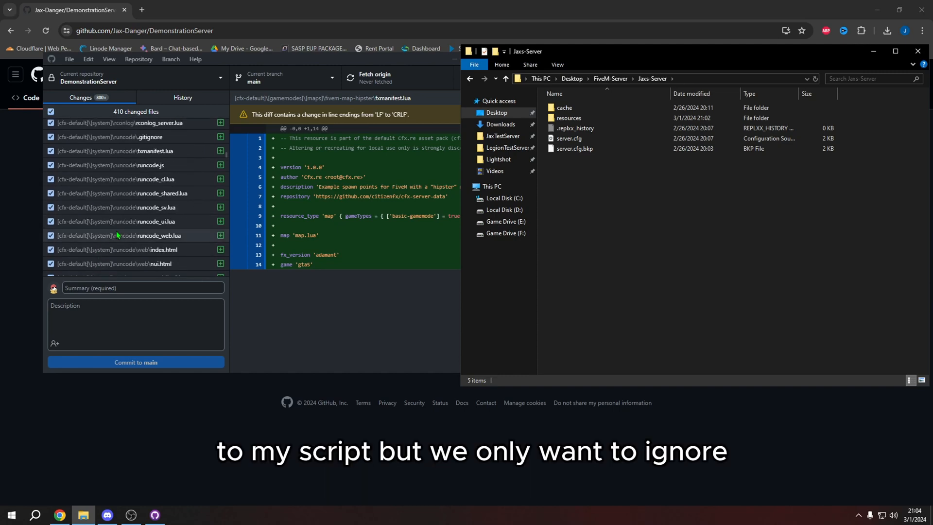
{"action": "scroll", "scroll_direction": "down", "scroll_amount": 3}
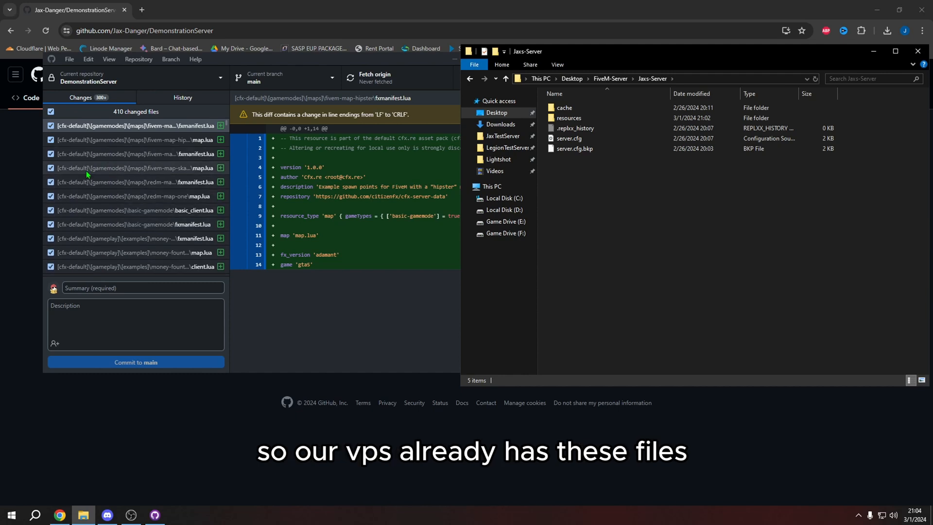
{"action": "mouse_move", "coordinate": [86, 203]}
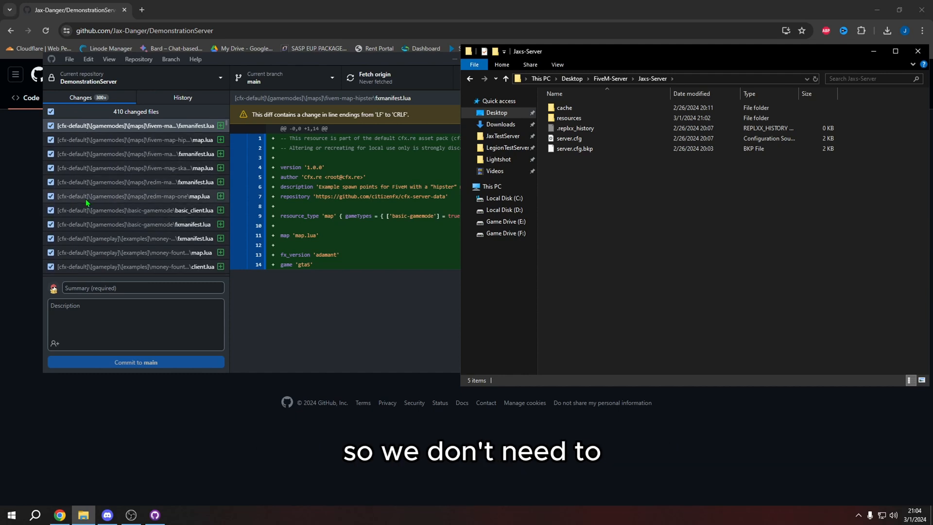
{"action": "mouse_move", "coordinate": [161, 252]}
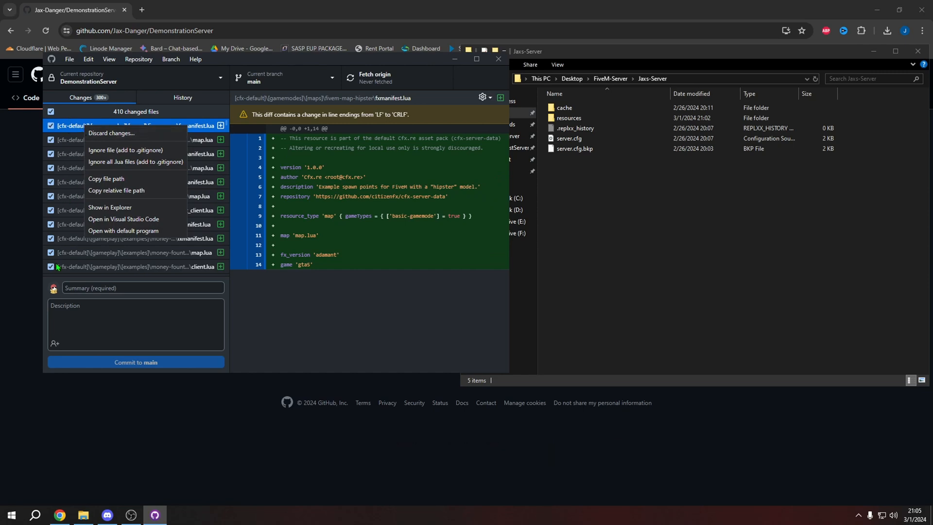
{"action": "mouse_move", "coordinate": [126, 150]}
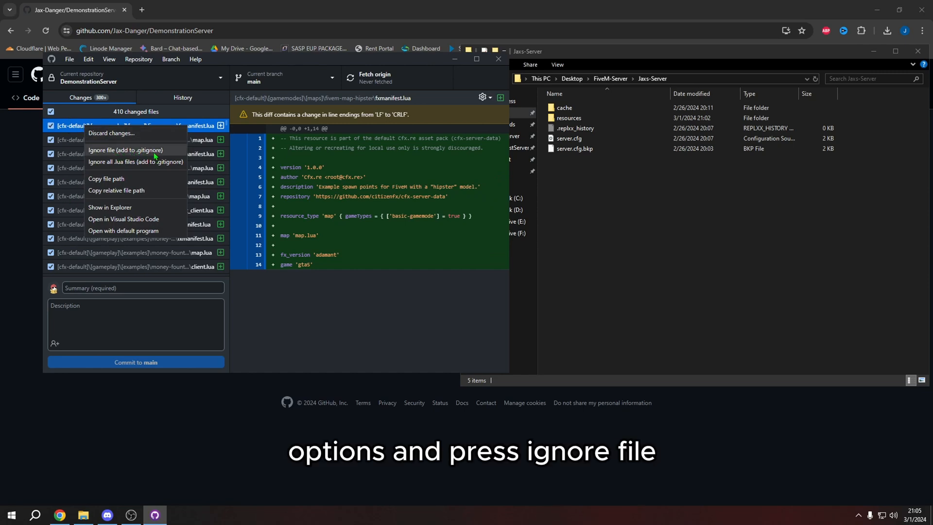
- Ignore the fivem-map-hipster fxmanifest.lua file and open .gitignore in Visual Studio Code
{"action": "left_click", "coordinate": [125, 150]}
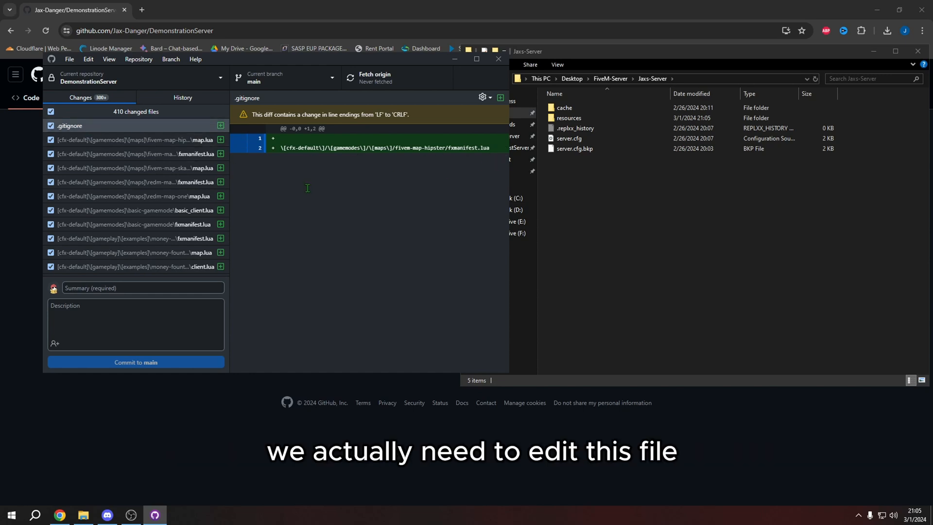
{"action": "right_click", "coordinate": [70, 126]}
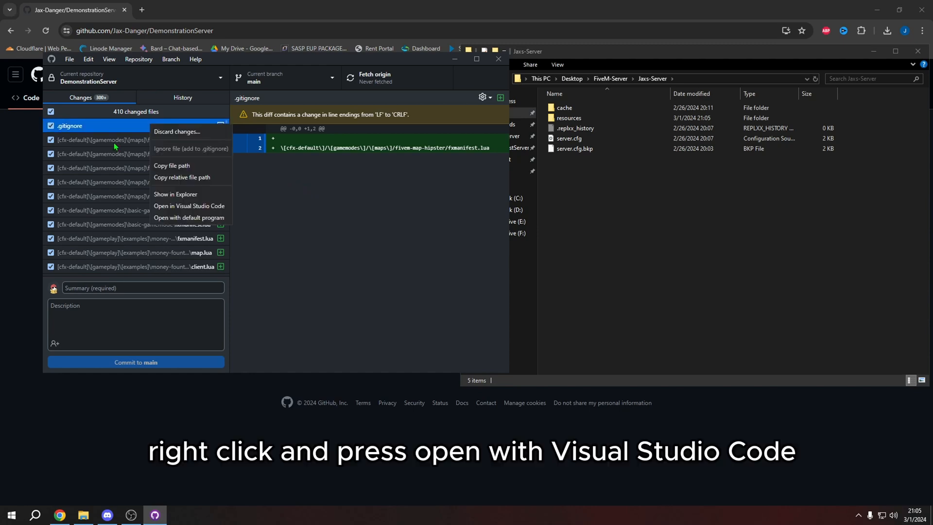
{"action": "mouse_move", "coordinate": [189, 206]}
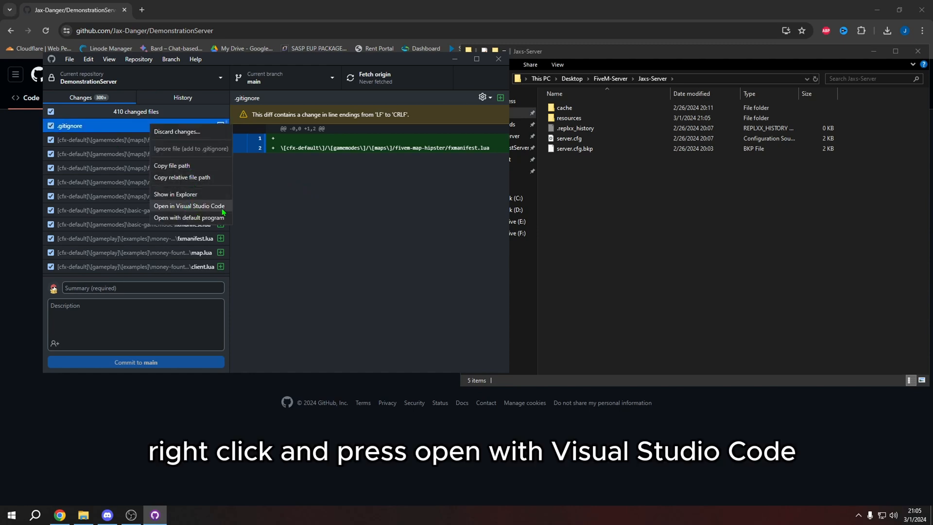
{"action": "left_click", "coordinate": [189, 206]}
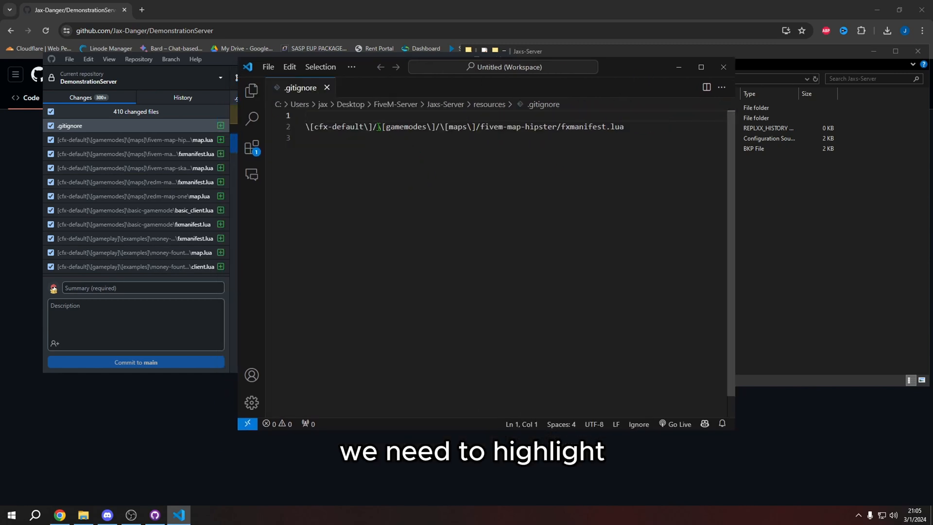
- Change the .gitignore entry to ignore everything under [cfx-default]/* and save it
{"action": "left_click_drag", "start_coordinate": [379, 127], "coordinate": [623, 126]}
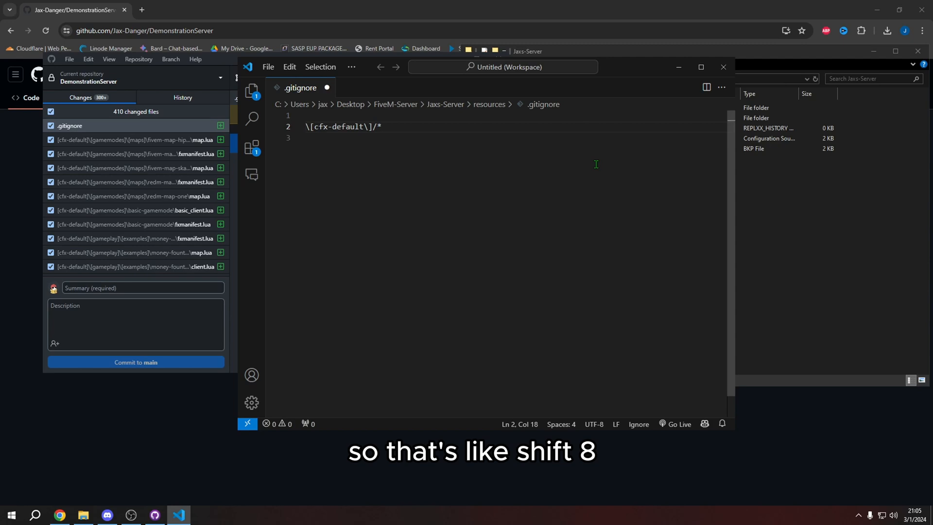
{"action": "key", "text": "ctrl+s"}
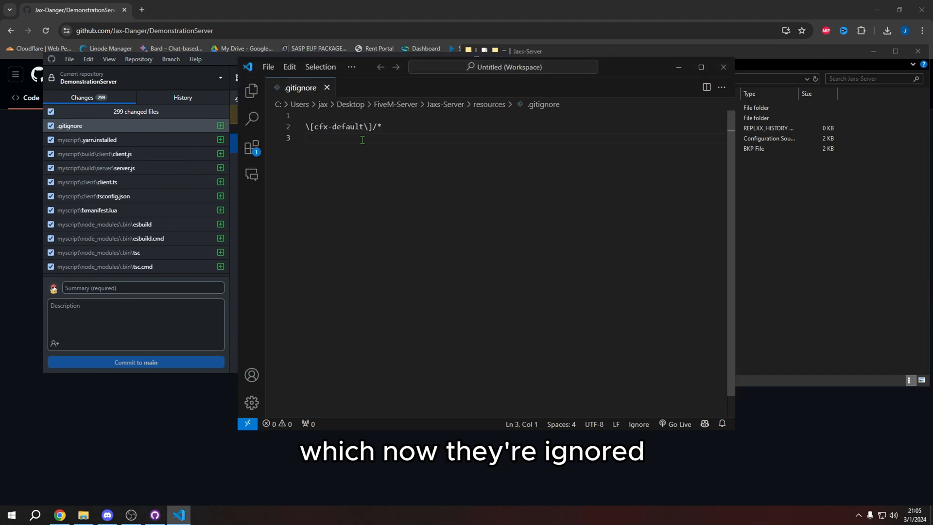
{"action": "left_click", "coordinate": [88, 181]}
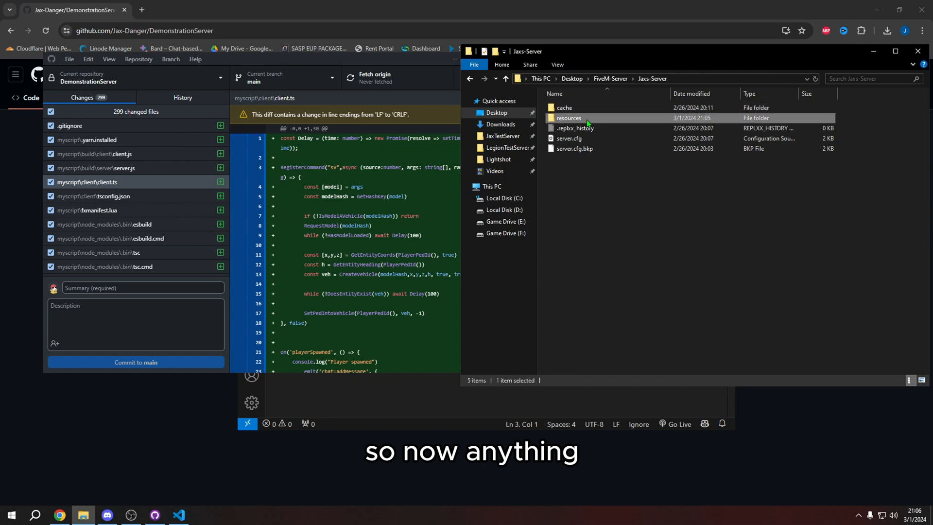
- Open resources, then [cfx-default], in File Explorer to inspect its contents
{"action": "double_click", "coordinate": [568, 117]}
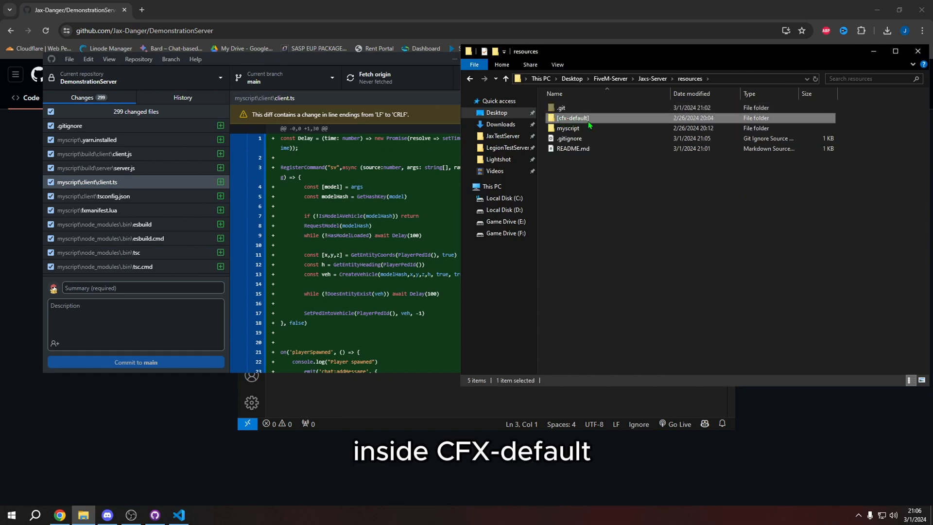
{"action": "double_click", "coordinate": [572, 118]}
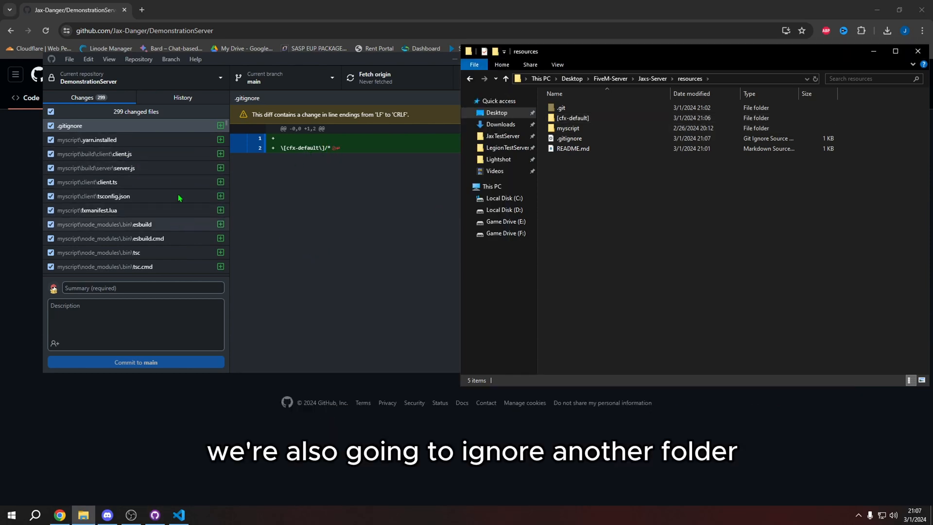
{"action": "scroll", "scroll_direction": "down", "scroll_amount": 3}
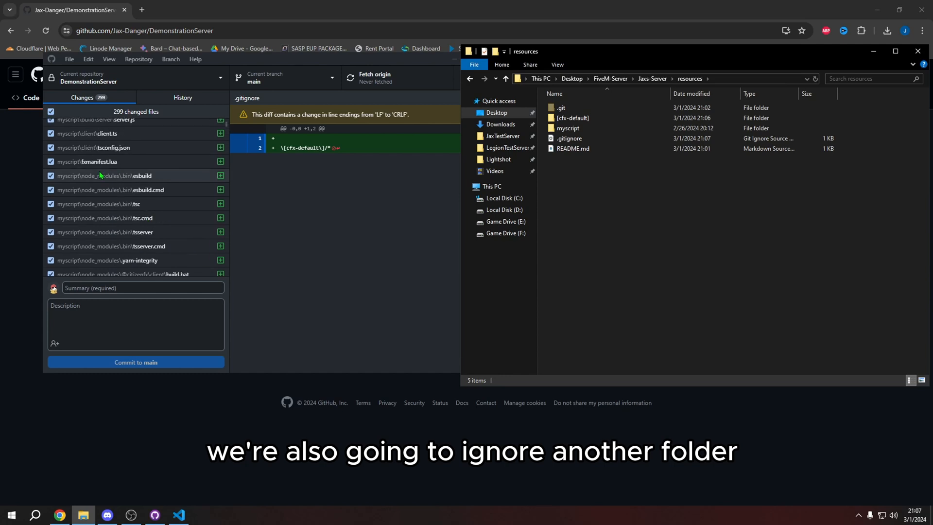
{"action": "mouse_move", "coordinate": [90, 181]}
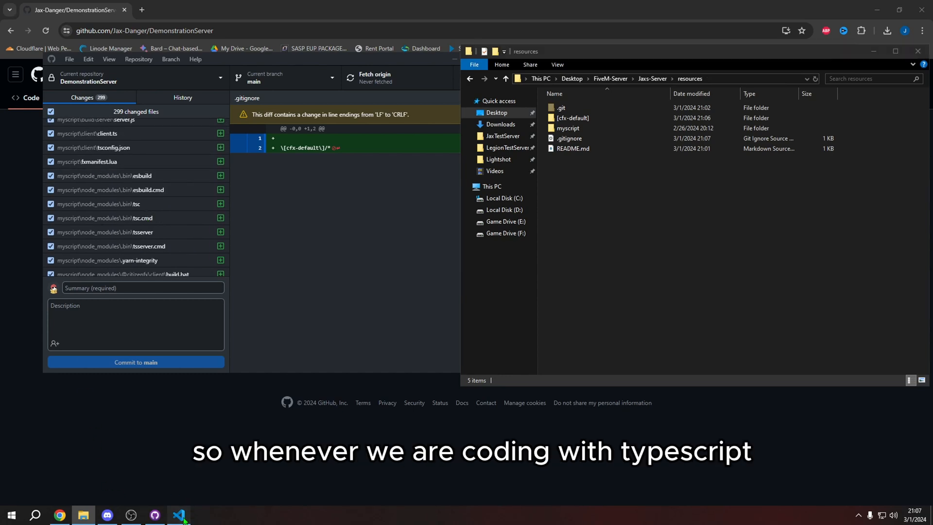
- Ignore myscript/node_modules/.bin/esbuild from GitHub Desktop, then select .bin/esbuild in .gitignore
{"action": "right_click", "coordinate": [107, 175]}
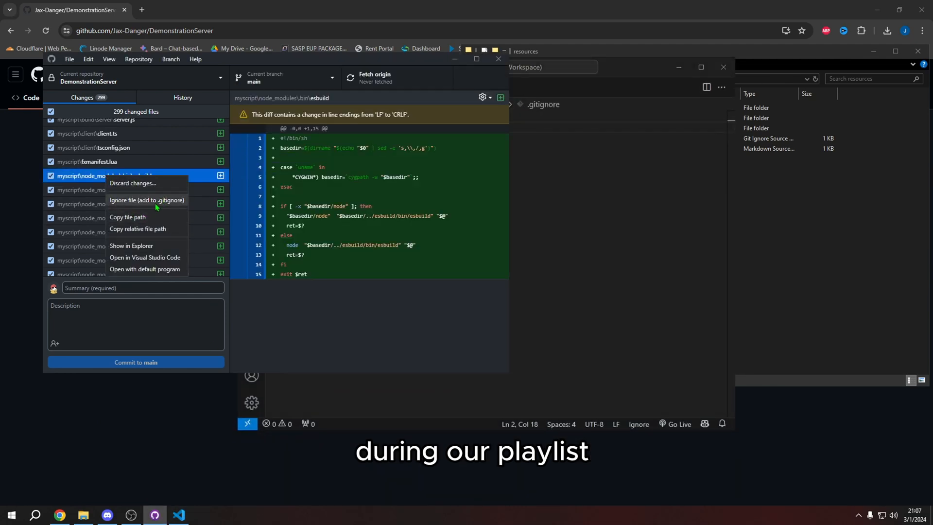
{"action": "left_click", "coordinate": [147, 200]}
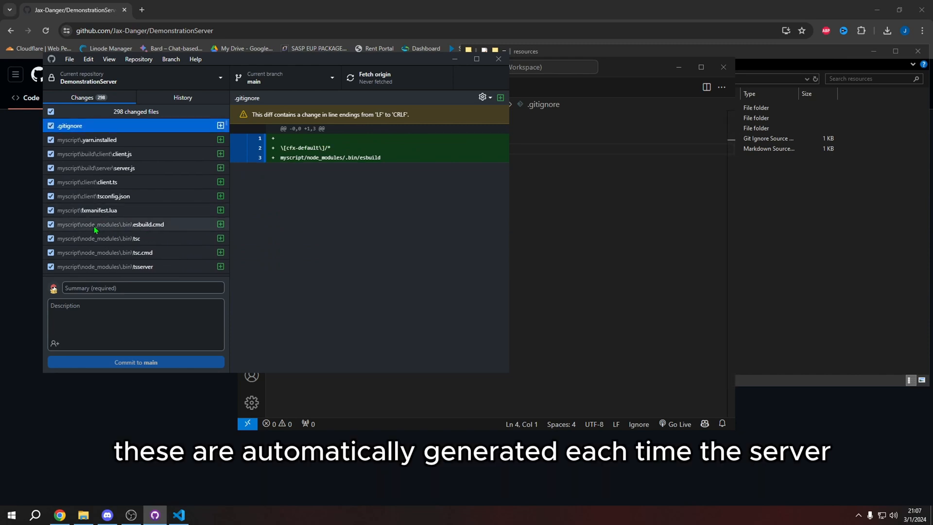
{"action": "mouse_move", "coordinate": [101, 242]}
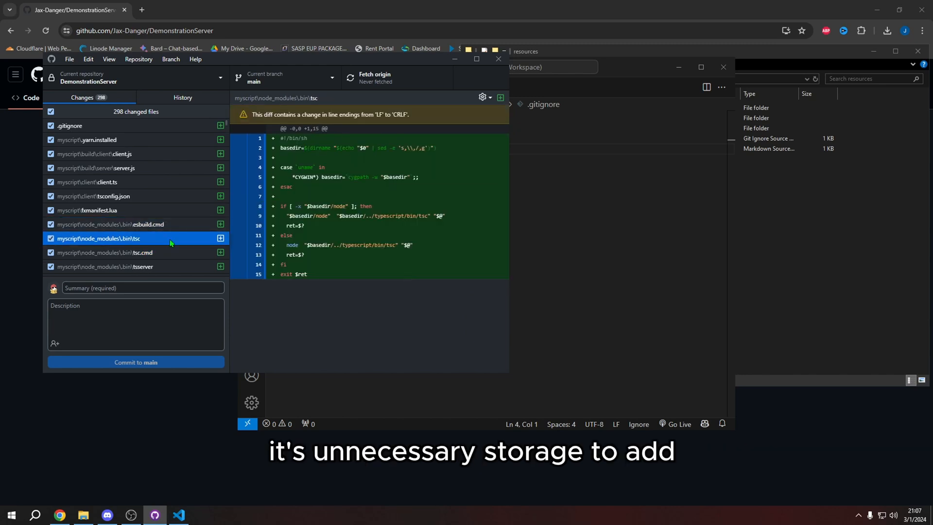
{"action": "mouse_move", "coordinate": [114, 151]}
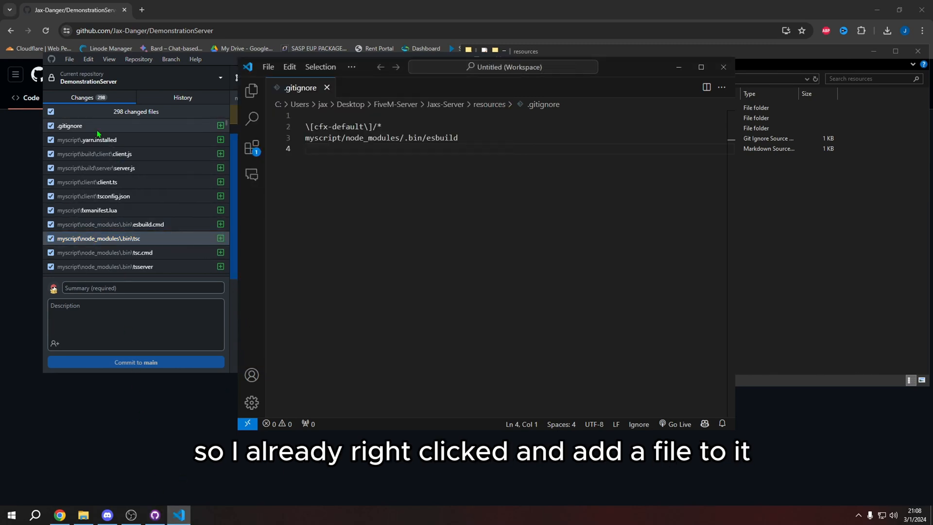
{"action": "mouse_move", "coordinate": [106, 147]}
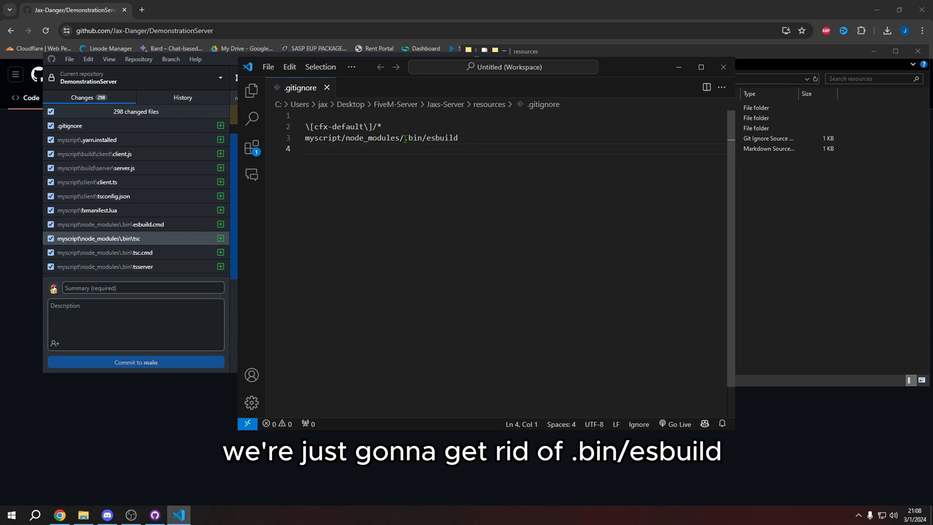
{"action": "left_click_drag", "start_coordinate": [405, 137], "coordinate": [458, 137]}
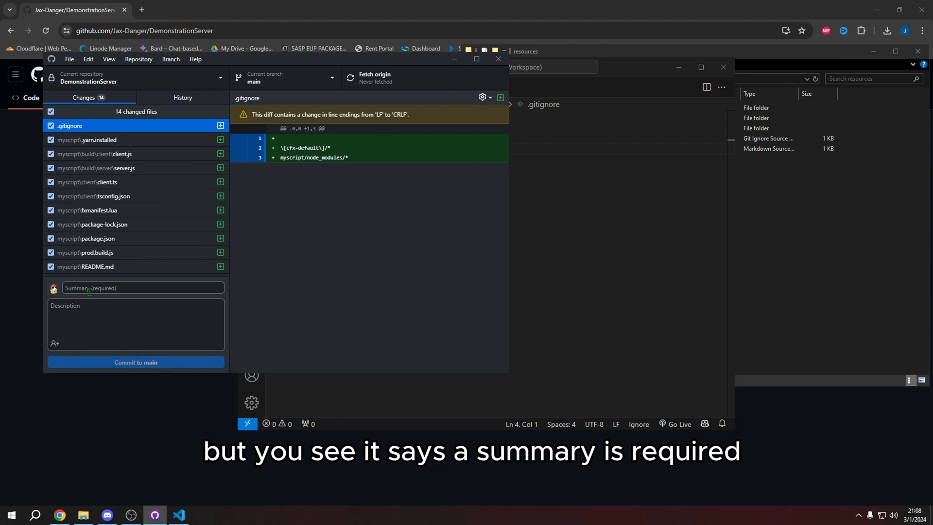
- Commit the 14 files to main as 'Added myscript to Server Files' and push to origin
{"action": "left_click", "coordinate": [142, 288]}
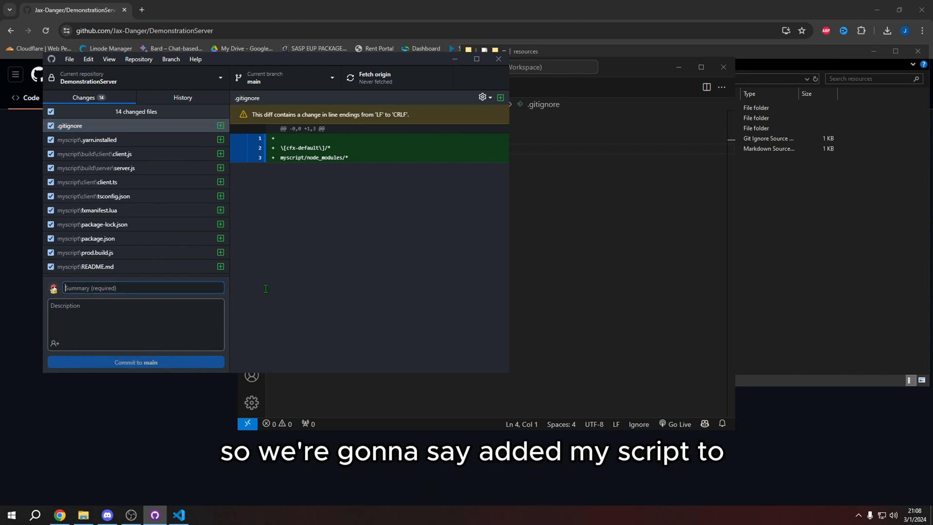
{"action": "type", "text": "Added myscript to"}
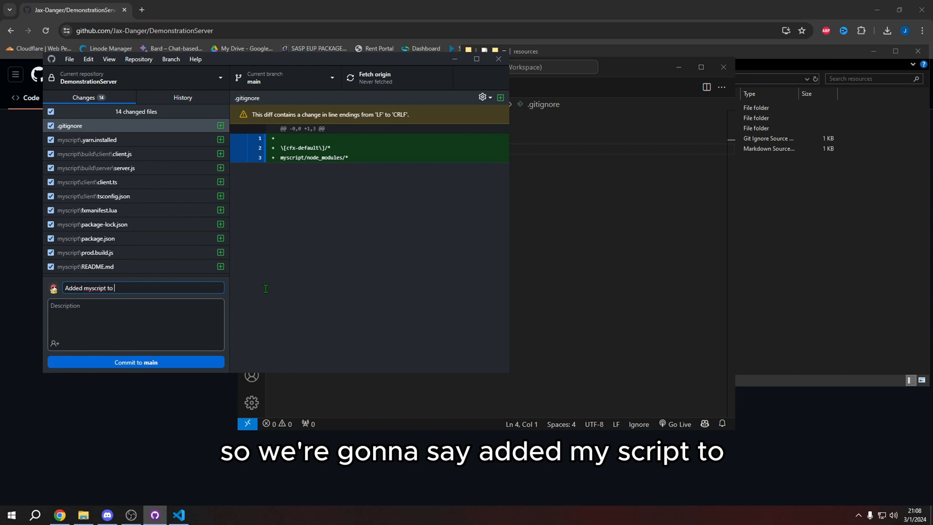
{"action": "type", "text": "Server Files"}
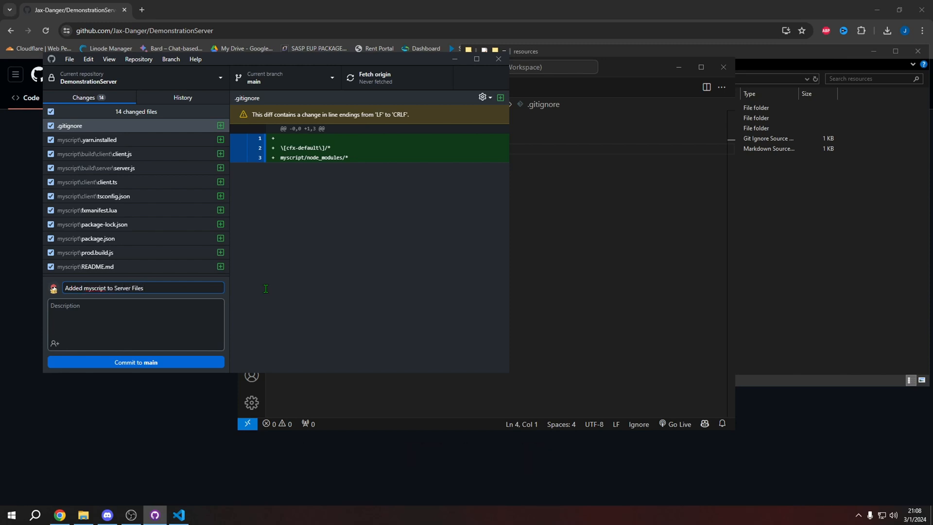
{"action": "left_click", "coordinate": [135, 362]}
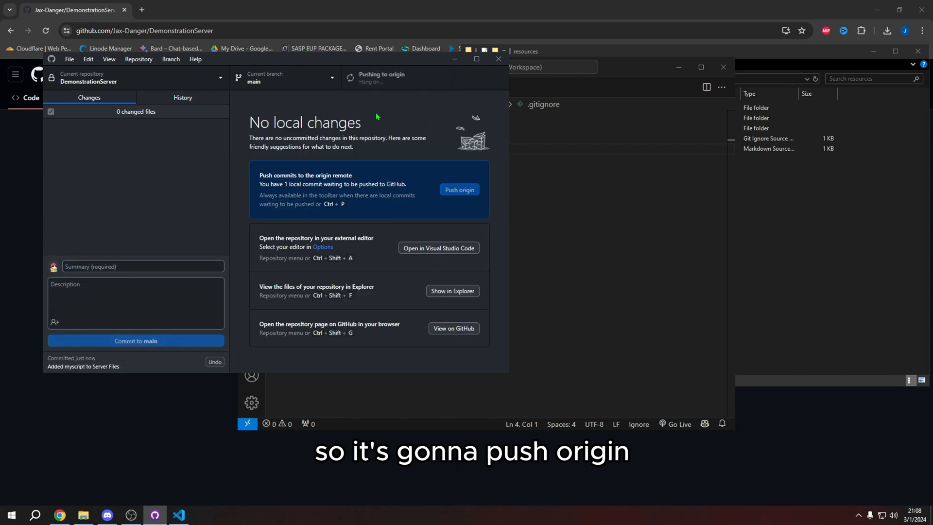
{"action": "left_click", "coordinate": [458, 189]}
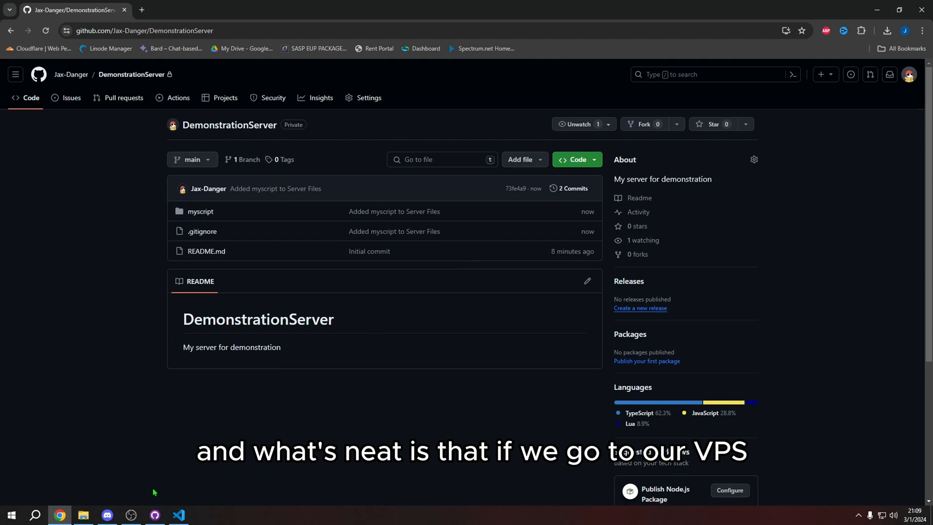
- Switch over to the VPS, where GitHub Desktop shows the LegionRPFiles repository
{"action": "left_click", "coordinate": [11, 514]}
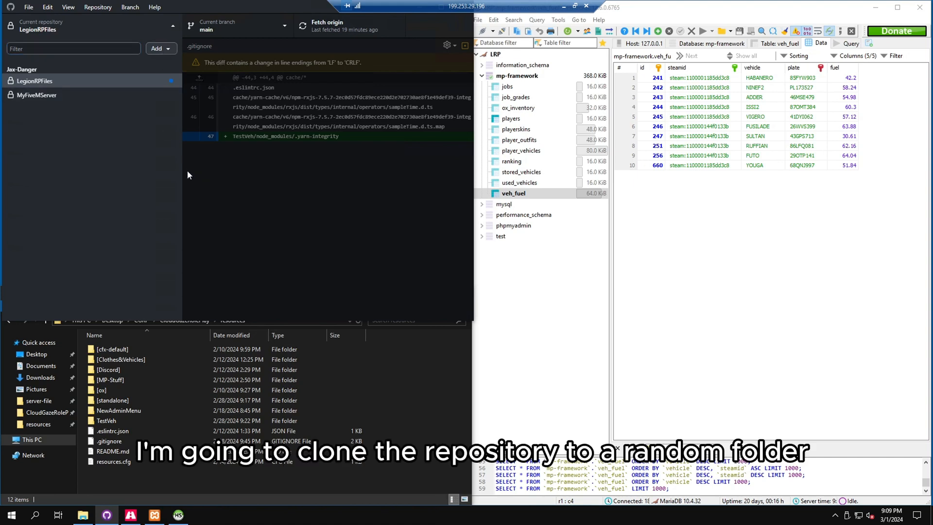
- Clone Jax-Danger/DemonstrationServer into the VPS folder Desktop\whatever\DemonstrationServer
{"action": "left_click", "coordinate": [43, 46]}
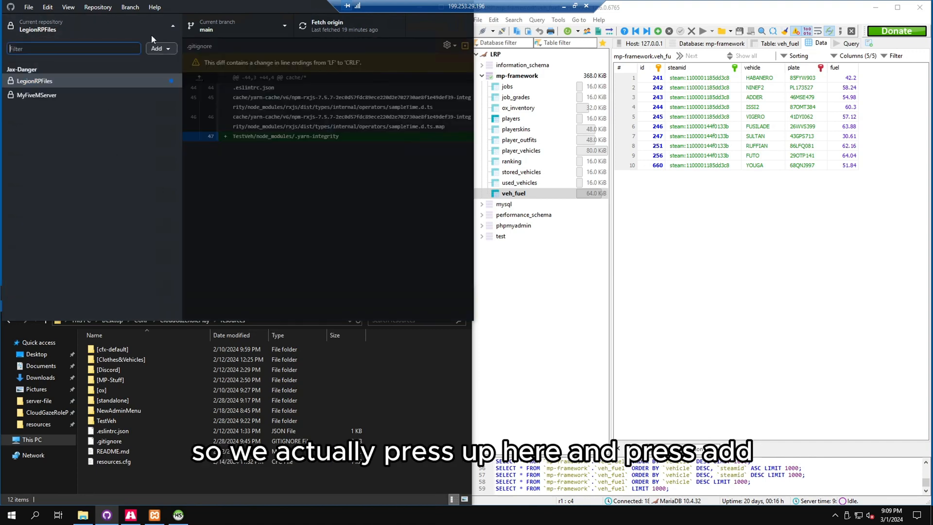
{"action": "left_click", "coordinate": [157, 48]}
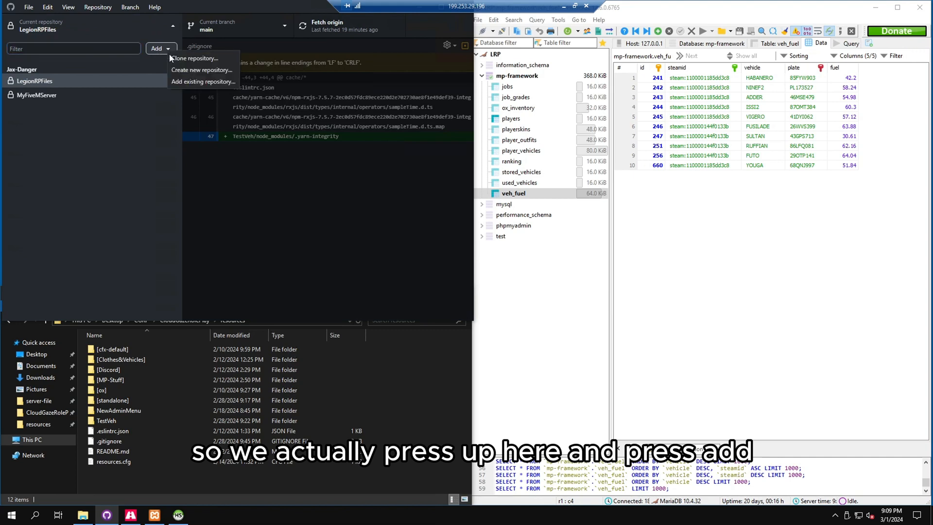
{"action": "left_click", "coordinate": [194, 58]}
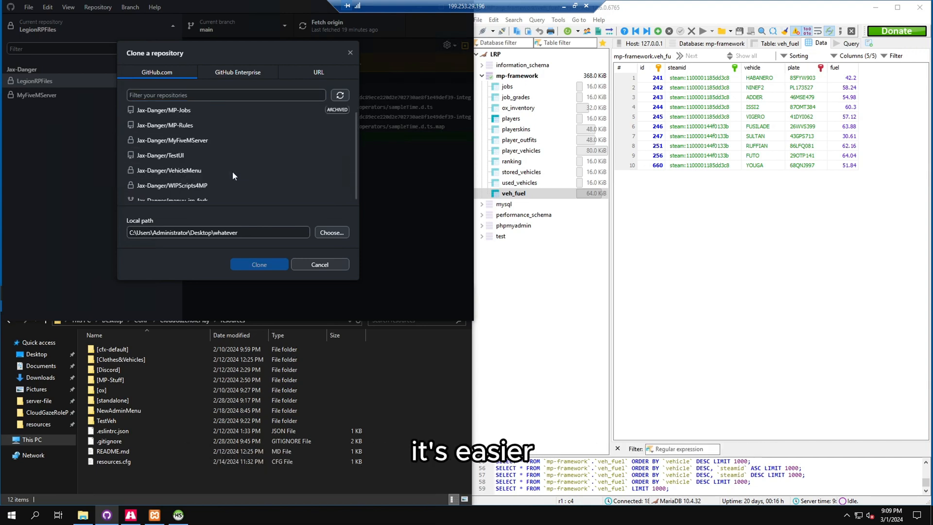
{"action": "left_click", "coordinate": [181, 159]}
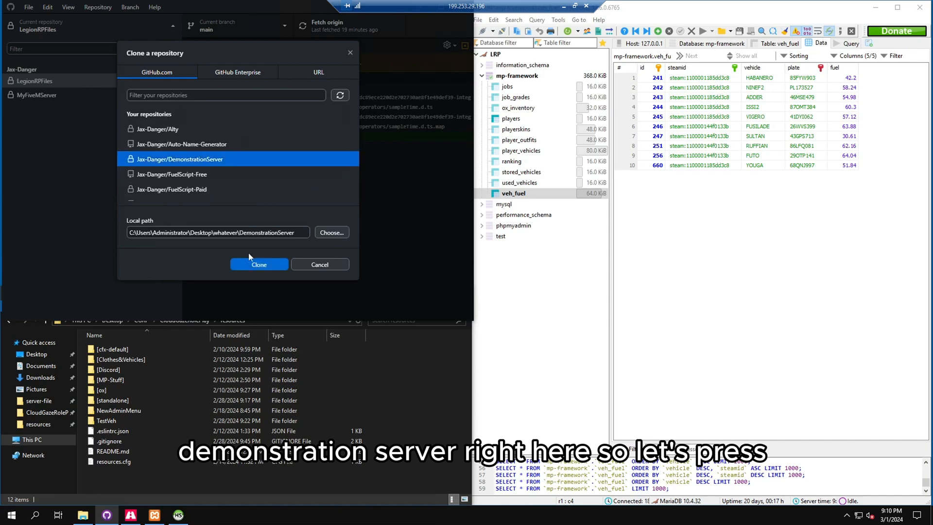
{"action": "left_click", "coordinate": [332, 232]}
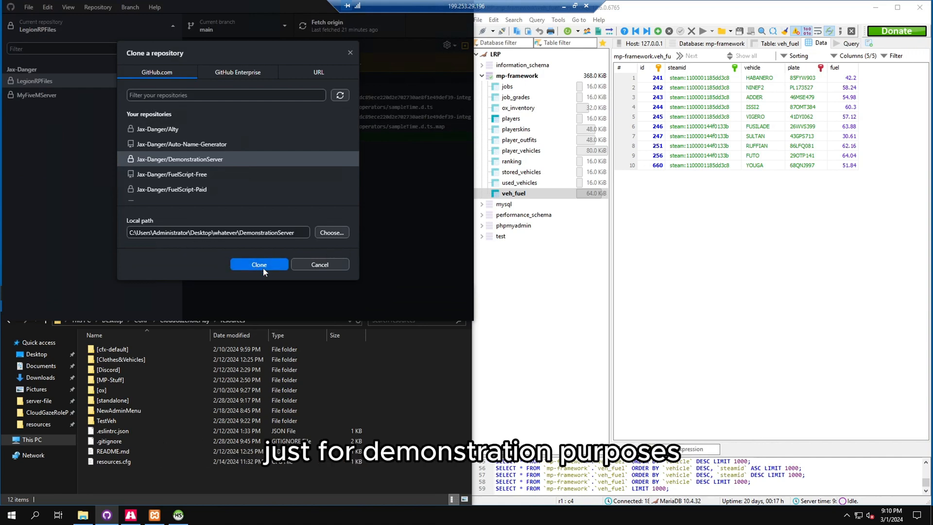
{"action": "left_click", "coordinate": [259, 264]}
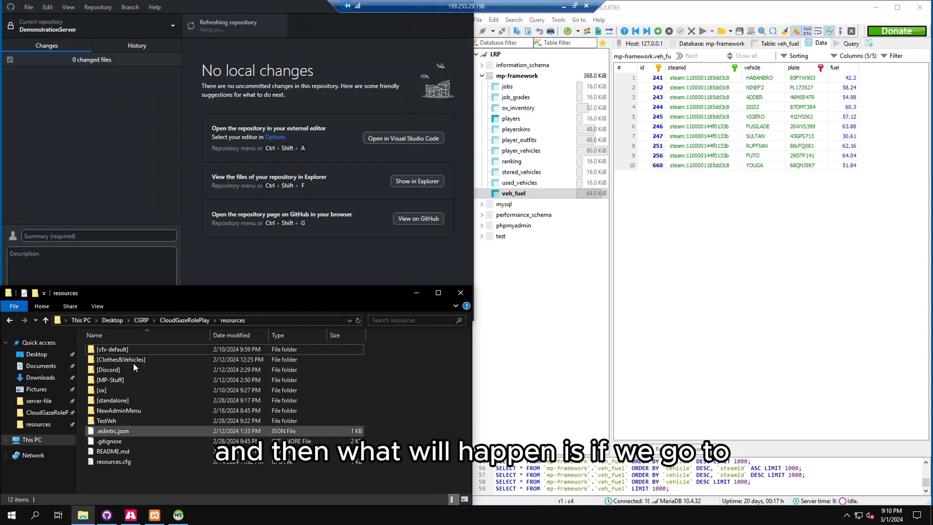
- Browse to Desktop\whatever\DemonstrationServer and point GitHub Desktop's repository location at resources
{"action": "left_click", "coordinate": [112, 320]}
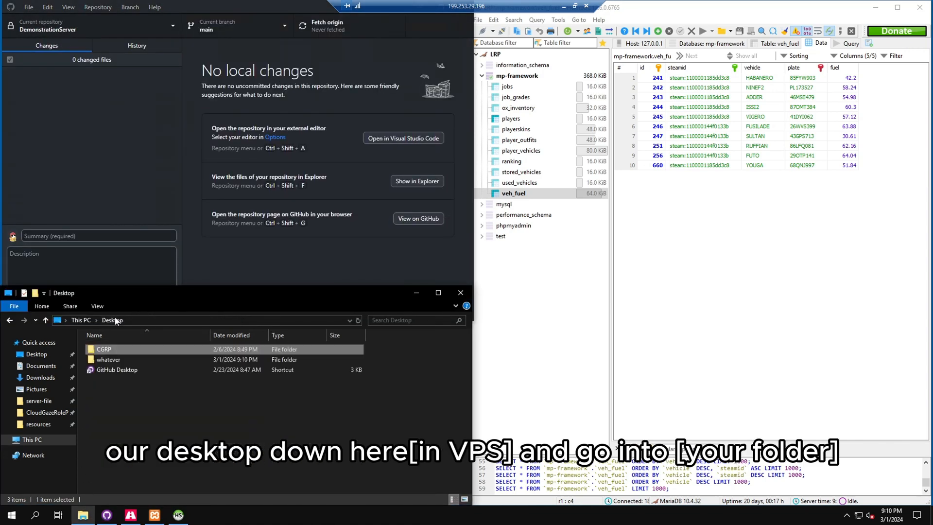
{"action": "double_click", "coordinate": [108, 359]}
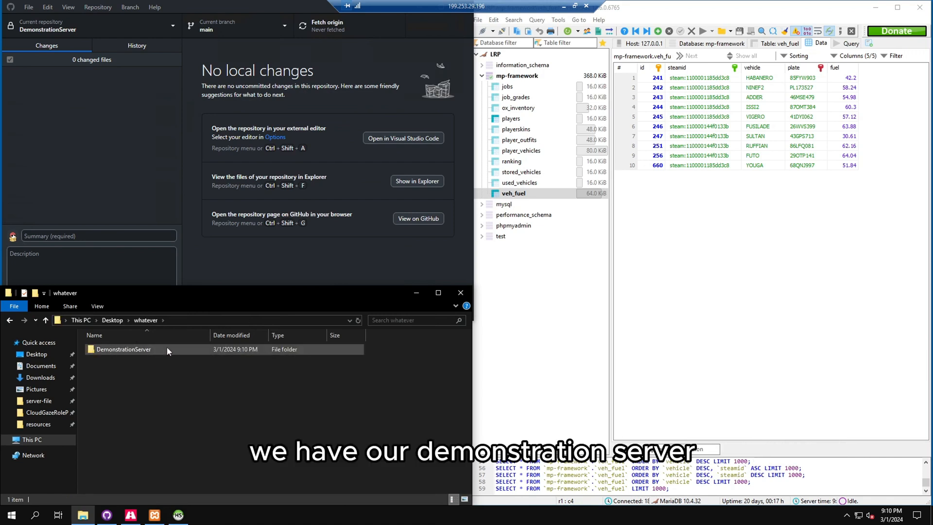
{"action": "double_click", "coordinate": [123, 349]}
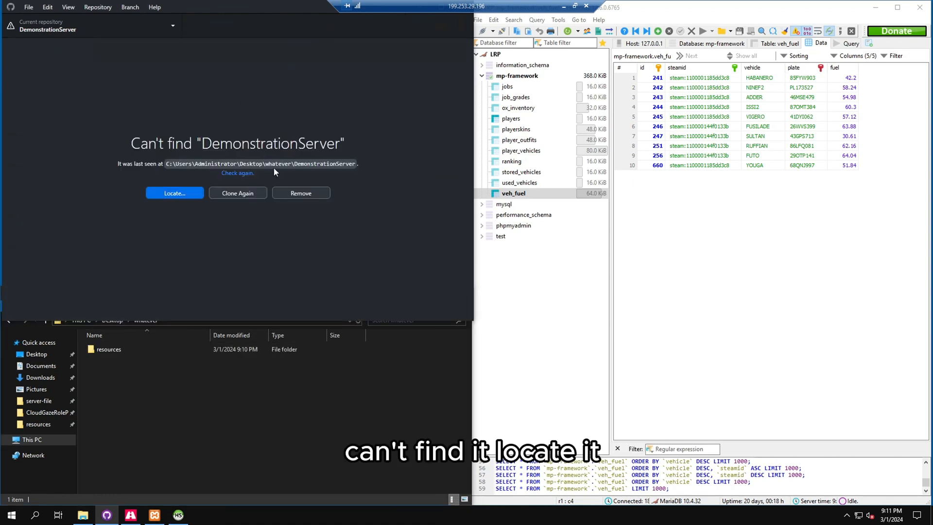
{"action": "left_click", "coordinate": [175, 193]}
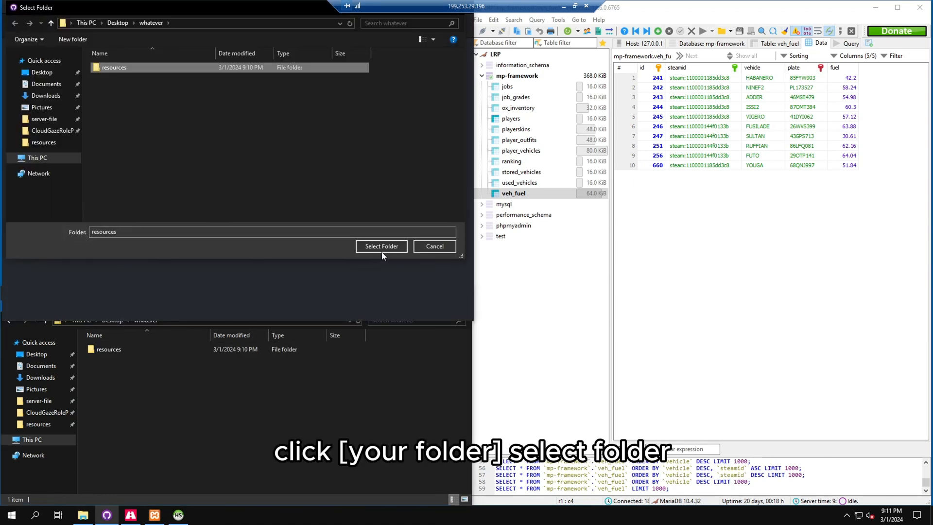
{"action": "left_click", "coordinate": [381, 246]}
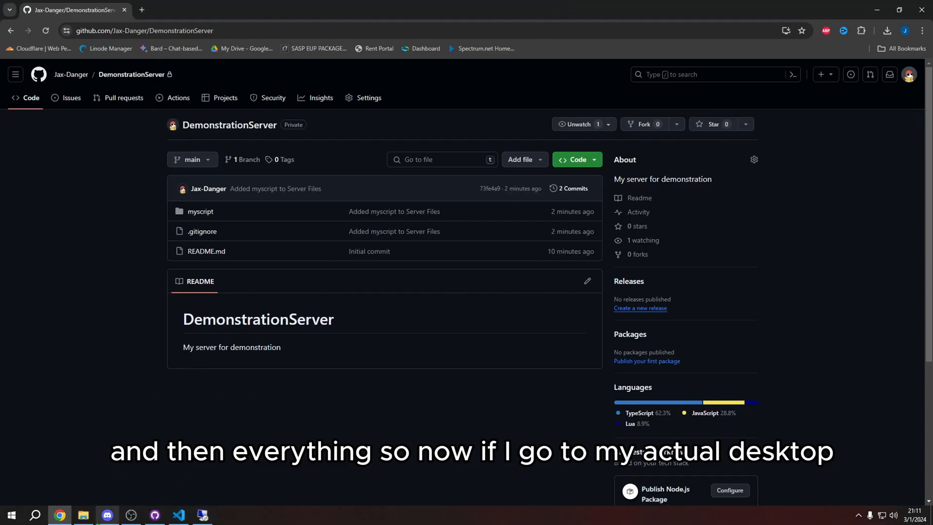
- Create test.txt in the local resources folder, commit it to main and push
{"action": "left_click", "coordinate": [83, 514]}
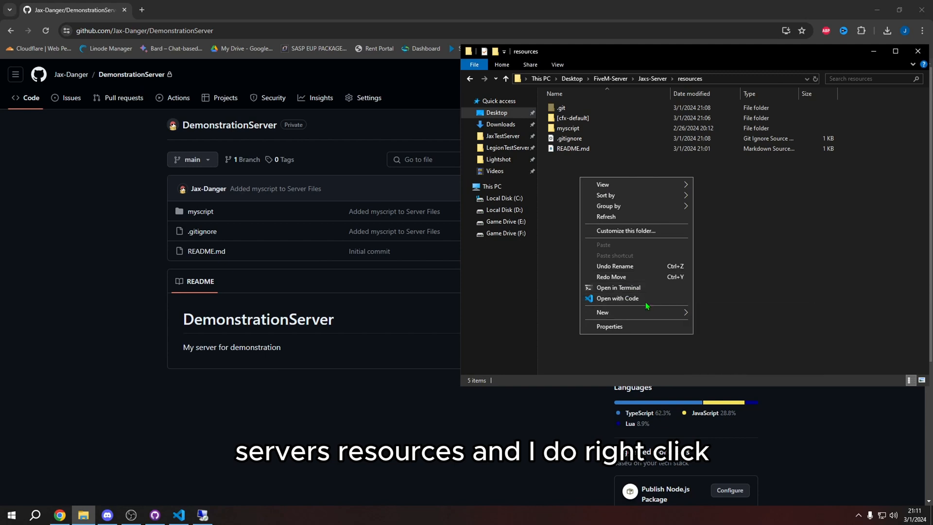
{"action": "left_click", "coordinate": [602, 311]}
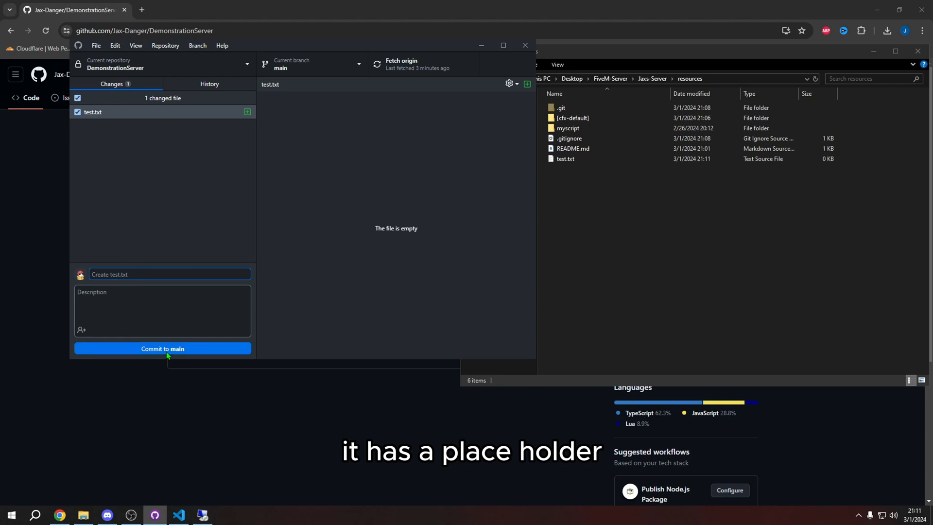
{"action": "left_click", "coordinate": [162, 348]}
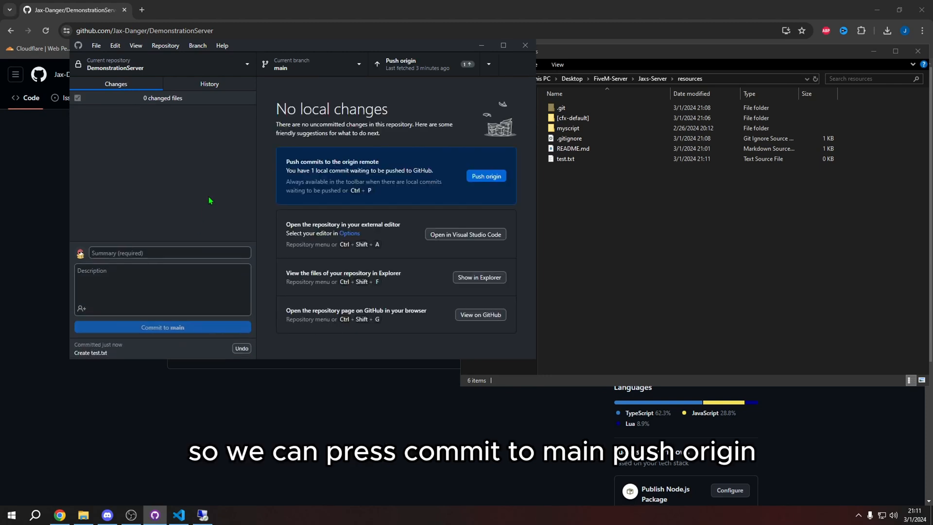
{"action": "left_click", "coordinate": [485, 176]}
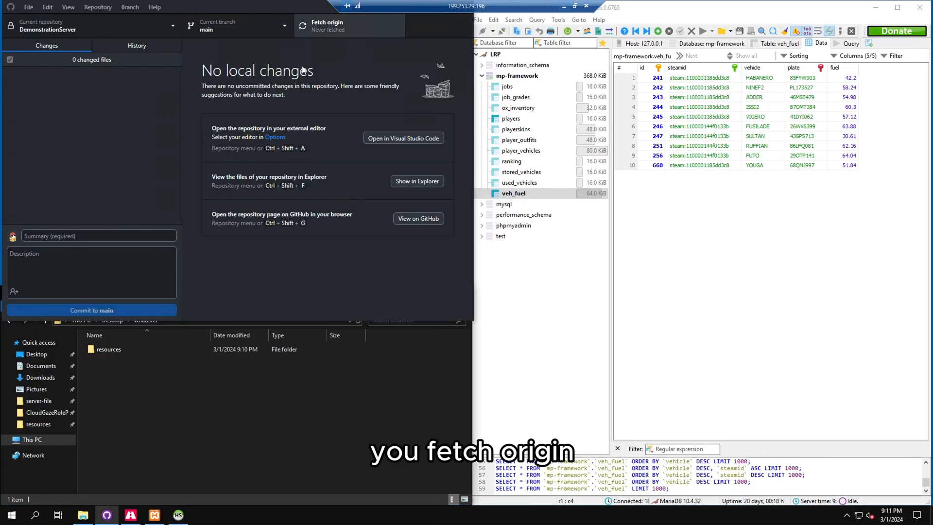
- Fetch on the VPS, check its resources folder, and commit the test.txt deletion
{"action": "left_click", "coordinate": [302, 25]}
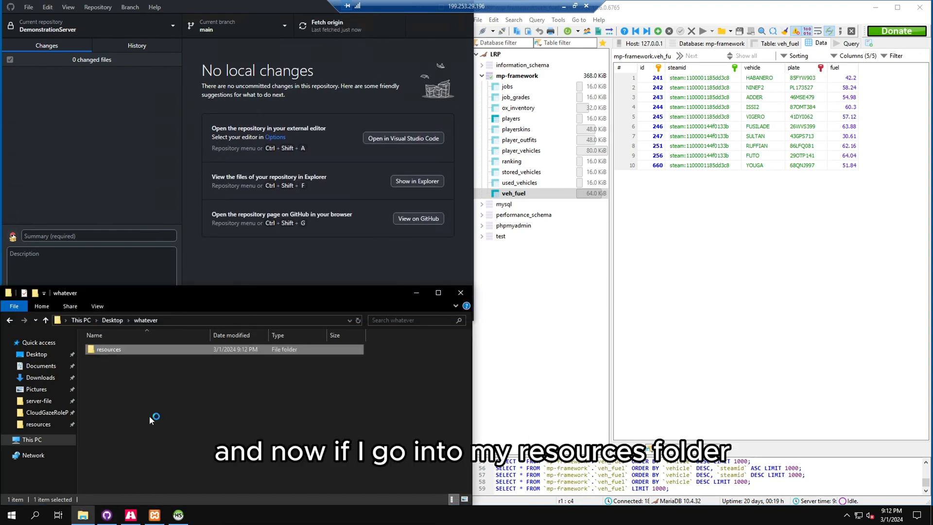
{"action": "double_click", "coordinate": [109, 350]}
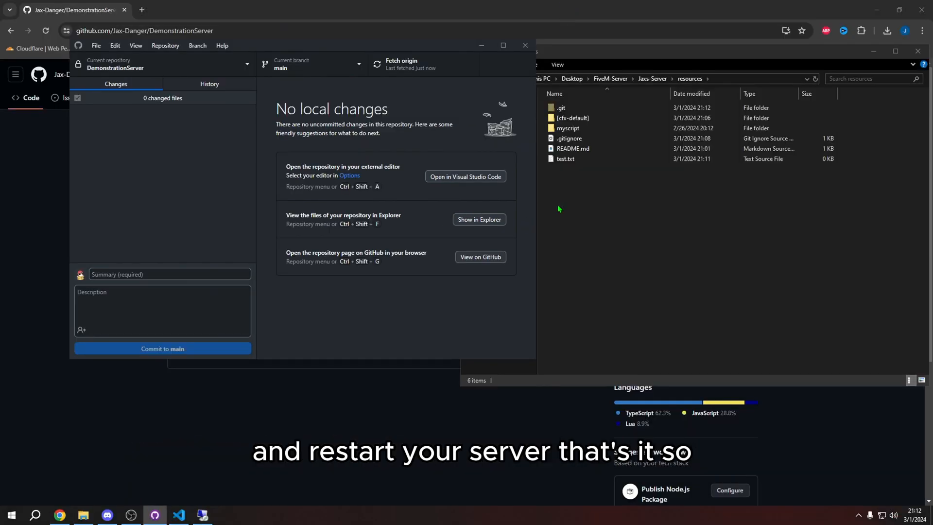
{"action": "mouse_move", "coordinate": [513, 313]}
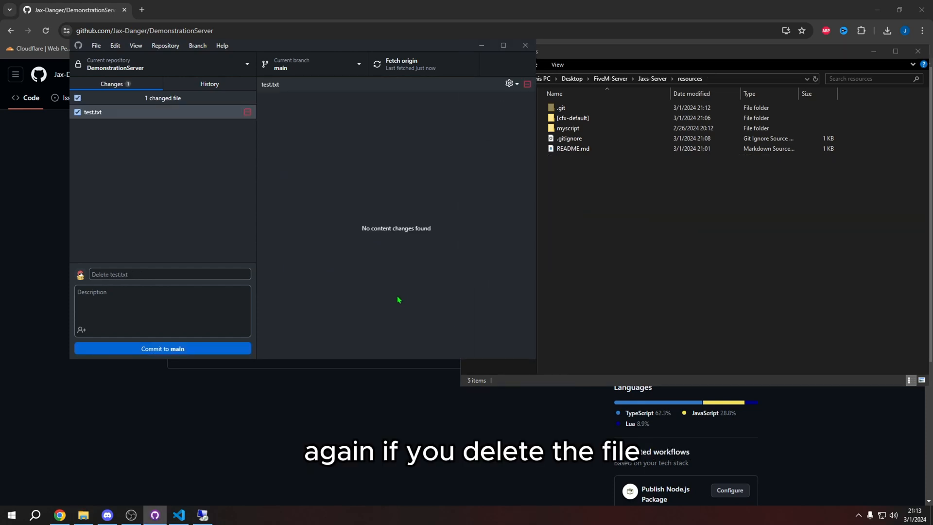
{"action": "left_click", "coordinate": [161, 347]}
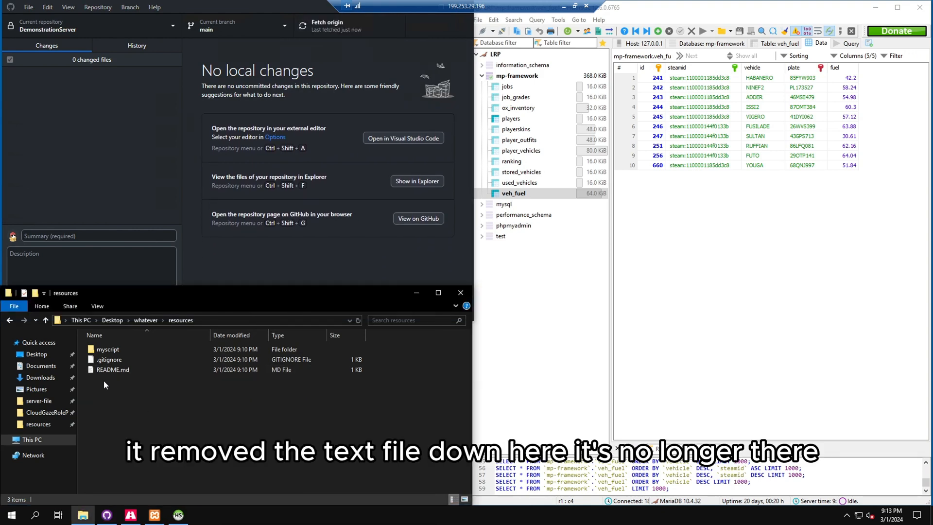
{"action": "mouse_move", "coordinate": [159, 447]}
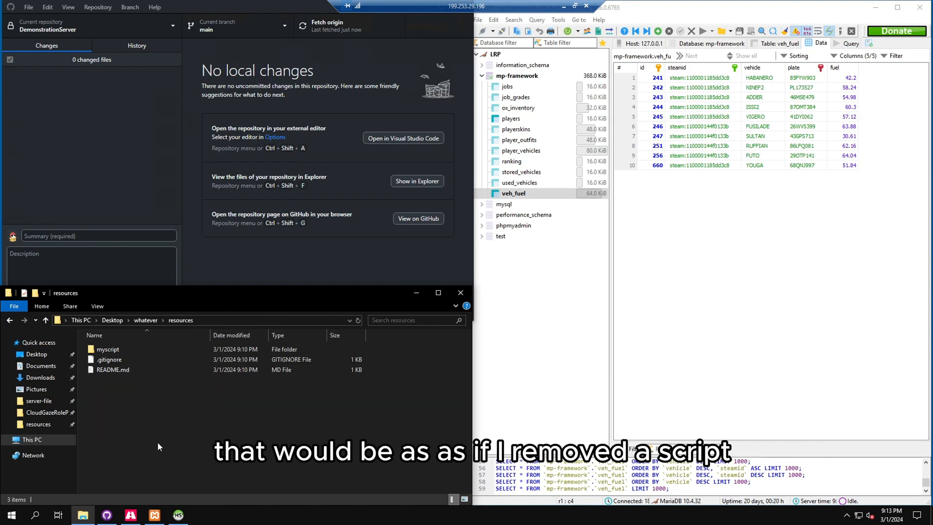
{"action": "mouse_move", "coordinate": [156, 433]}
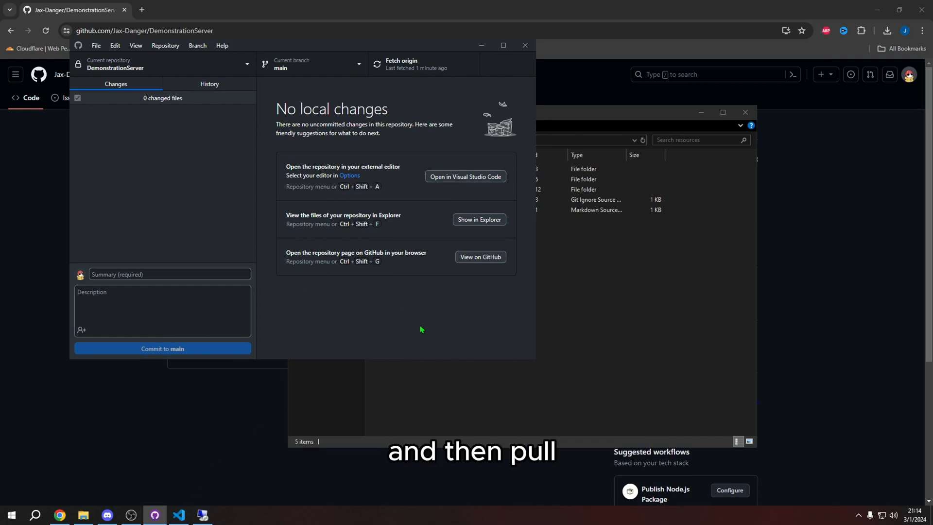
{"action": "mouse_move", "coordinate": [574, 346]}
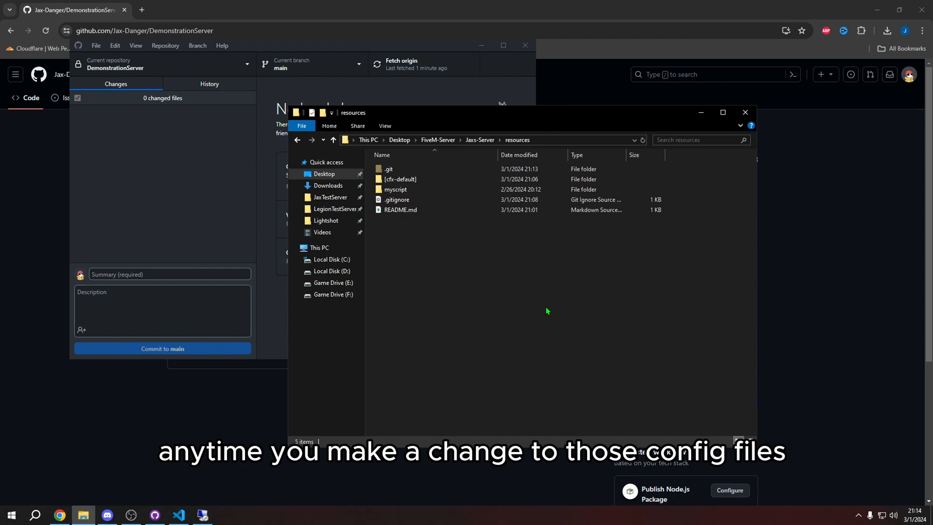
{"action": "mouse_move", "coordinate": [489, 291]}
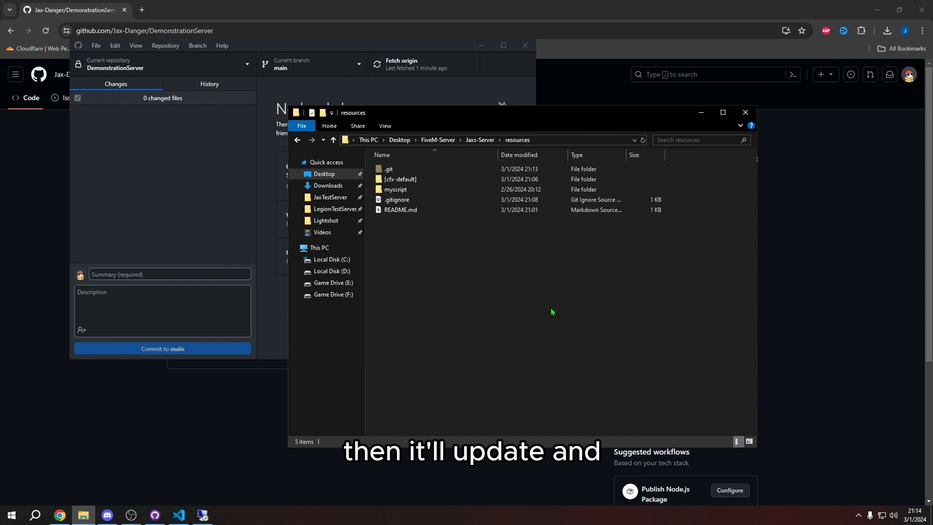
{"action": "mouse_move", "coordinate": [461, 267]}
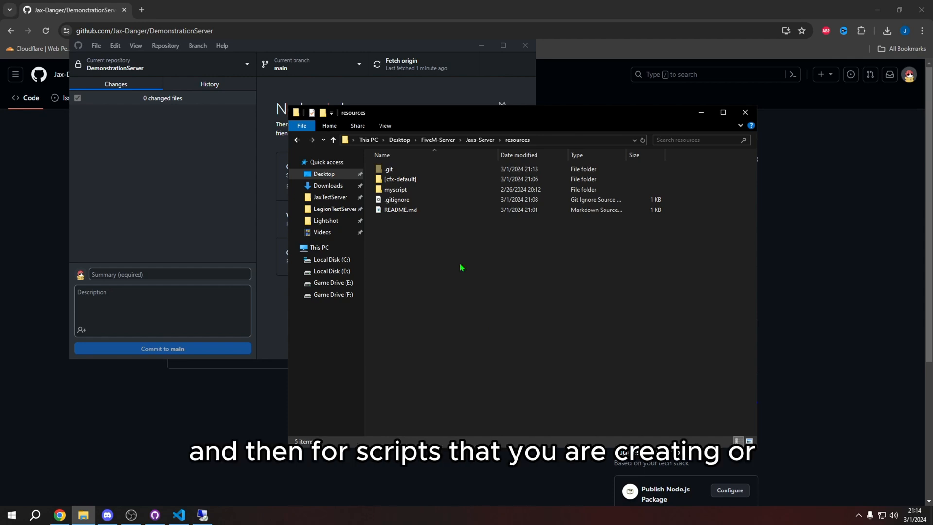
{"action": "mouse_move", "coordinate": [414, 255]}
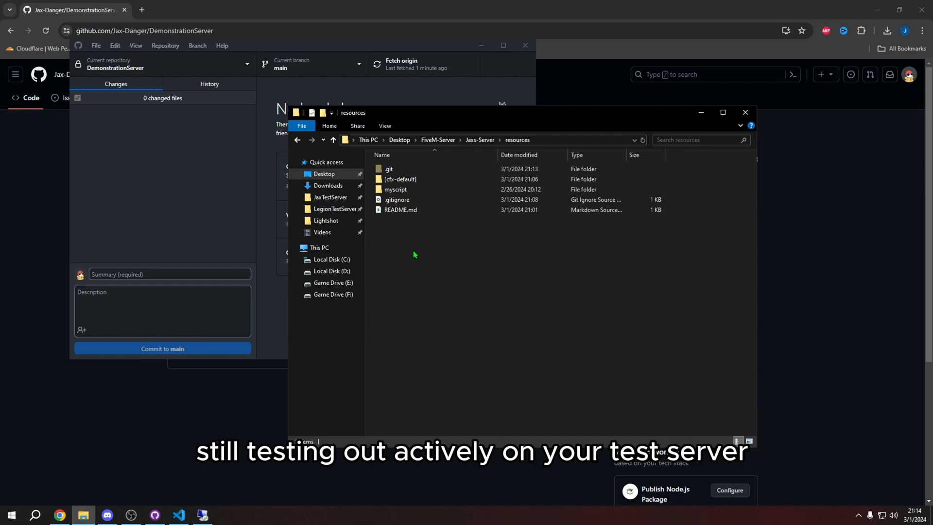
{"action": "mouse_move", "coordinate": [402, 247]}
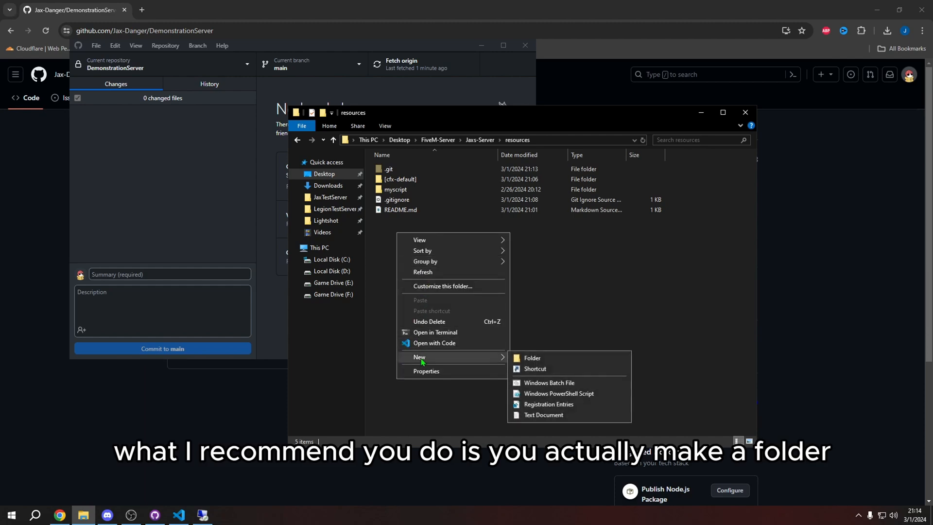
- Create an [IgnoreMe] folder, add [IgnoreMe]/* to .gitignore, and open the folder
{"action": "left_click", "coordinate": [531, 358]}
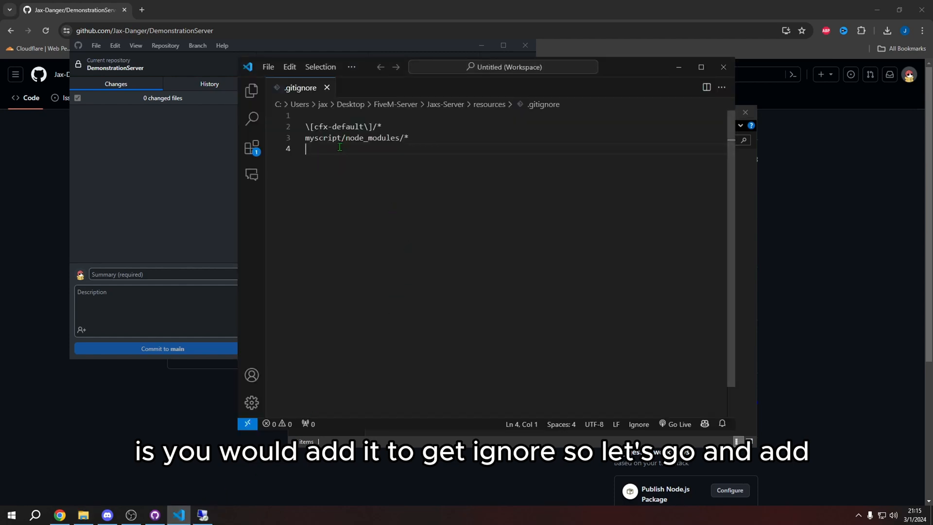
{"action": "type", "text": "[IgnoreMe]"}
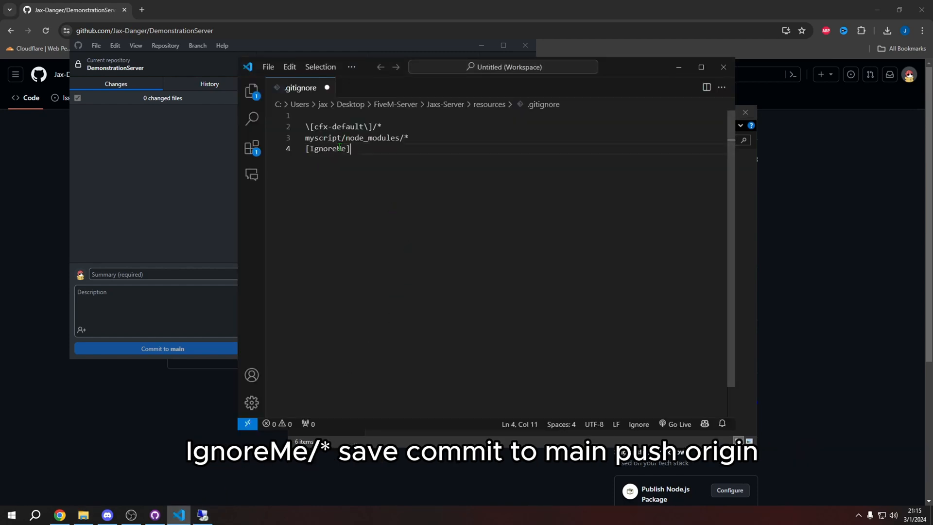
{"action": "type", "text": "/*"}
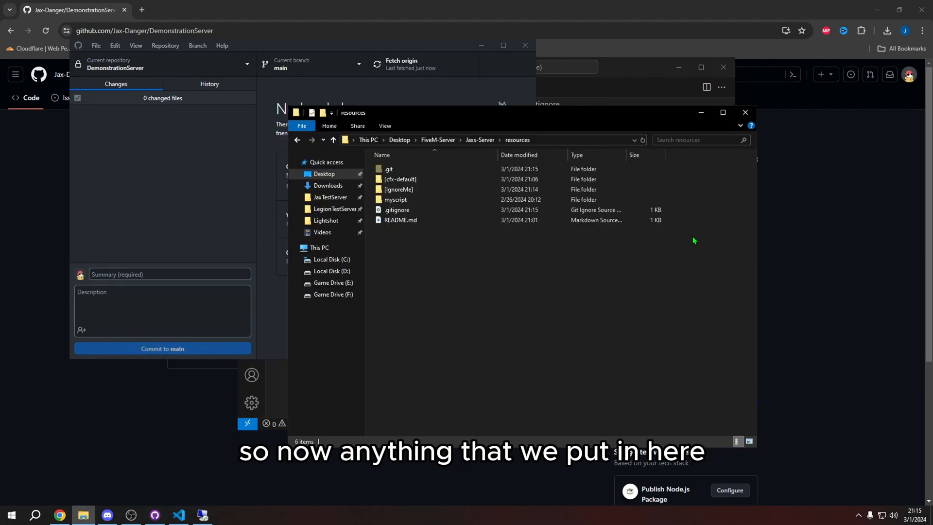
{"action": "double_click", "coordinate": [398, 189]}
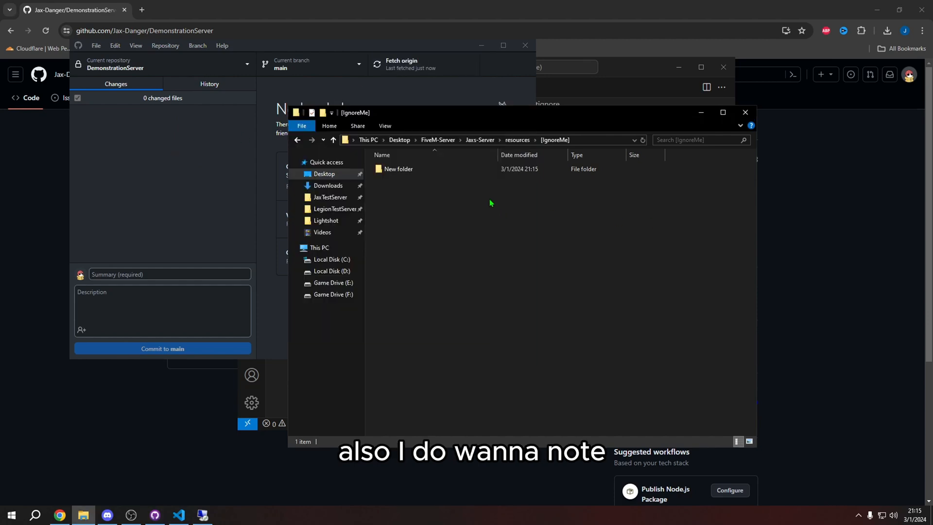
{"action": "mouse_move", "coordinate": [421, 227]}
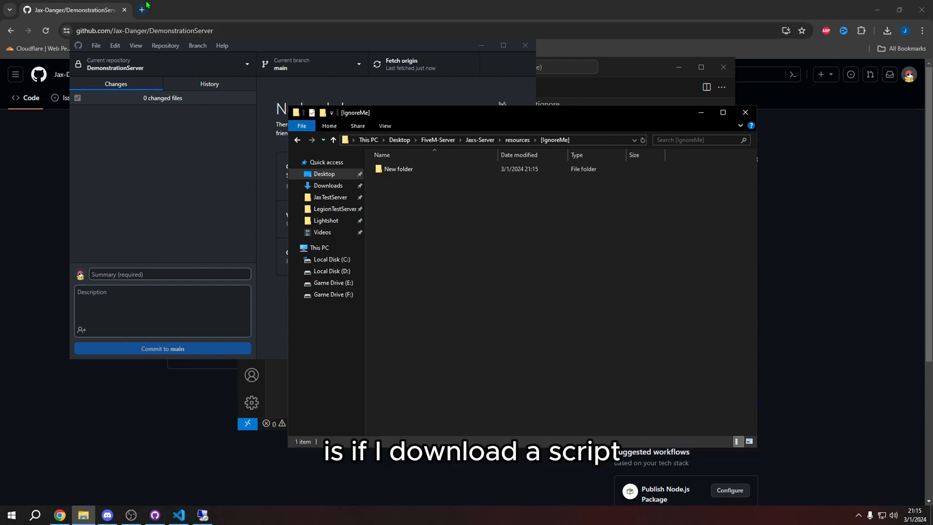
- Paste the FiveM-TypeScript repository URL from GitHub into GitHub Desktop's clone dialog
{"action": "left_click", "coordinate": [140, 10]}
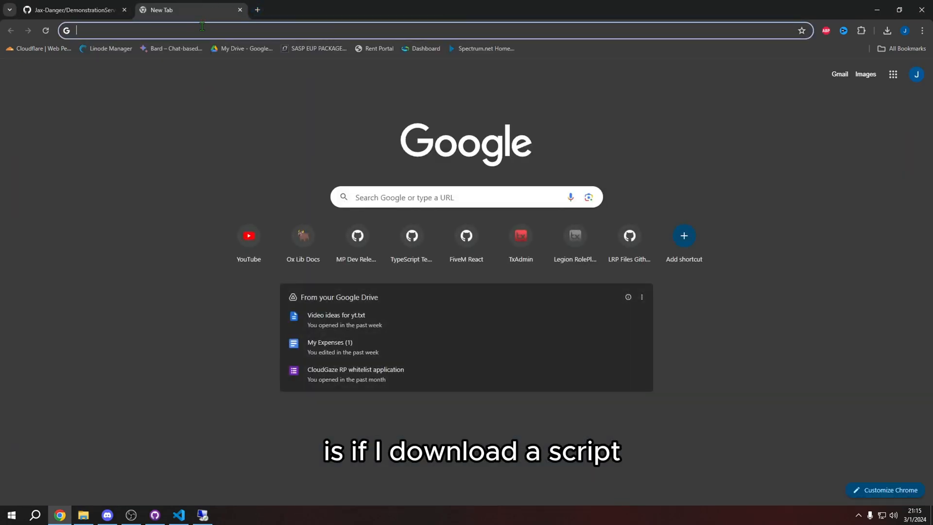
{"action": "left_click", "coordinate": [412, 236]}
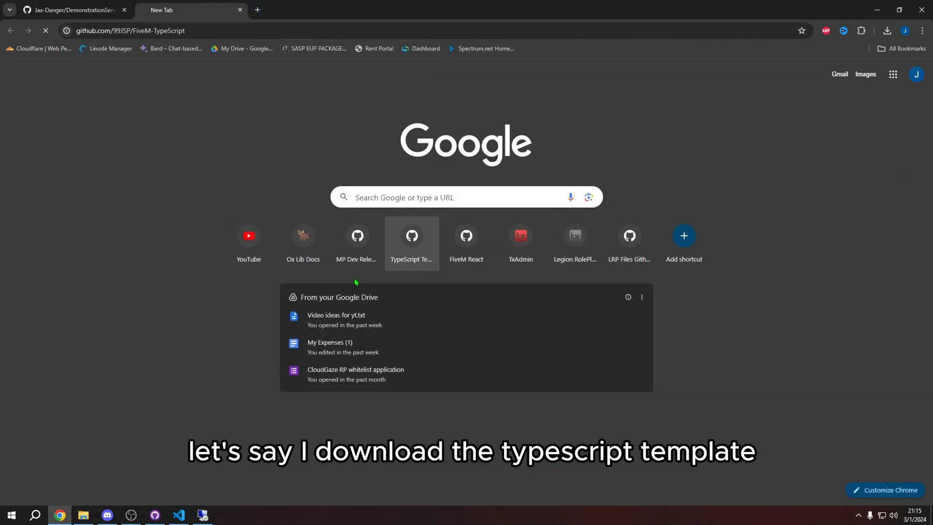
{"action": "left_click", "coordinate": [410, 236]}
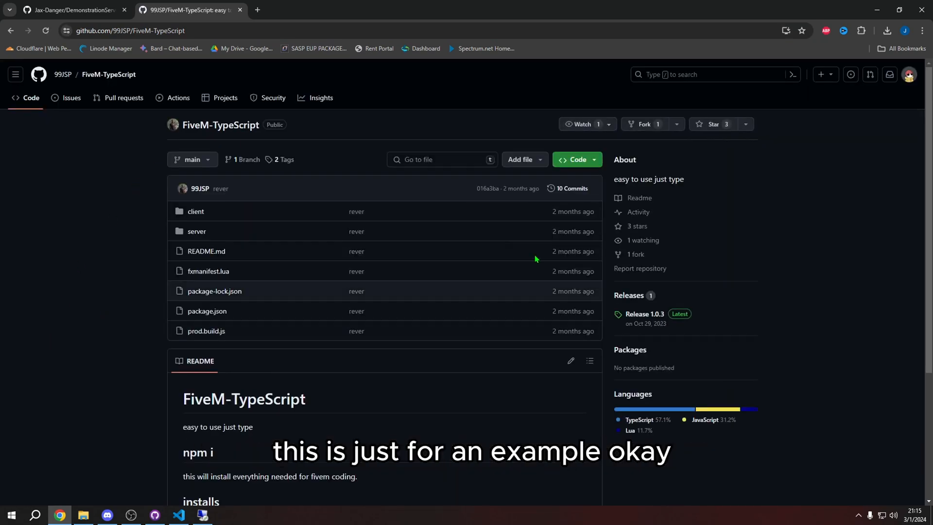
{"action": "left_click", "coordinate": [573, 160]}
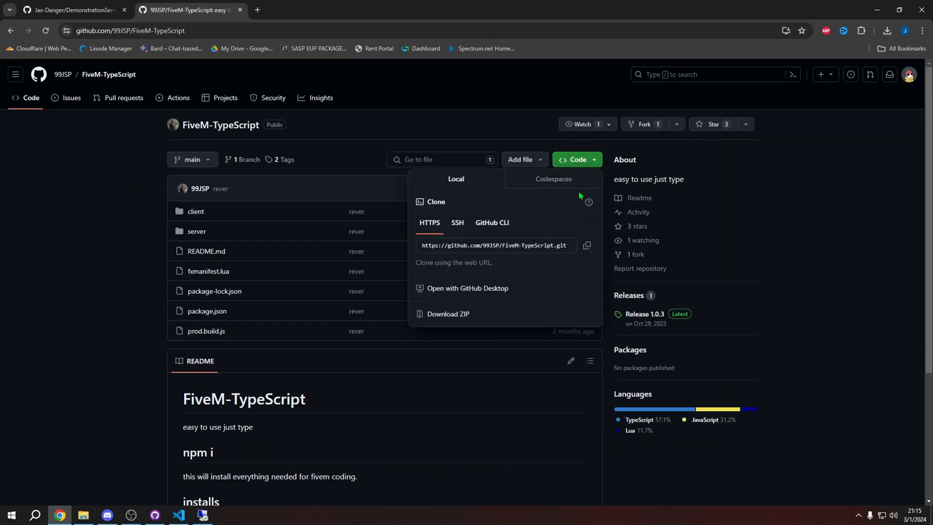
{"action": "left_click", "coordinate": [468, 289]}
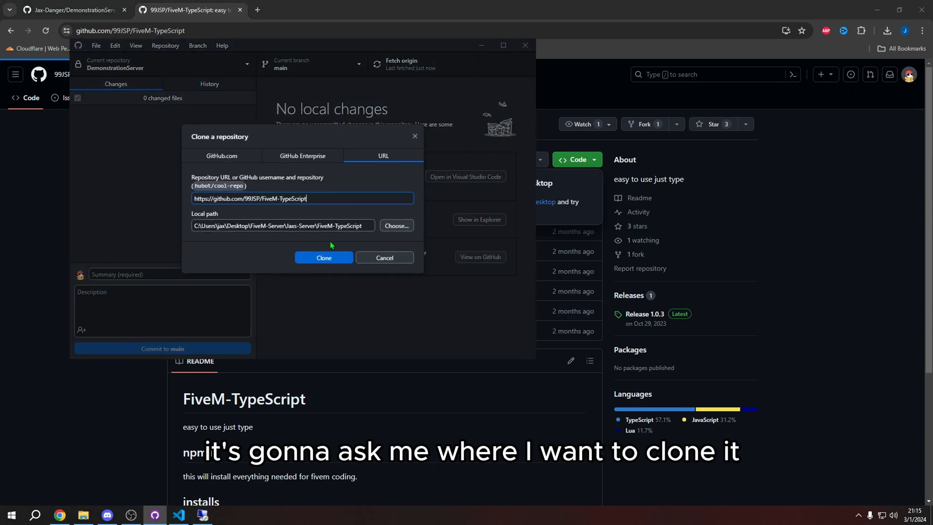
- Clone FiveM-TypeScript into the server's resources folder
{"action": "left_click", "coordinate": [395, 225]}
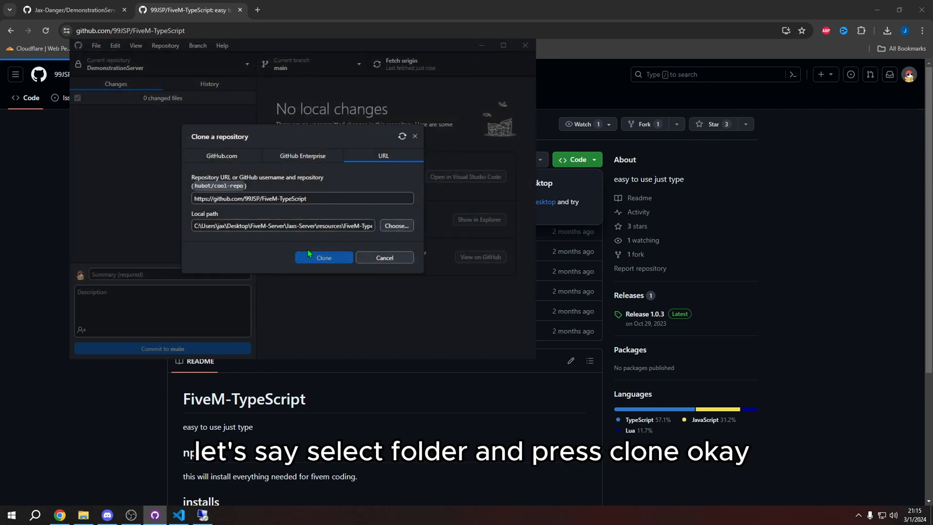
{"action": "left_click", "coordinate": [324, 258]}
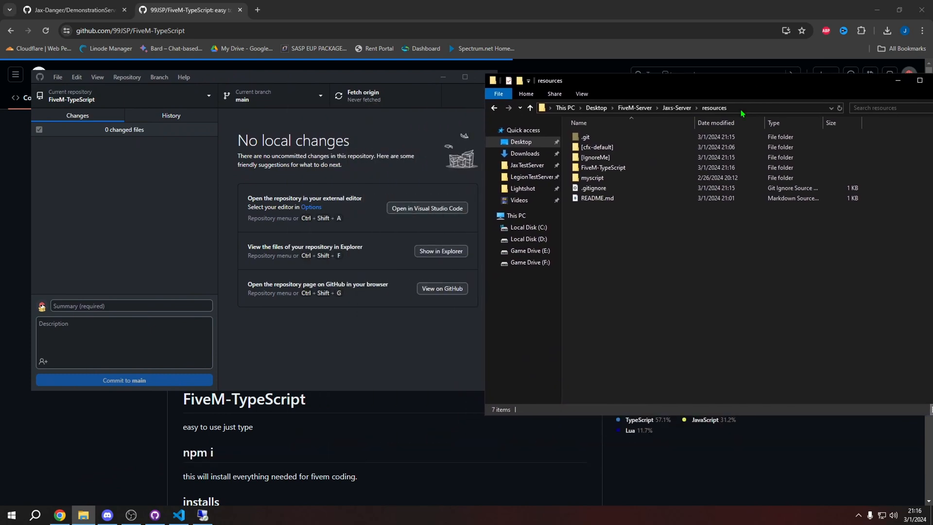
{"action": "mouse_move", "coordinate": [655, 167]}
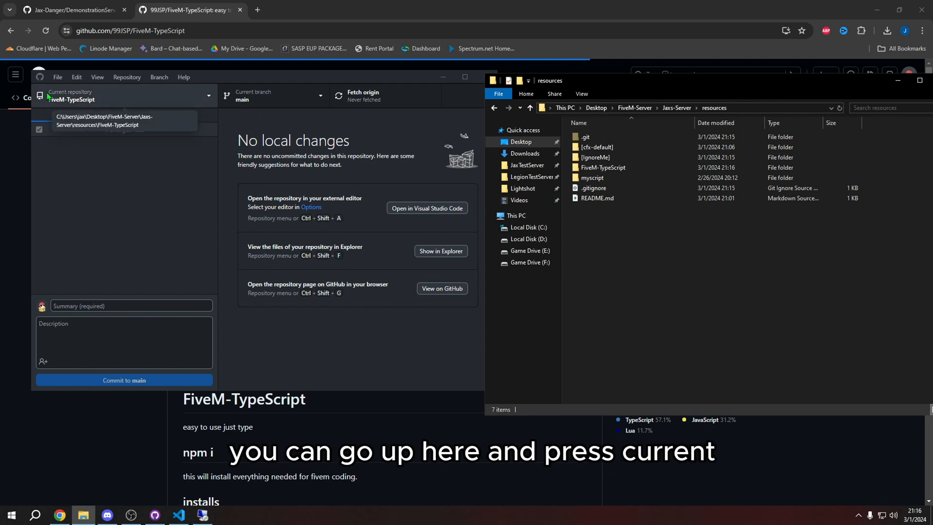
- Switch to DemonstrationServer, showing one empty FiveM-TypeScript change, and open that folder in Explorer
{"action": "left_click", "coordinate": [123, 95]}
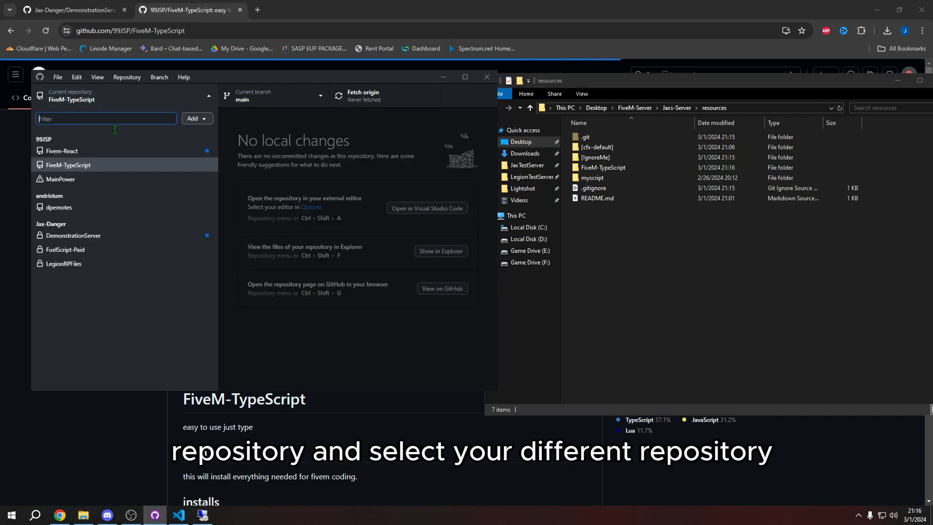
{"action": "mouse_move", "coordinate": [99, 329]}
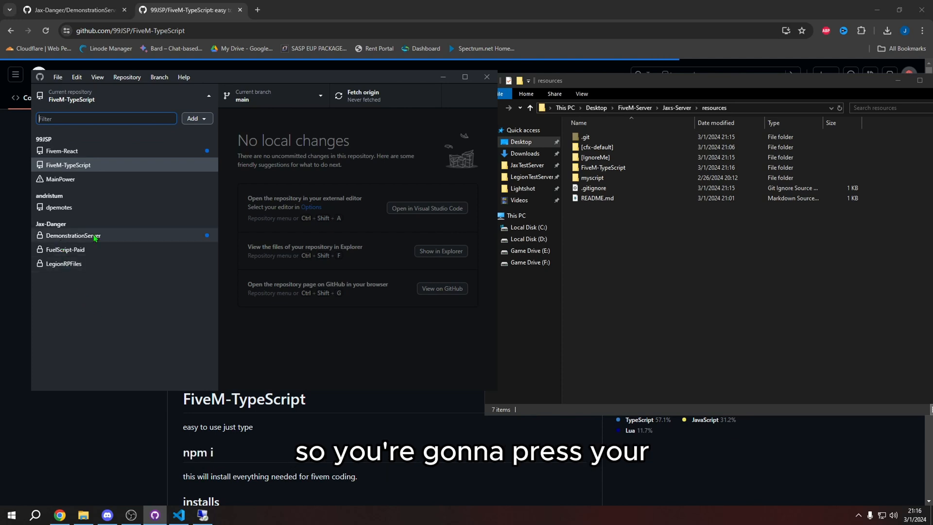
{"action": "mouse_move", "coordinate": [145, 238]}
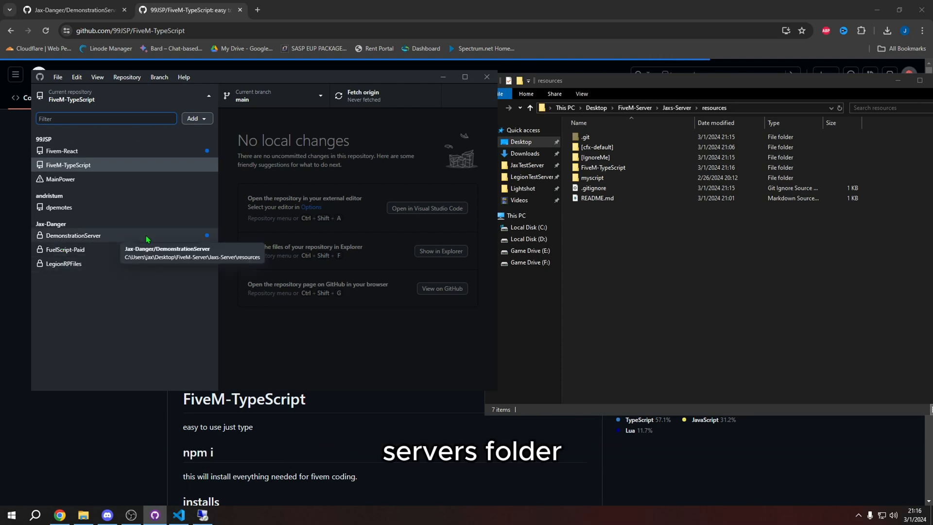
{"action": "left_click", "coordinate": [72, 235]}
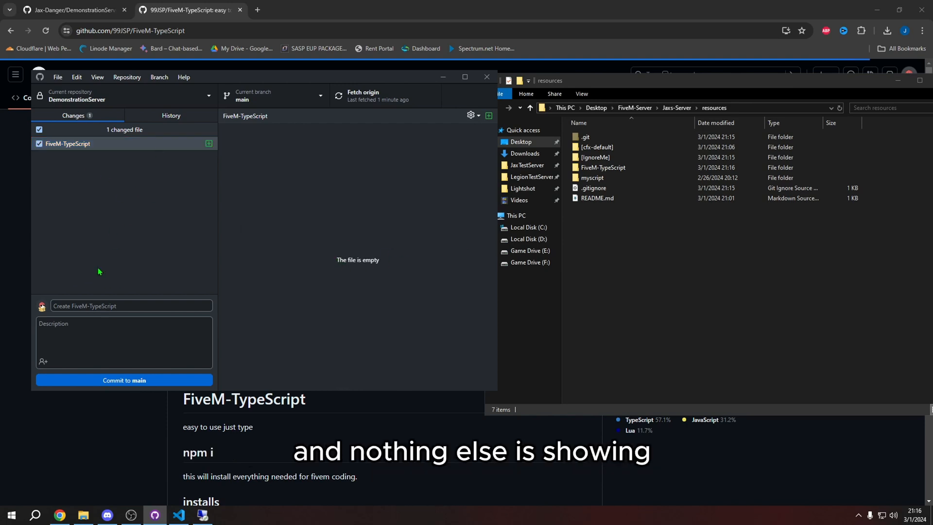
{"action": "left_click", "coordinate": [602, 167]}
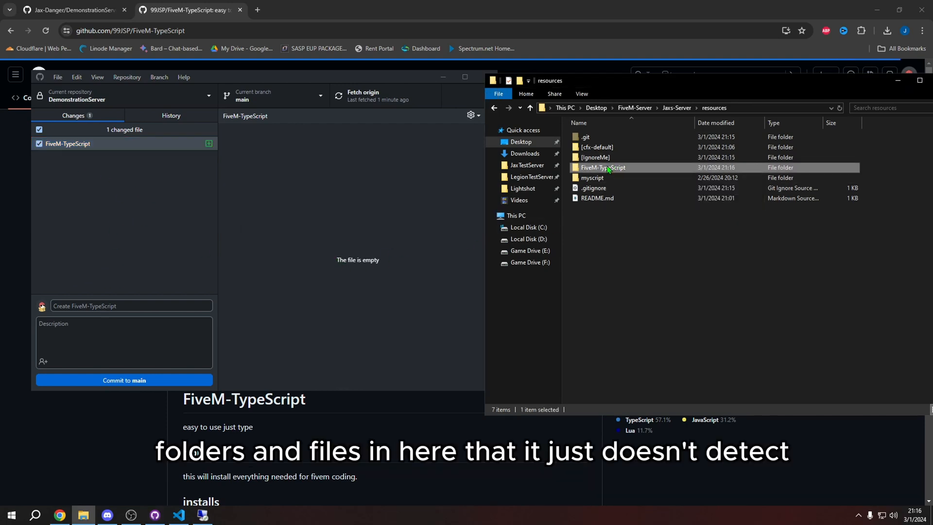
{"action": "double_click", "coordinate": [602, 167]}
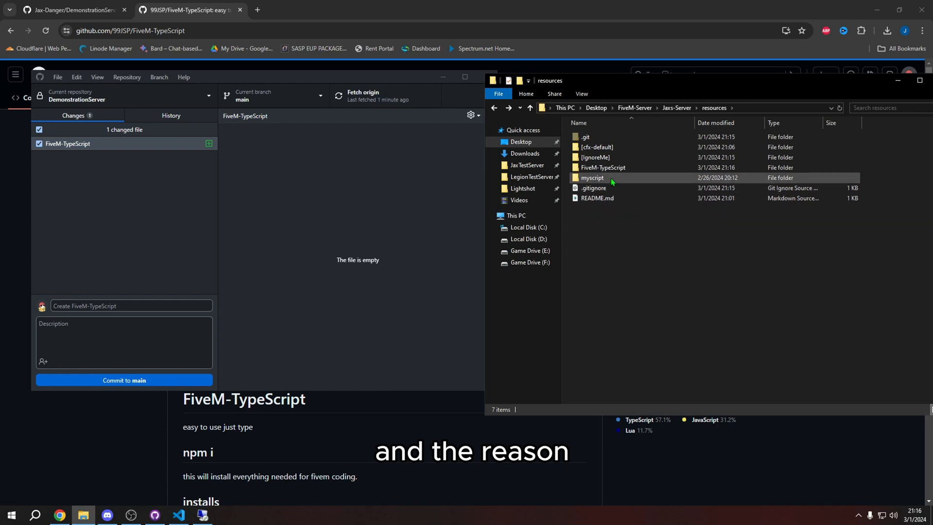
{"action": "mouse_move", "coordinate": [601, 168]}
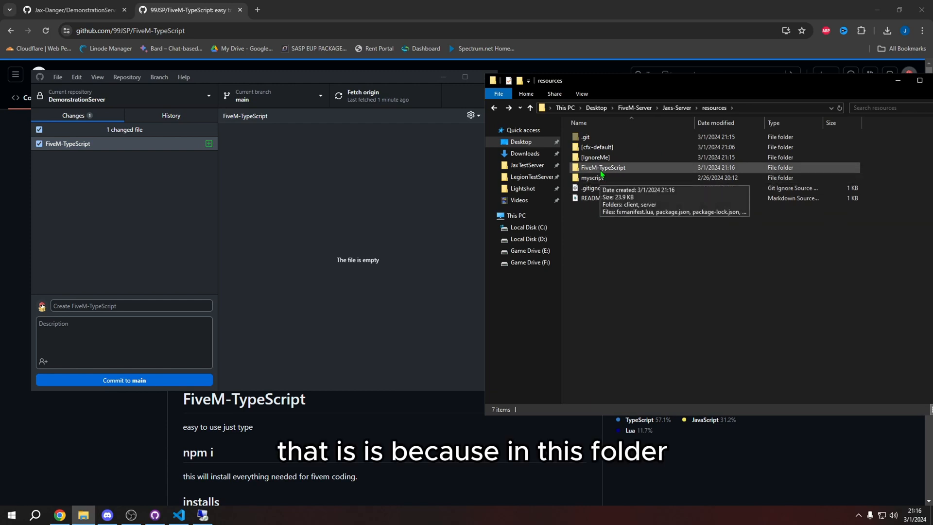
{"action": "double_click", "coordinate": [602, 167]}
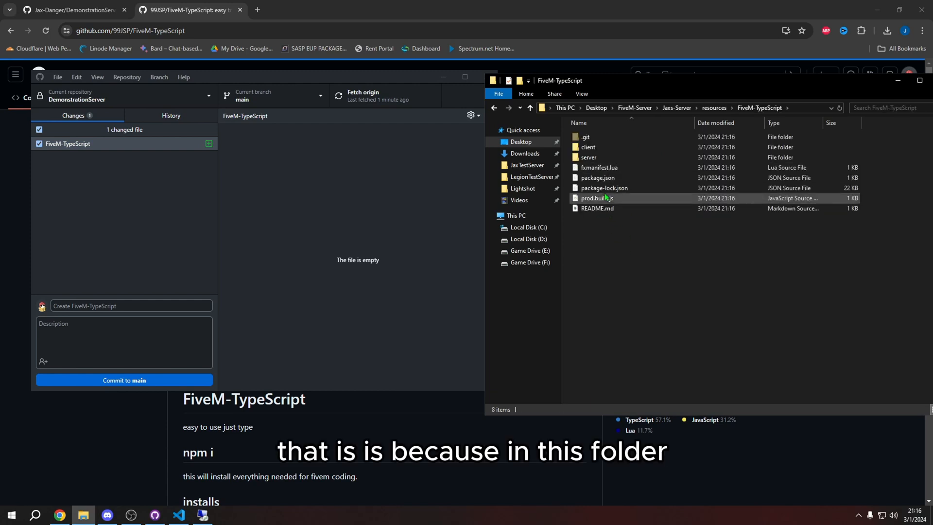
{"action": "mouse_move", "coordinate": [586, 137]}
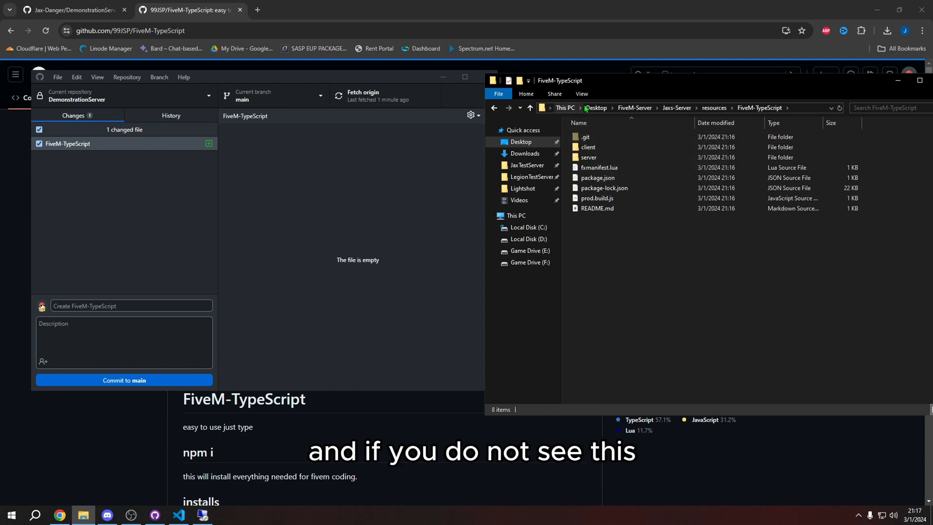
- Delete FiveM-TypeScript's hidden .git folder so its nine files appear as changes
{"action": "left_click", "coordinate": [581, 93]}
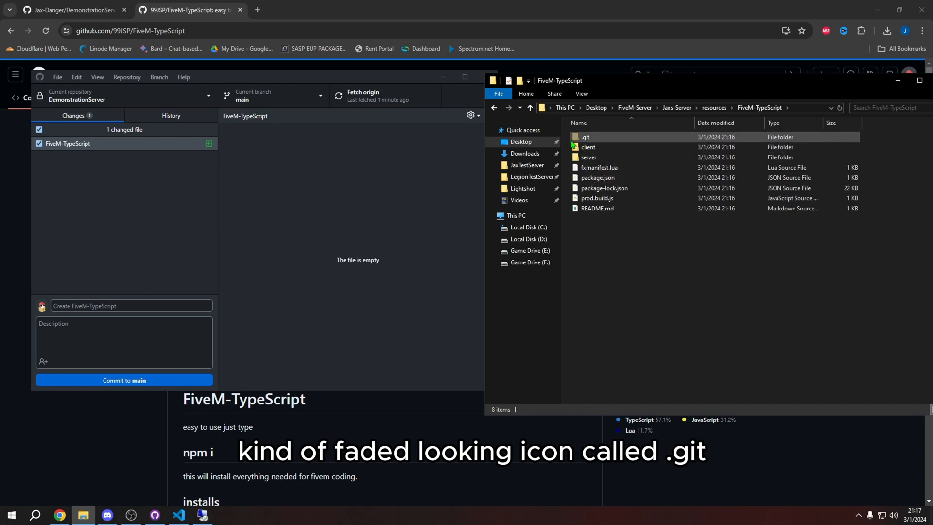
{"action": "mouse_move", "coordinate": [589, 142]}
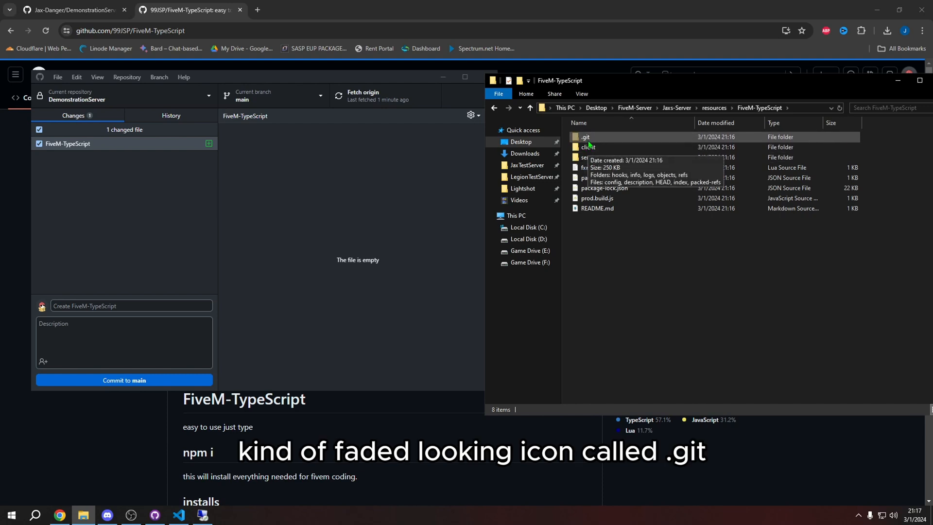
{"action": "mouse_move", "coordinate": [320, 255]}
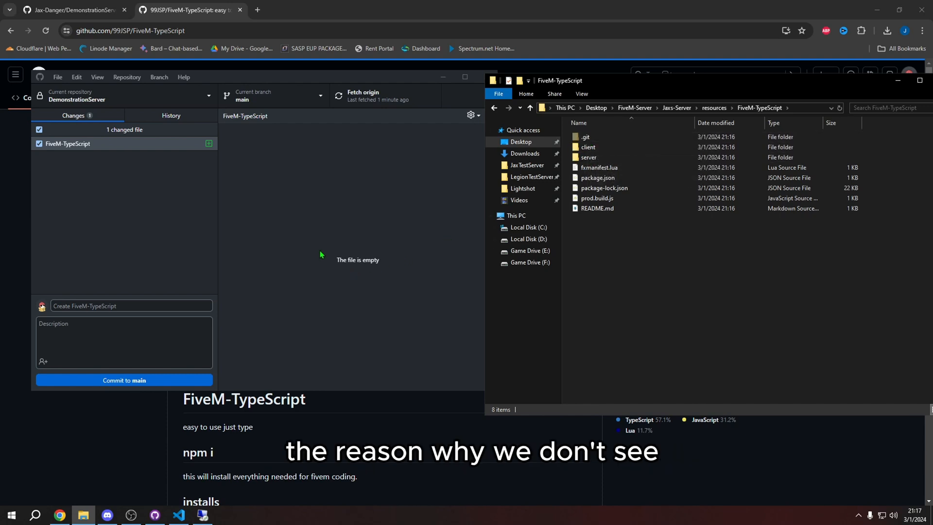
{"action": "left_click", "coordinate": [586, 137]}
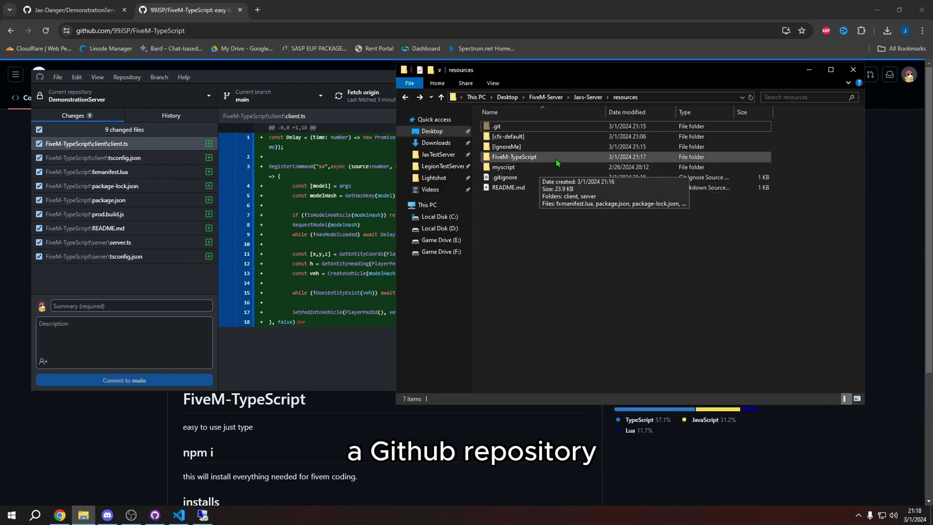
- Confirm FiveM-TypeScript has no .git folder, then bring up Discord
{"action": "double_click", "coordinate": [514, 156]}
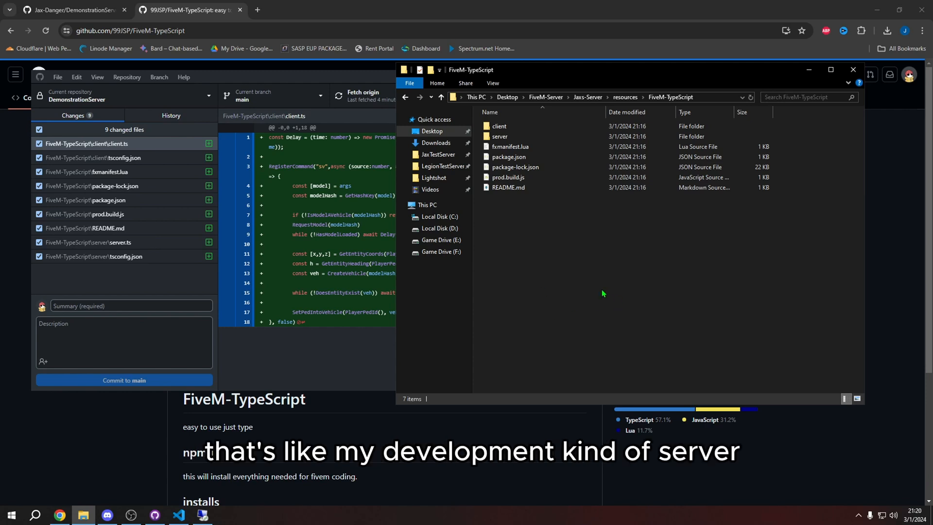
{"action": "left_click", "coordinate": [107, 514]}
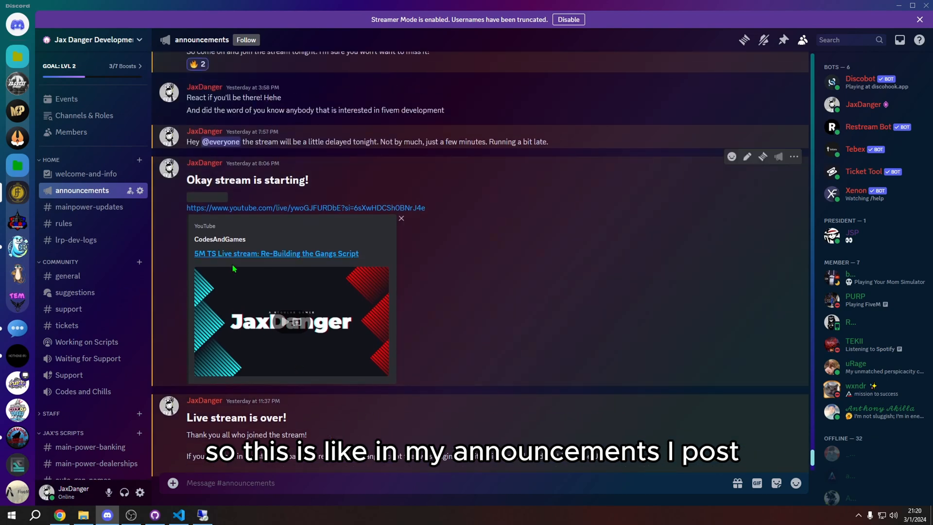
{"action": "mouse_move", "coordinate": [528, 322]}
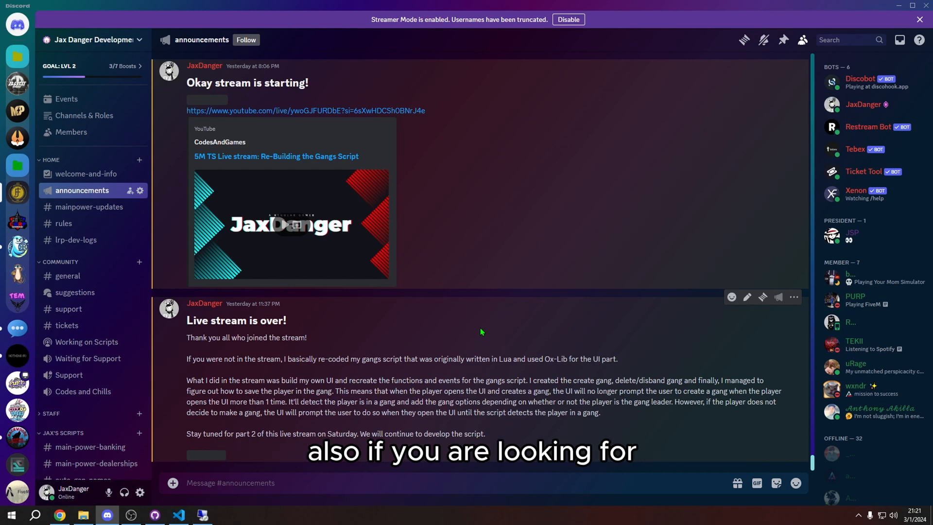
{"action": "mouse_move", "coordinate": [508, 336]}
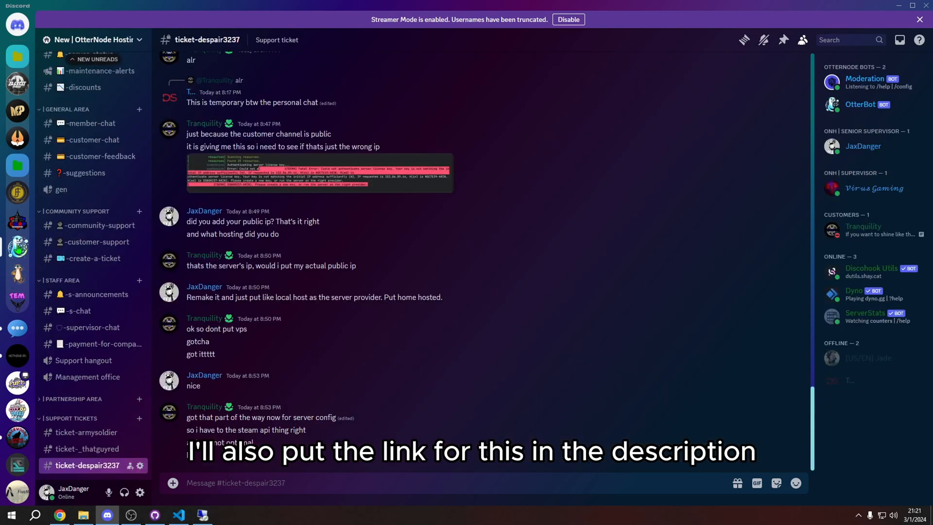
- Browse OtterNode's member-chat, customer-chat, customer-feedback and server-status channels, ending on announcements
{"action": "left_click", "coordinate": [91, 123]}
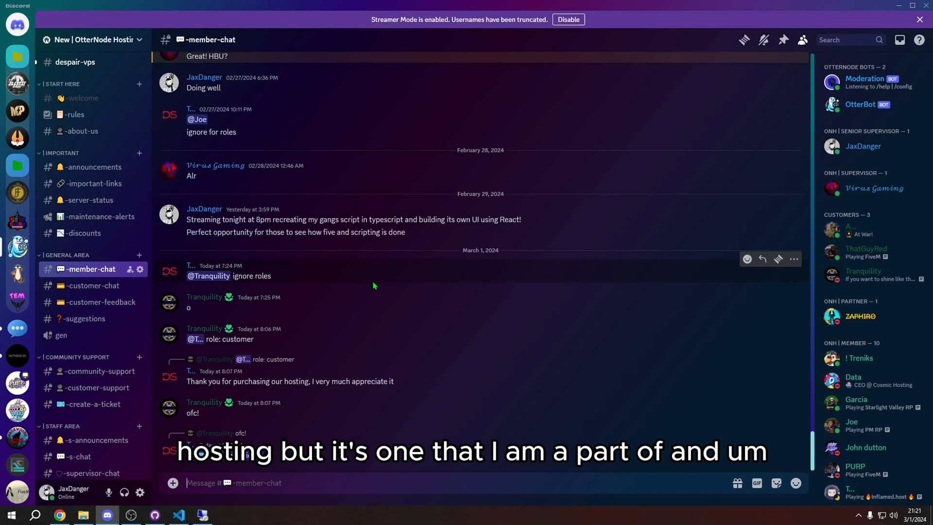
{"action": "mouse_move", "coordinate": [353, 414]}
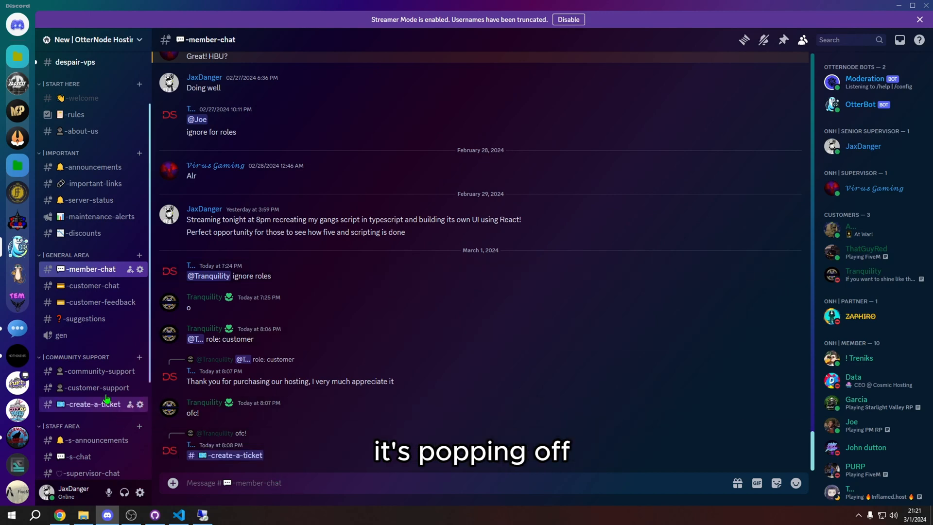
{"action": "left_click", "coordinate": [93, 285]}
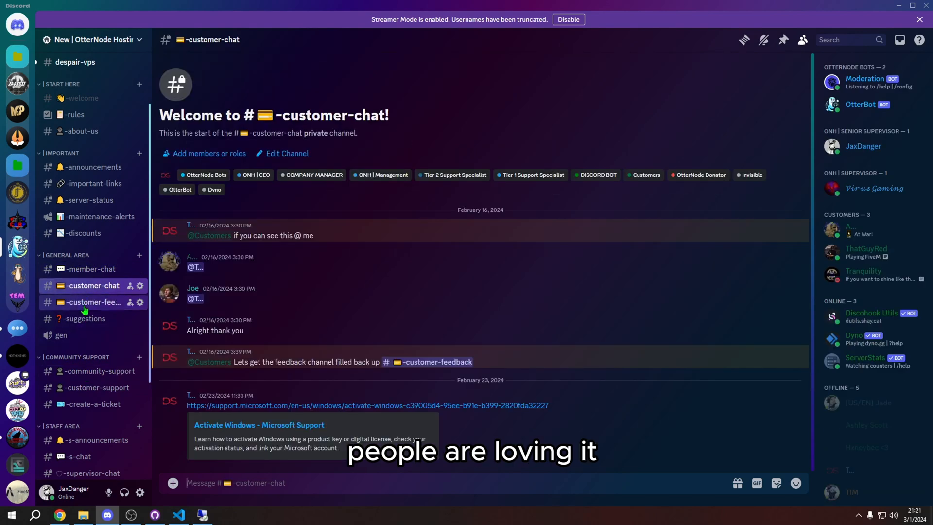
{"action": "left_click", "coordinate": [93, 302]}
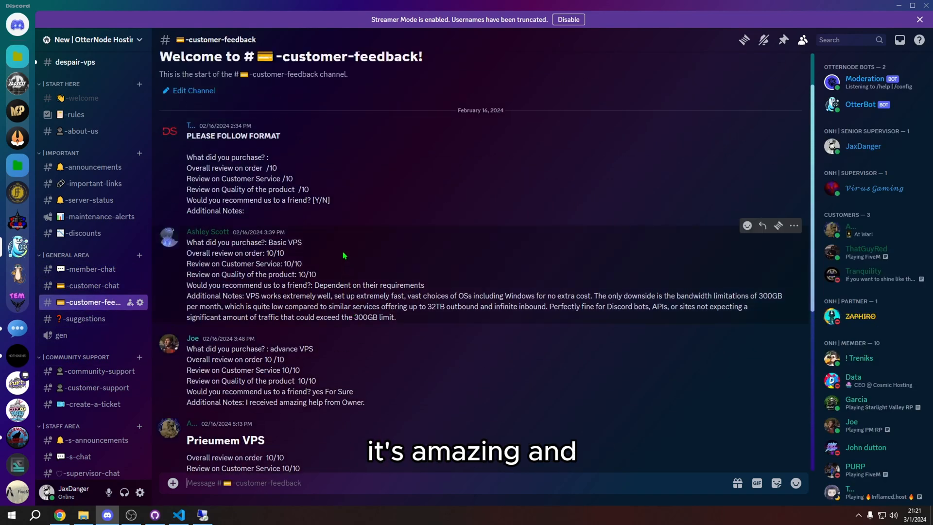
{"action": "left_click", "coordinate": [90, 269]}
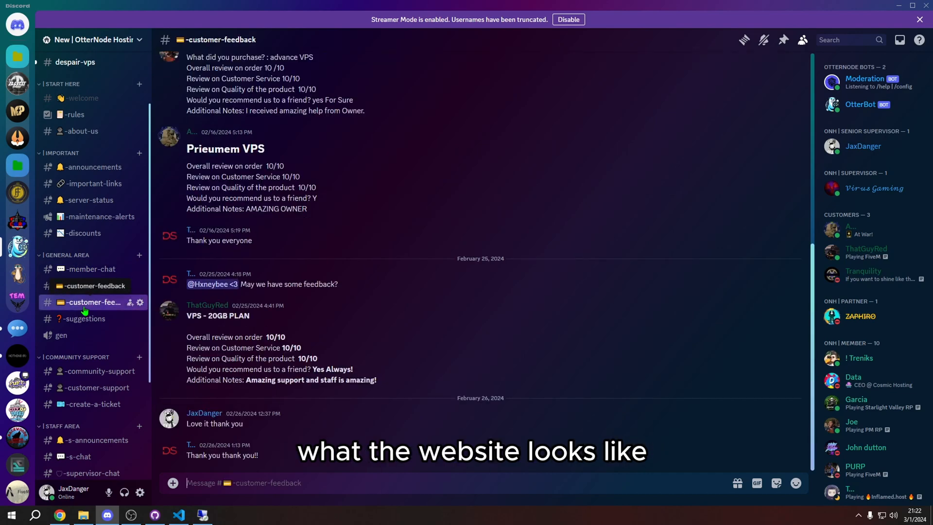
{"action": "left_click", "coordinate": [88, 200]}
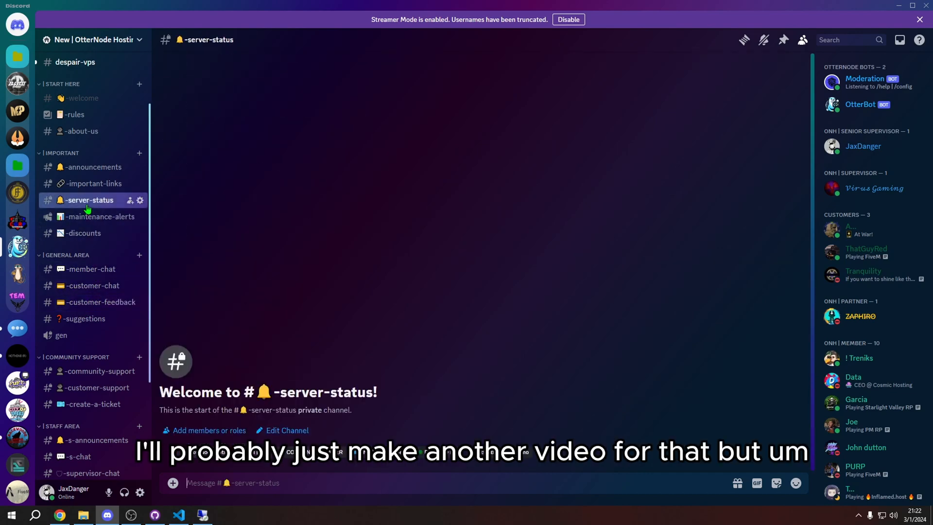
{"action": "left_click", "coordinate": [92, 166]}
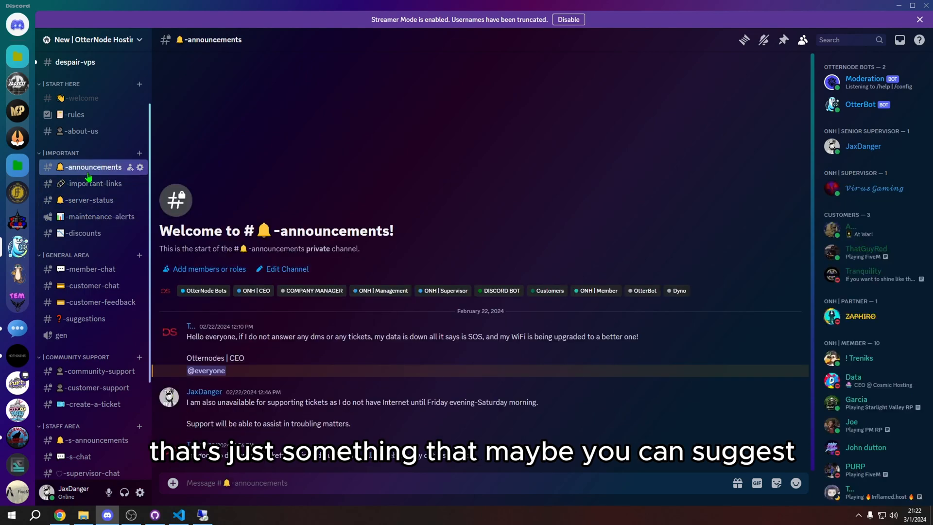